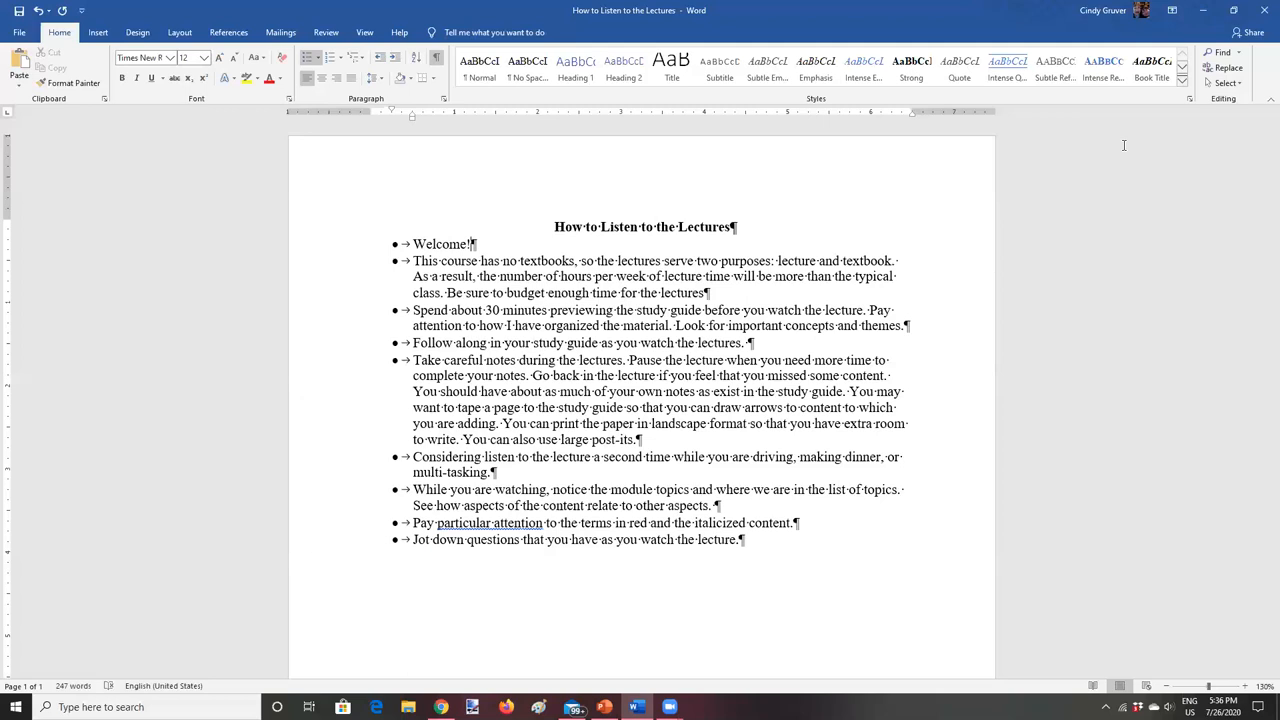
{"action": "mouse_move", "coordinate": [824, 300]}
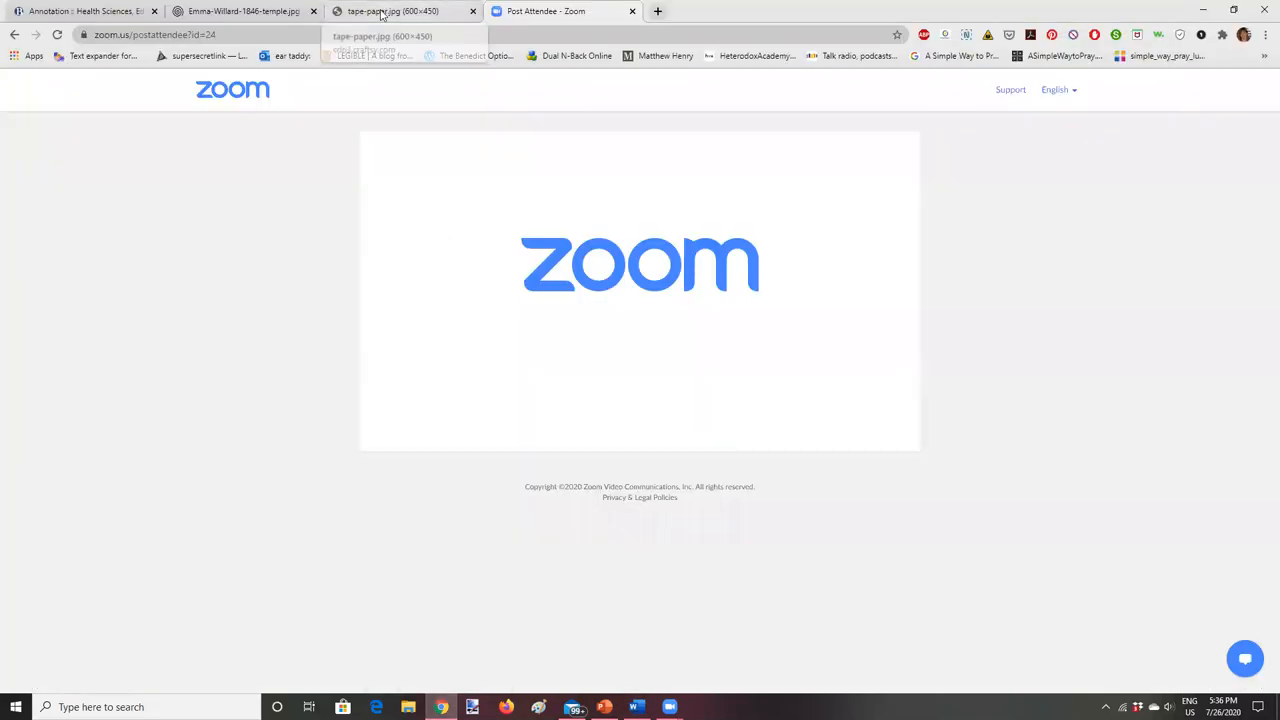
Show the tape-paper.jpg photo of a hand taping two sheets together in Chrome.
{"action": "left_click", "coordinate": [390, 12]}
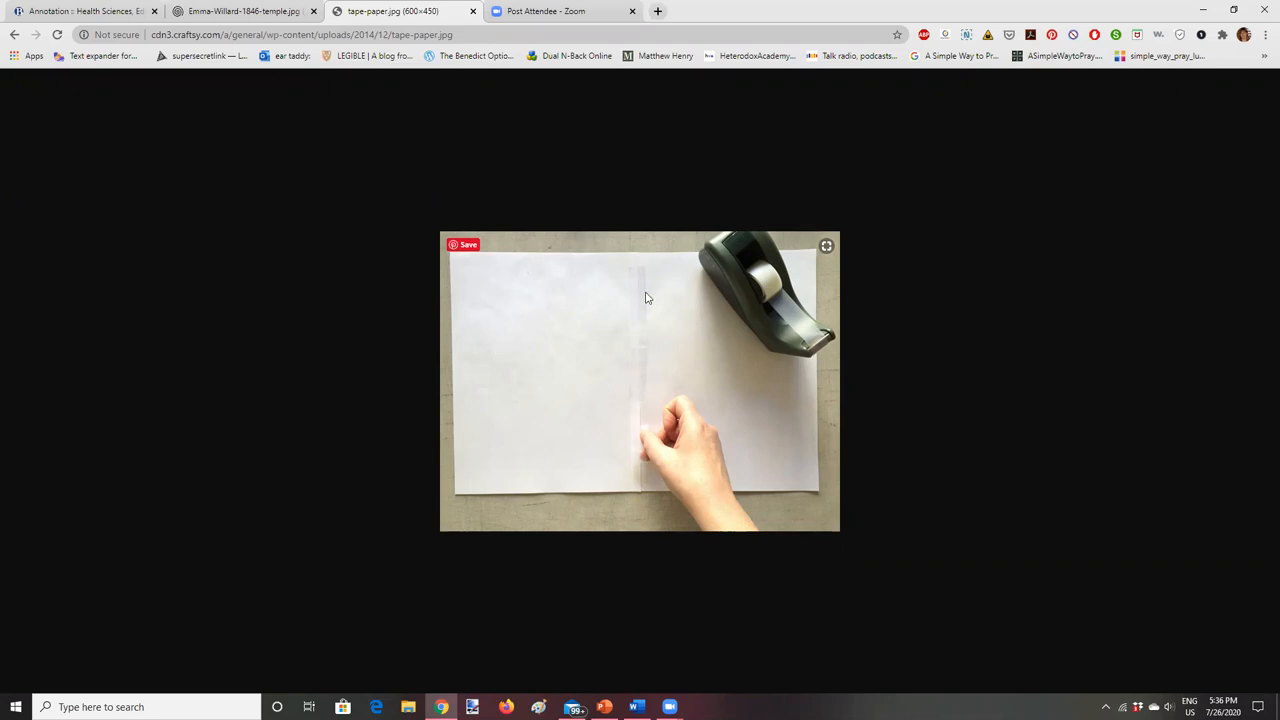
{"action": "mouse_move", "coordinate": [772, 480]}
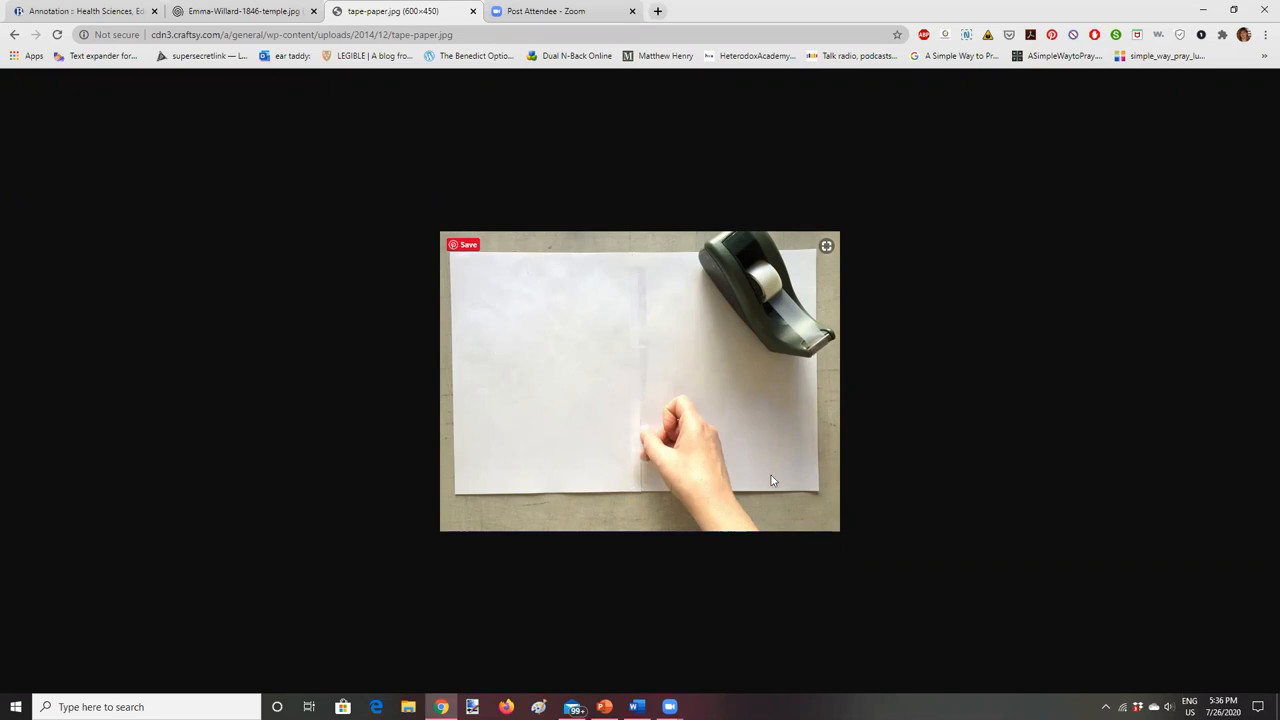
{"action": "mouse_move", "coordinate": [648, 248]}
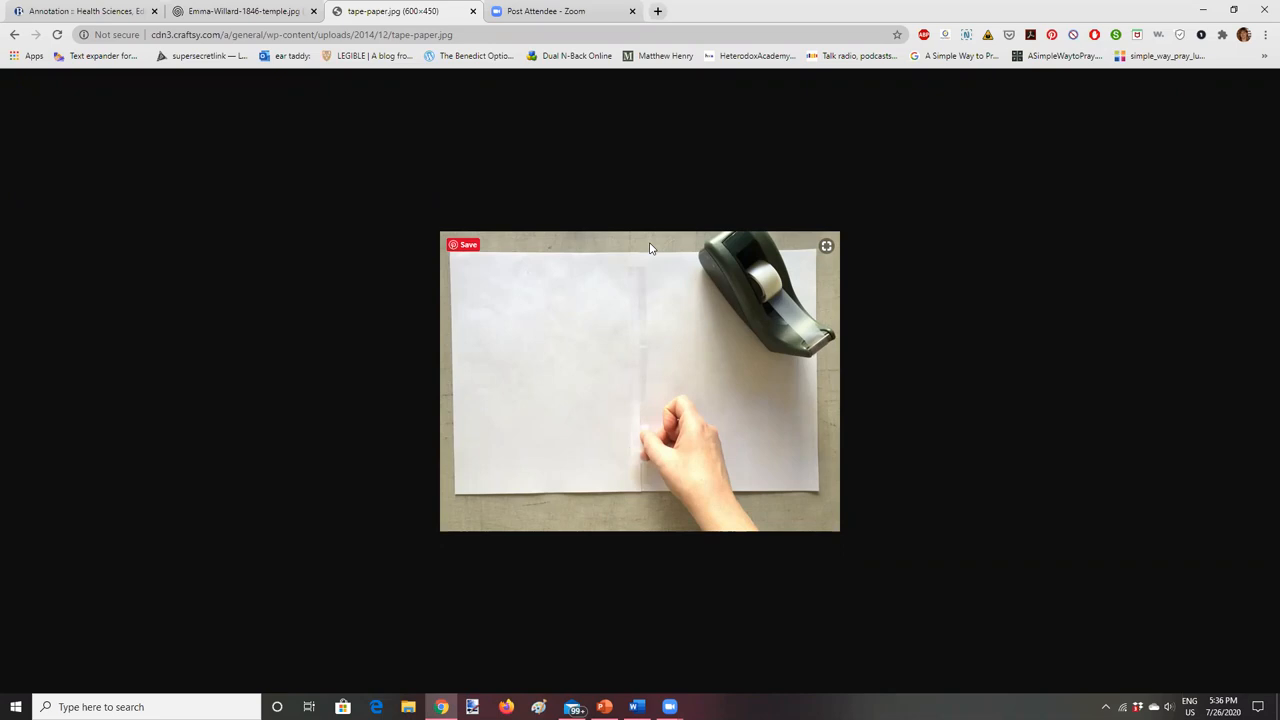
{"action": "mouse_move", "coordinate": [468, 244]}
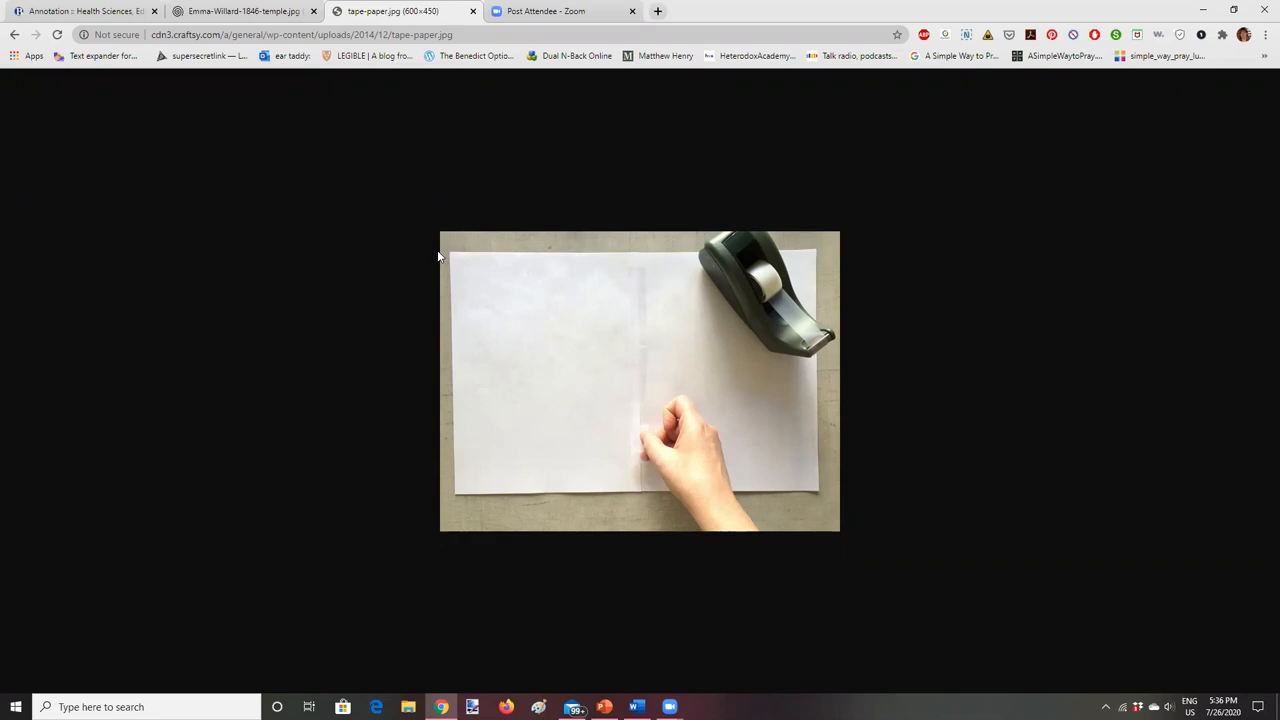
{"action": "mouse_move", "coordinate": [672, 298]}
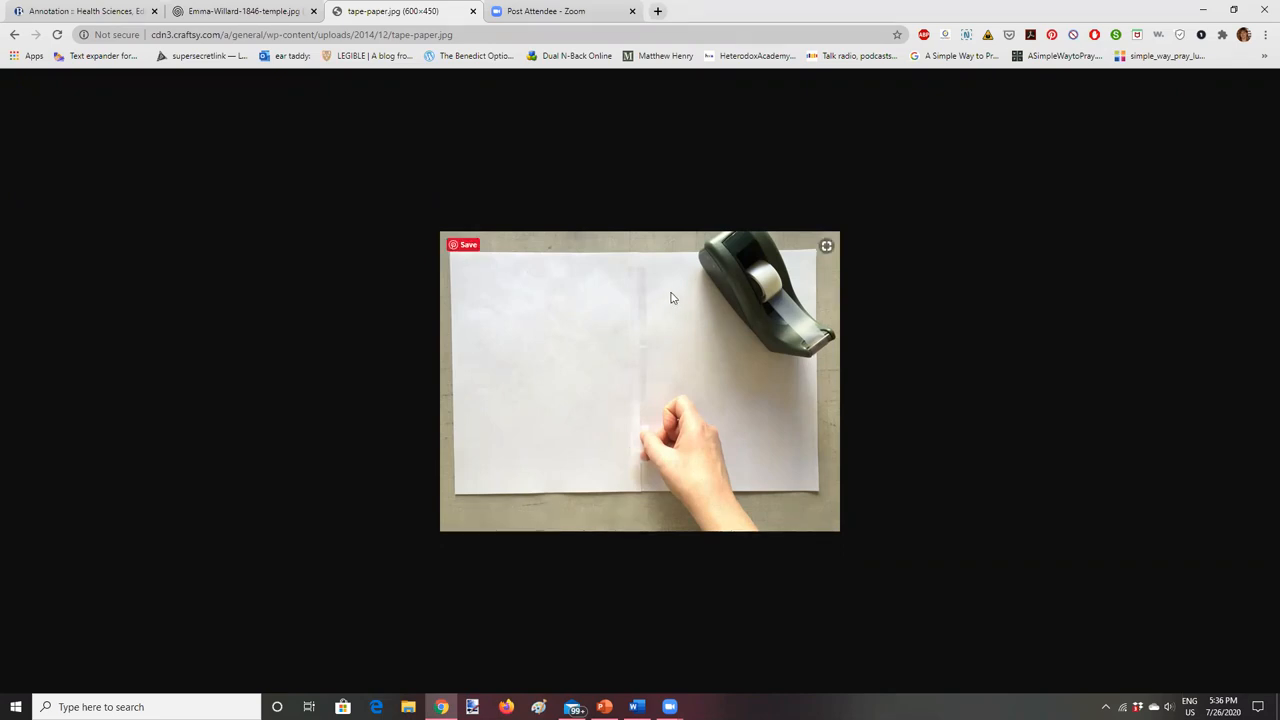
{"action": "mouse_move", "coordinate": [650, 280]}
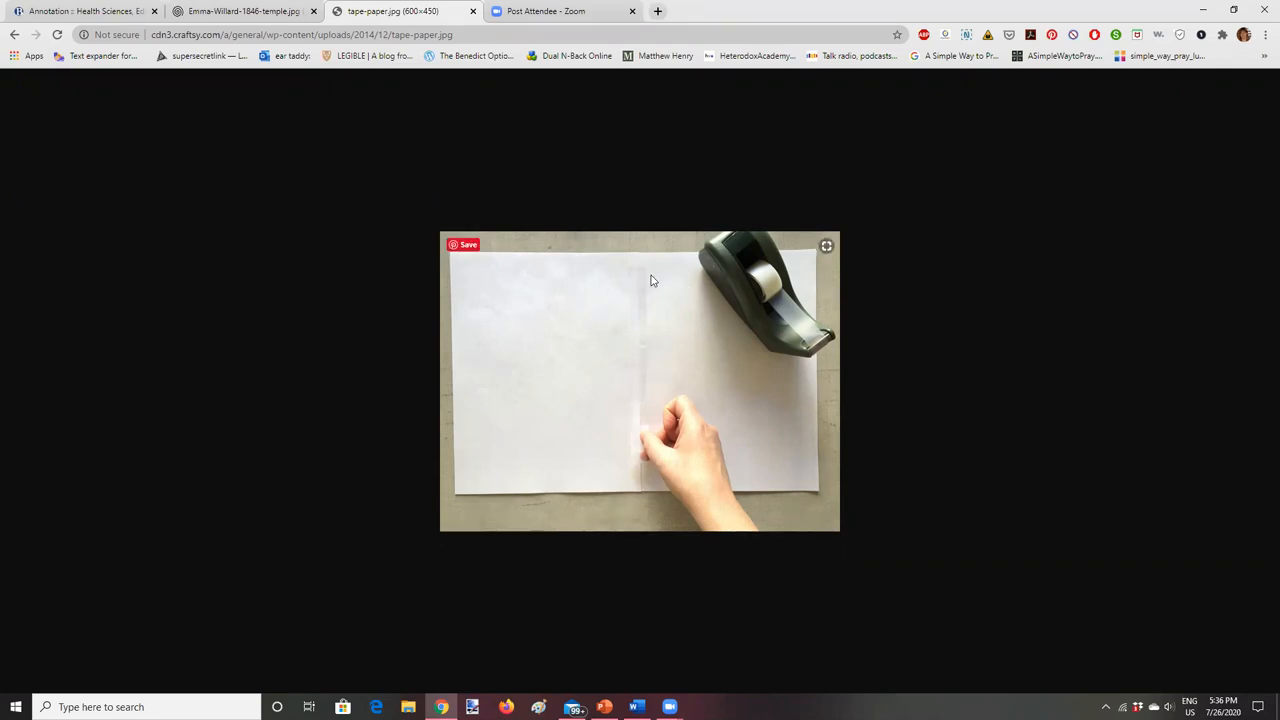
{"action": "mouse_move", "coordinate": [590, 318]}
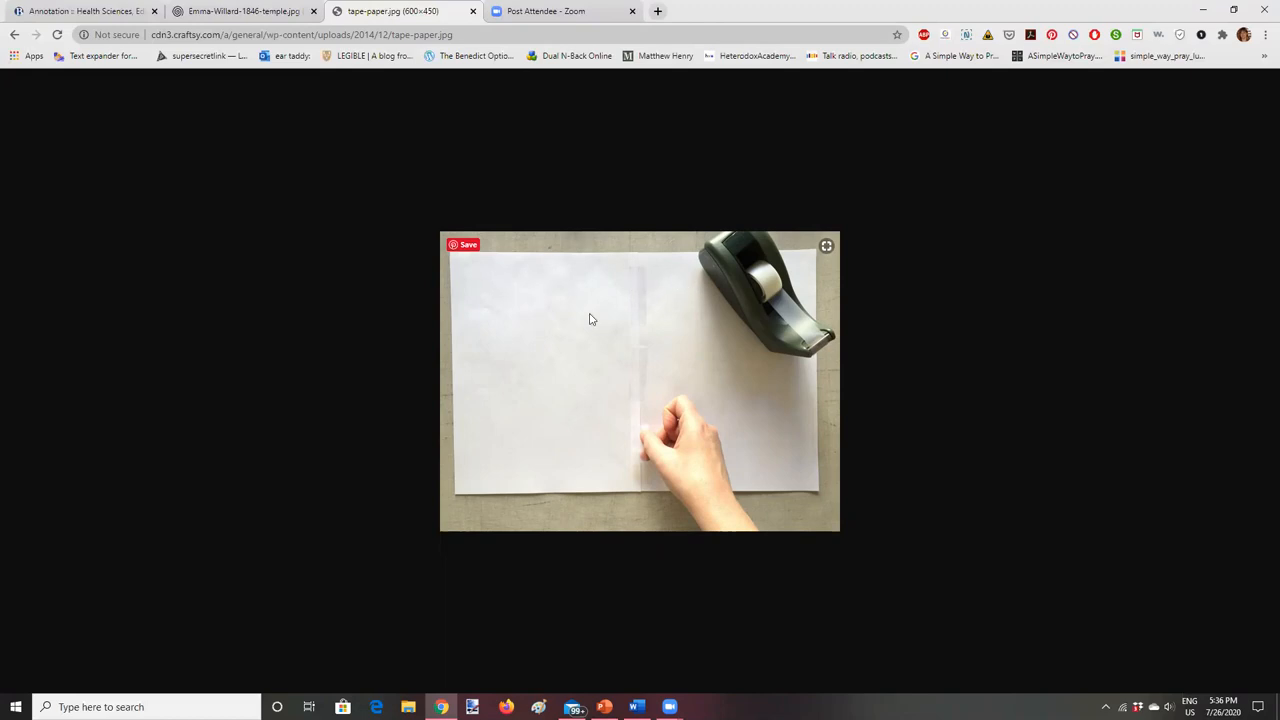
{"action": "mouse_move", "coordinate": [506, 328]}
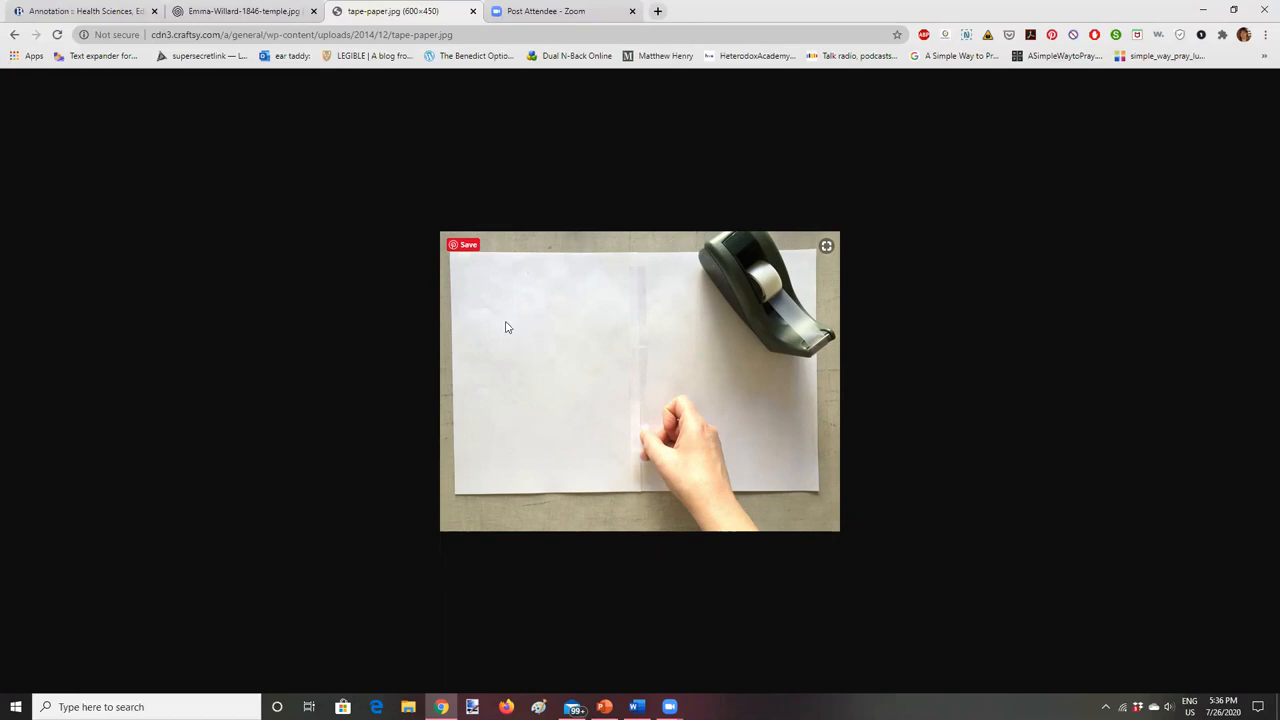
{"action": "mouse_move", "coordinate": [604, 318]}
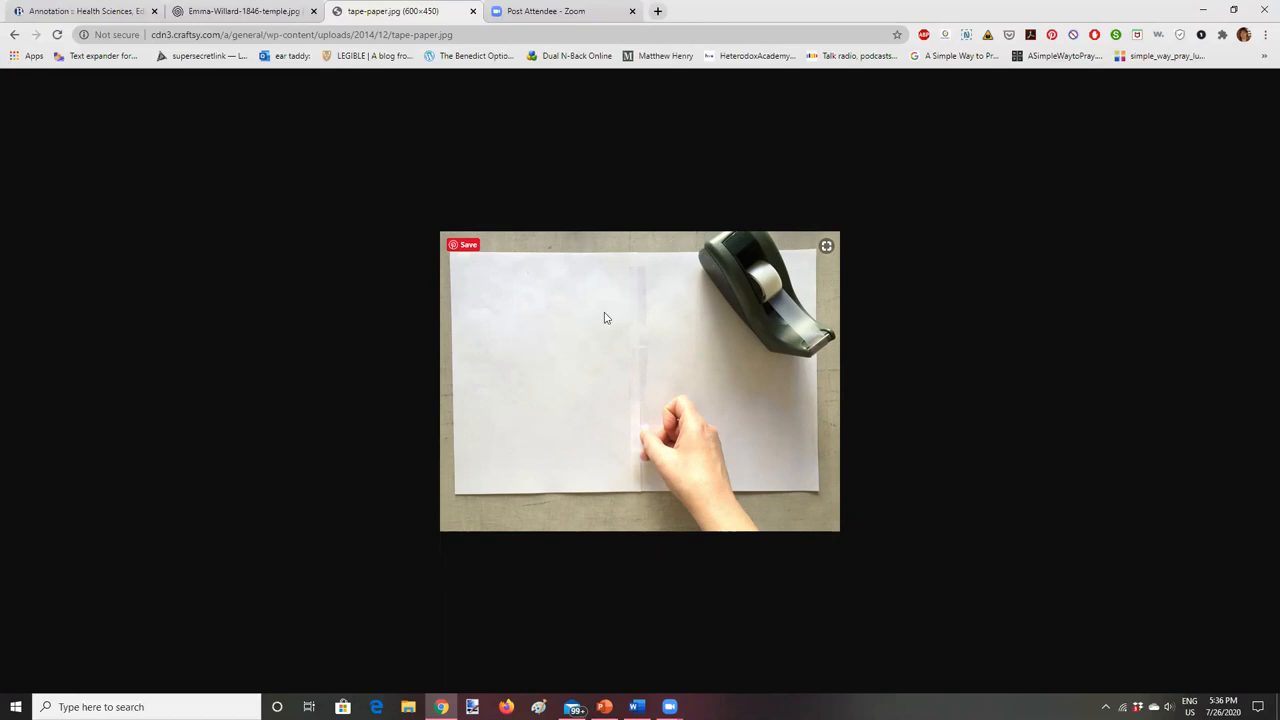
{"action": "mouse_move", "coordinate": [670, 284]}
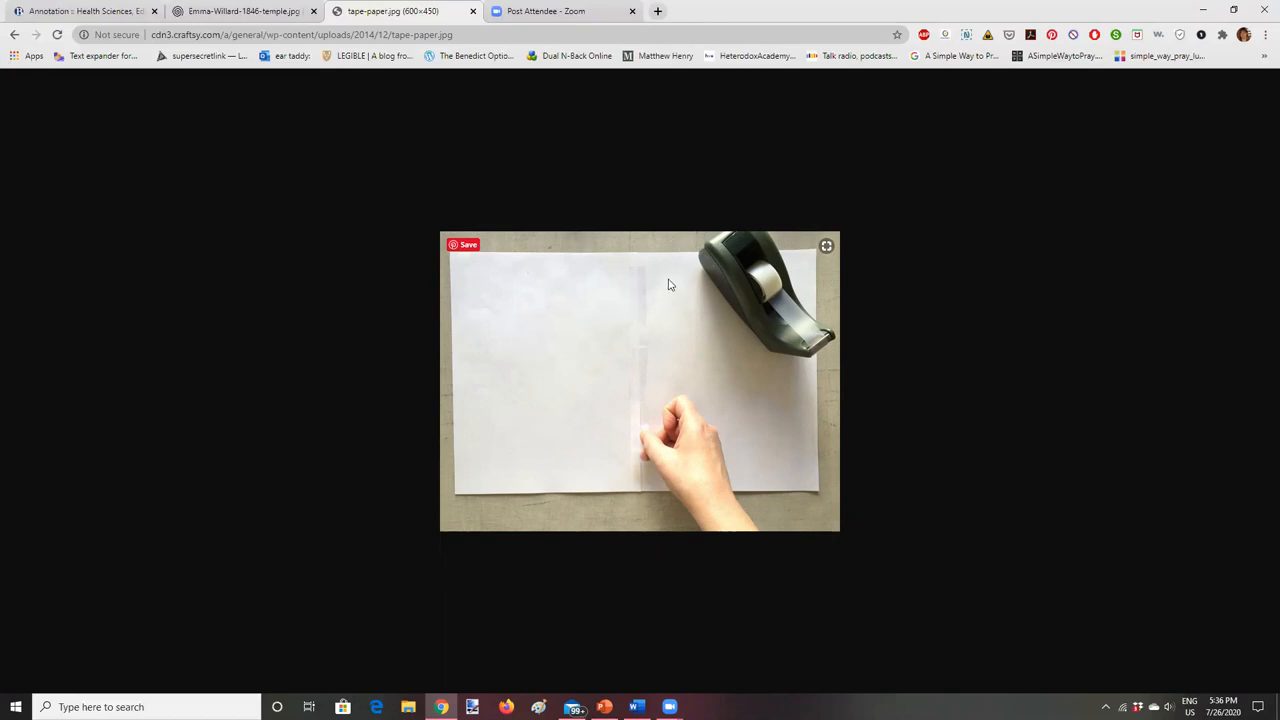
{"action": "mouse_move", "coordinate": [744, 298]}
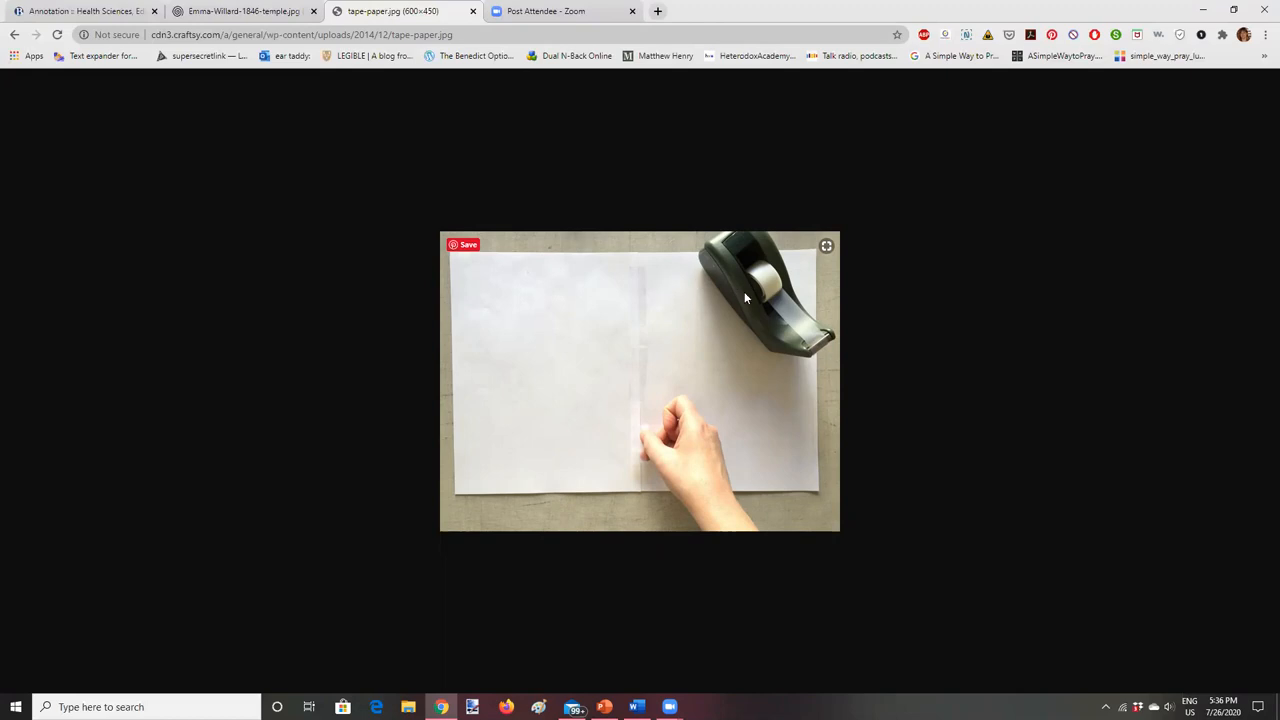
{"action": "mouse_move", "coordinate": [794, 272]}
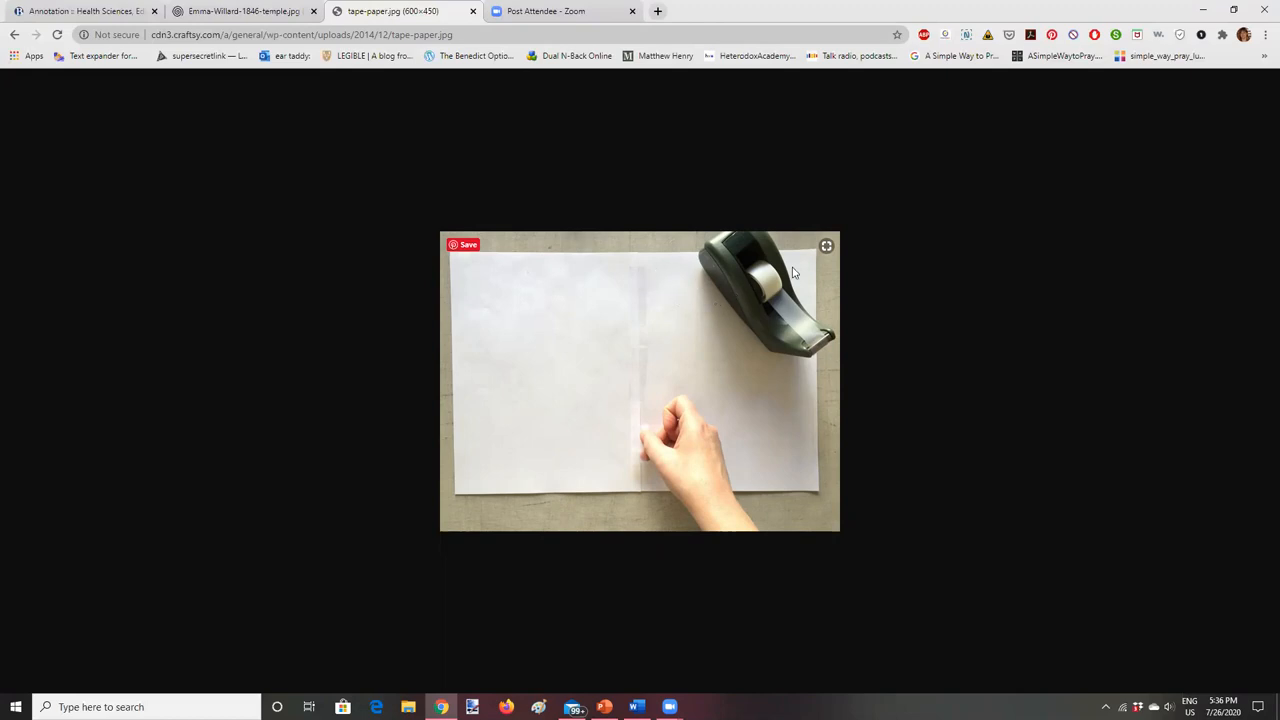
{"action": "mouse_move", "coordinate": [572, 336]}
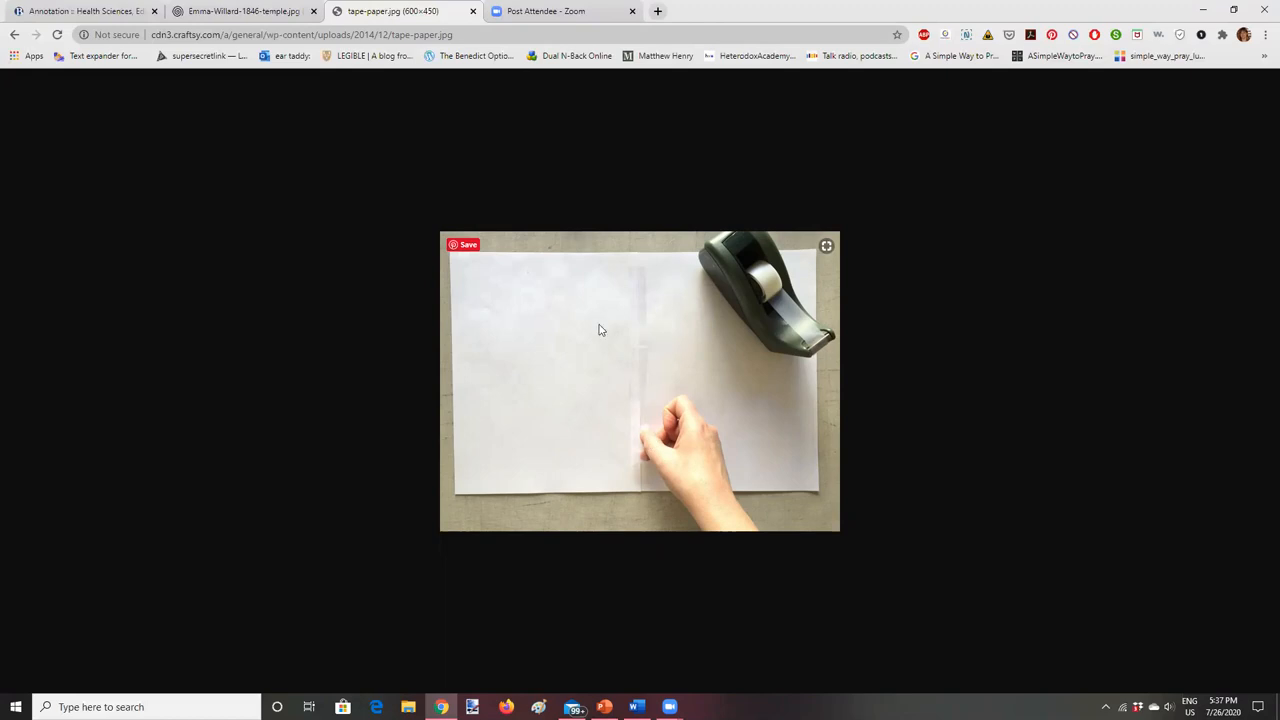
{"action": "mouse_move", "coordinate": [612, 346]}
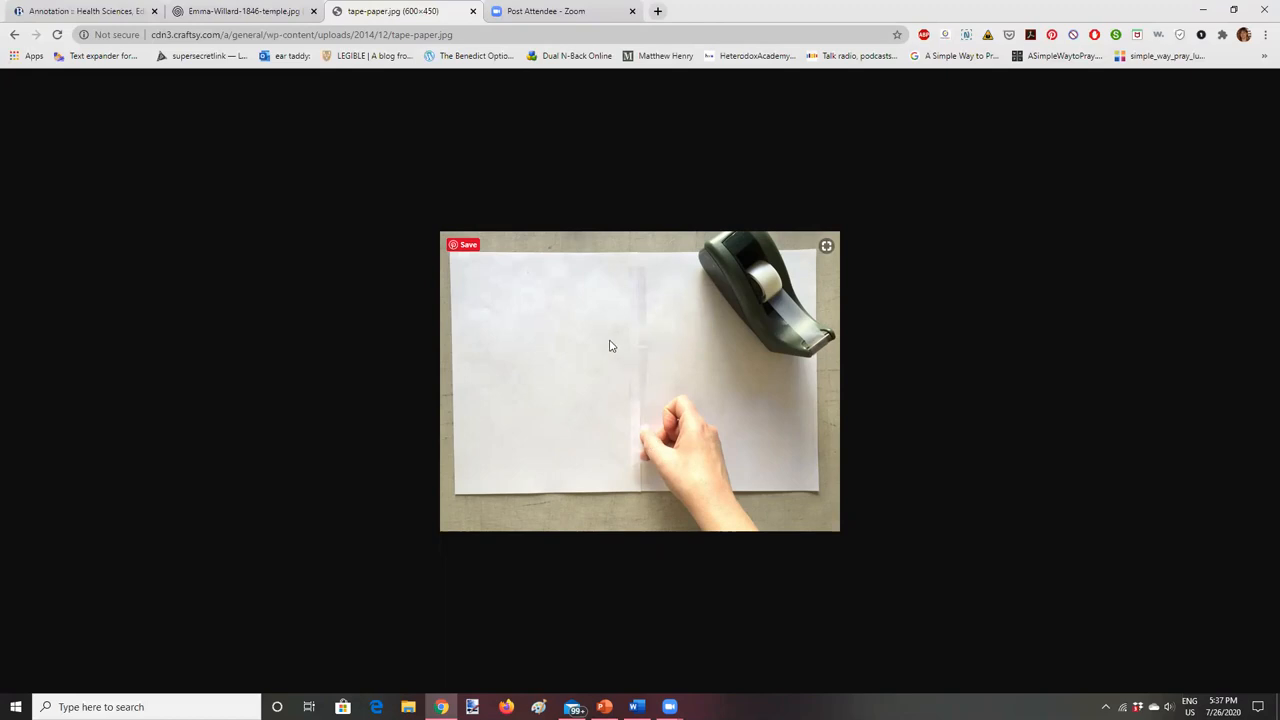
{"action": "mouse_move", "coordinate": [582, 342]}
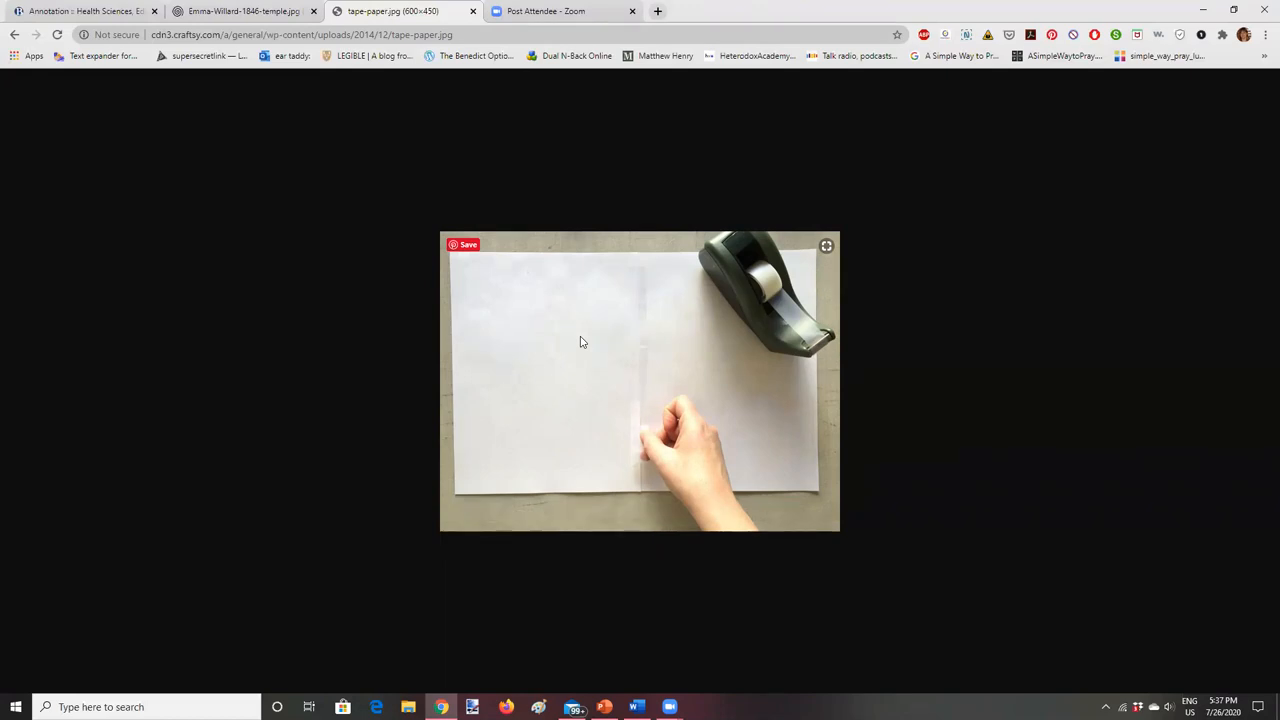
{"action": "mouse_move", "coordinate": [620, 332]}
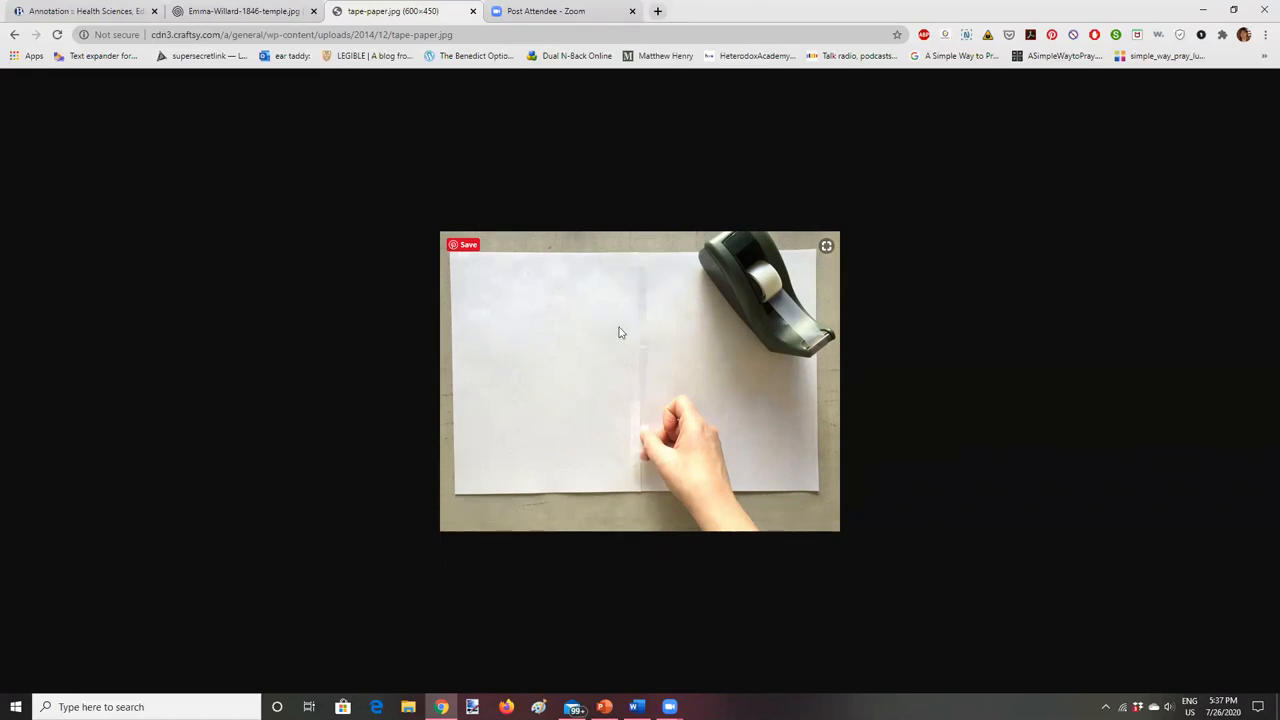
{"action": "mouse_move", "coordinate": [468, 328]}
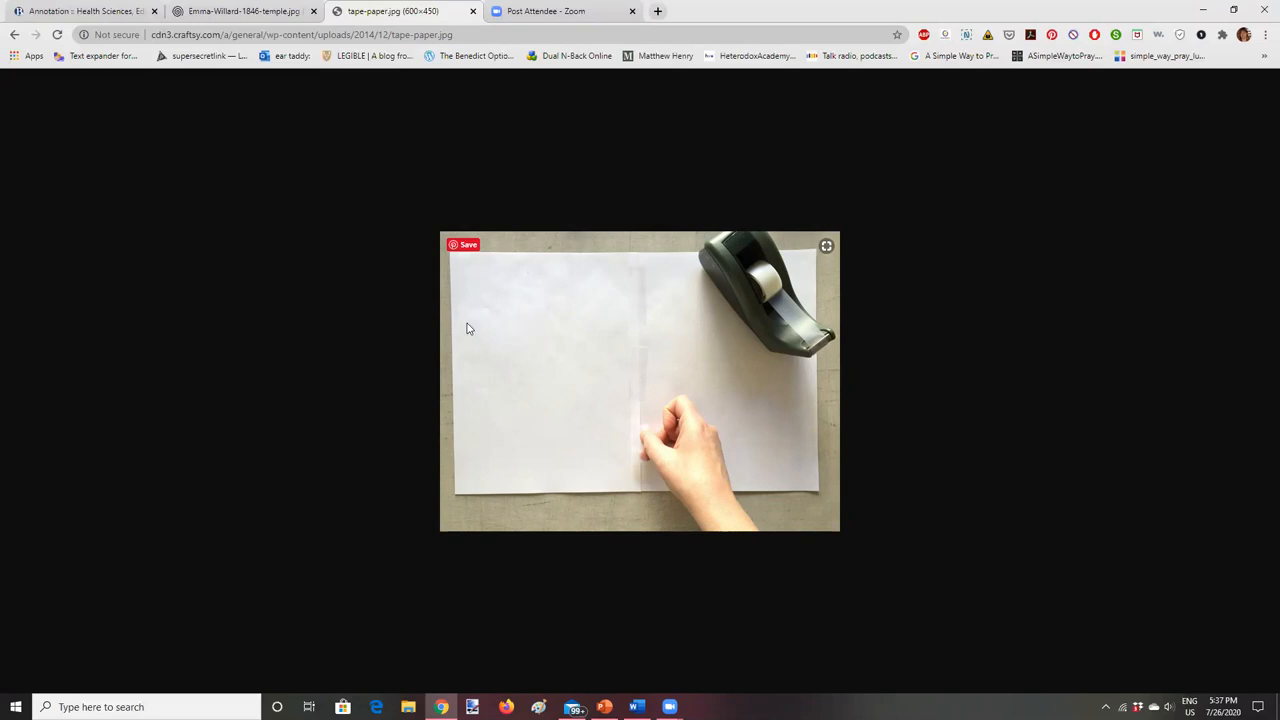
{"action": "mouse_move", "coordinate": [490, 298]}
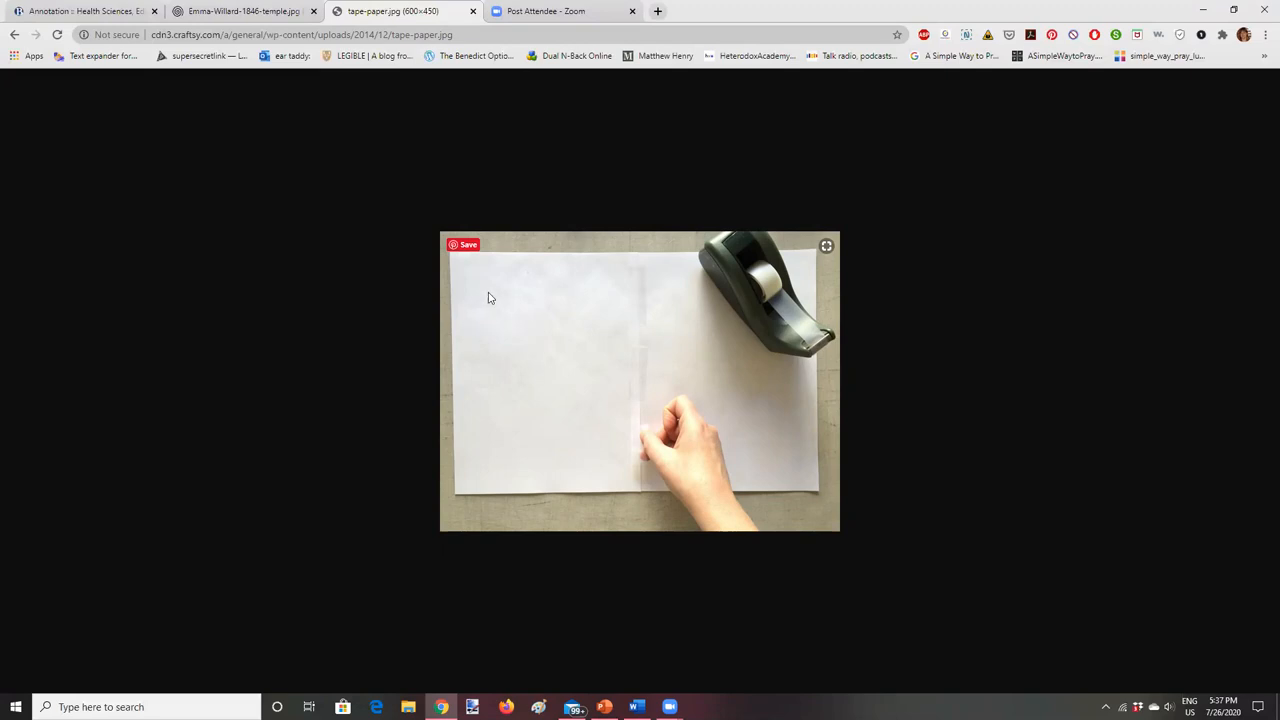
{"action": "mouse_move", "coordinate": [484, 312]}
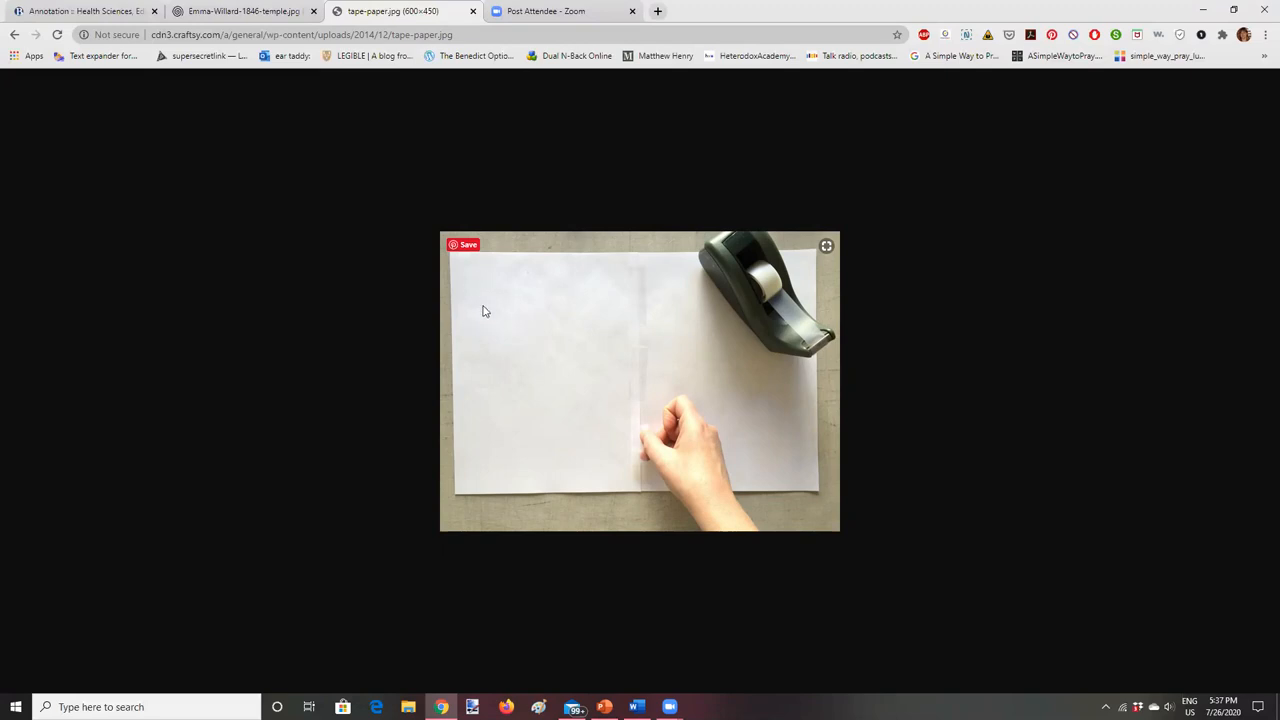
{"action": "mouse_move", "coordinate": [488, 286]}
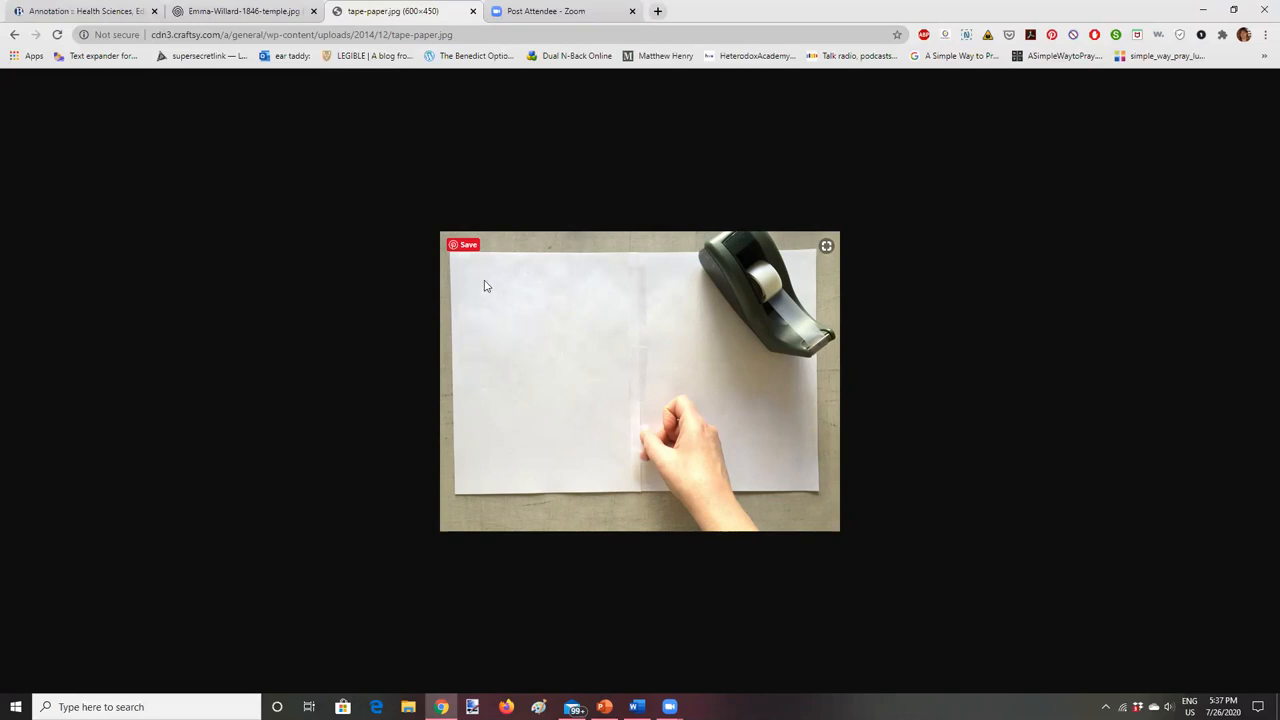
{"action": "mouse_move", "coordinate": [676, 282]}
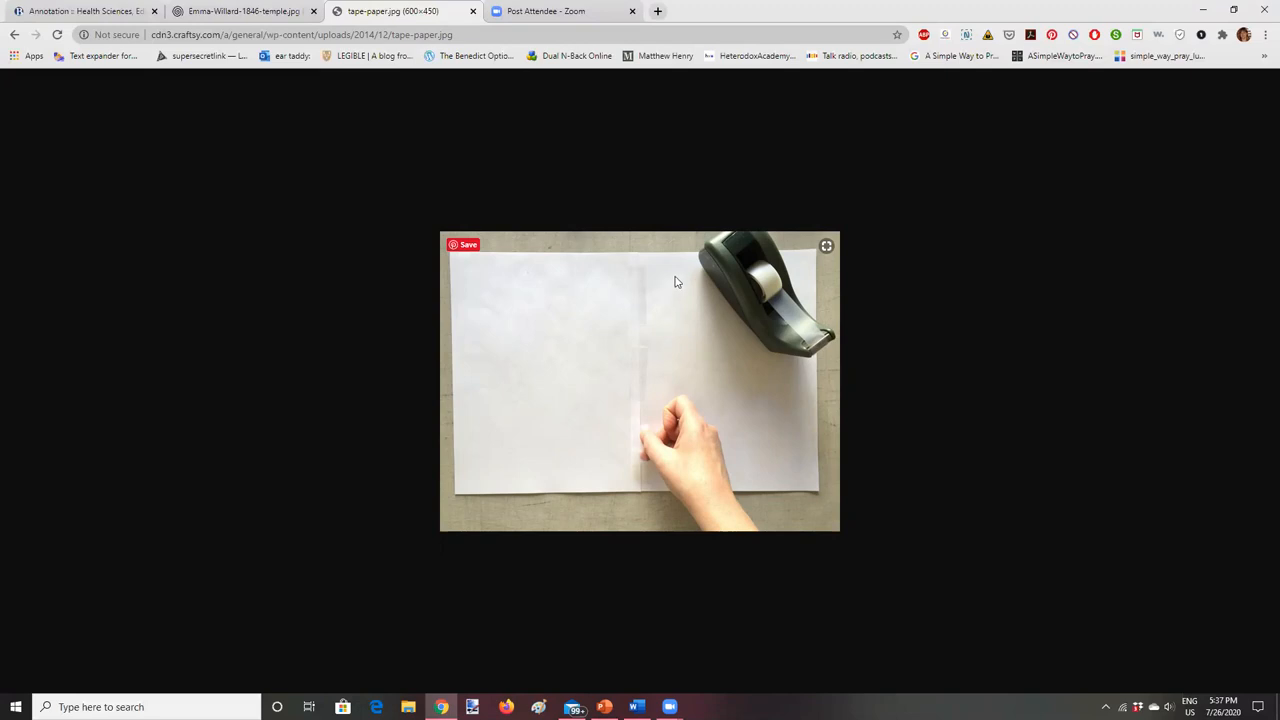
{"action": "mouse_move", "coordinate": [644, 476]}
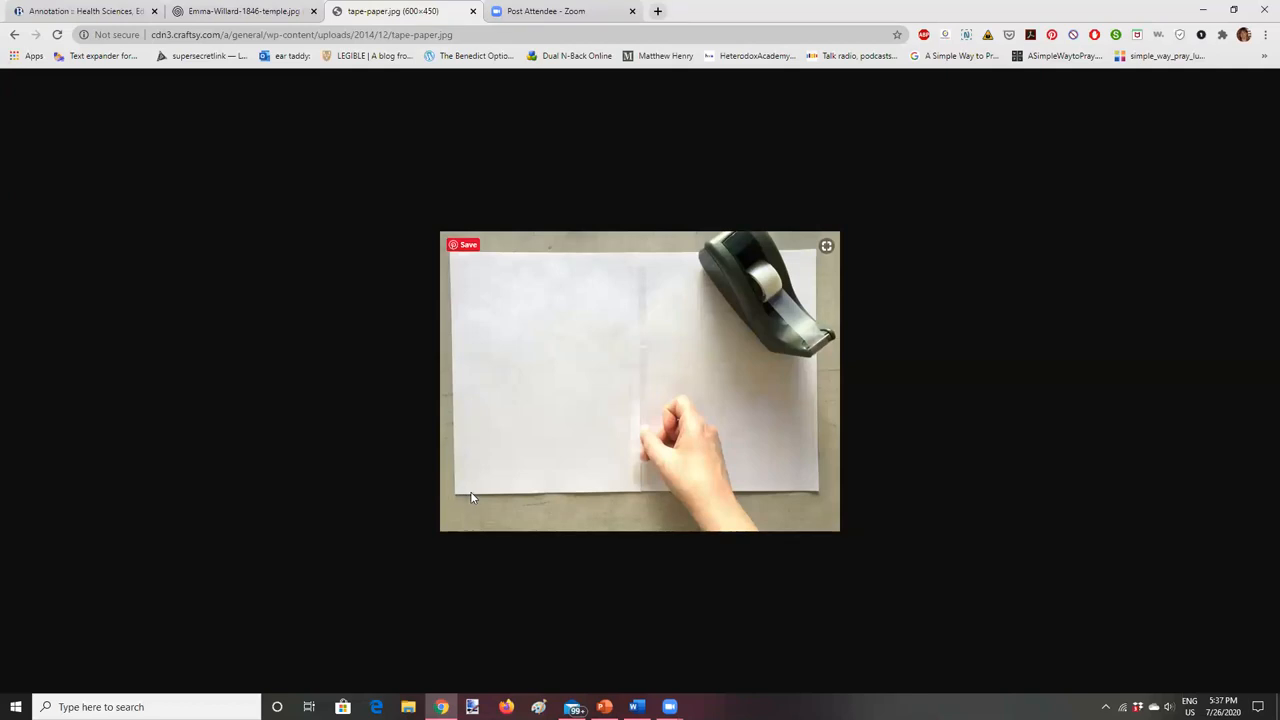
{"action": "mouse_move", "coordinate": [464, 500]}
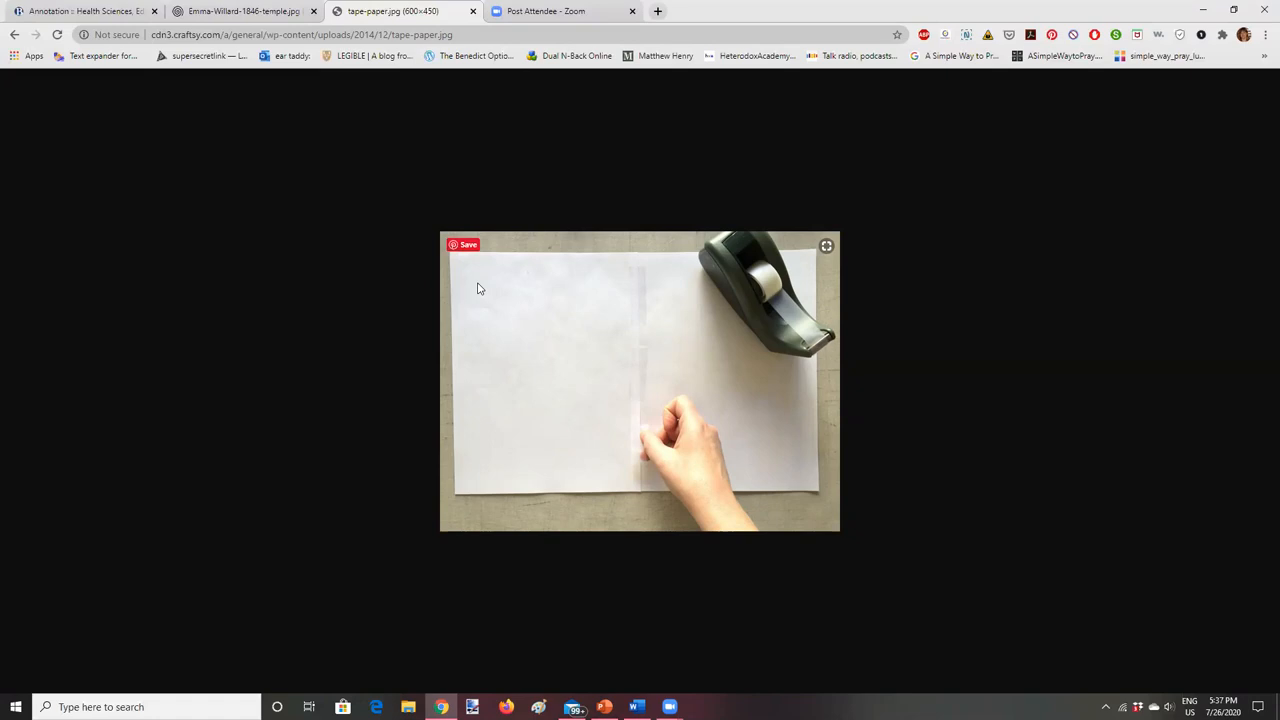
{"action": "mouse_move", "coordinate": [524, 292]}
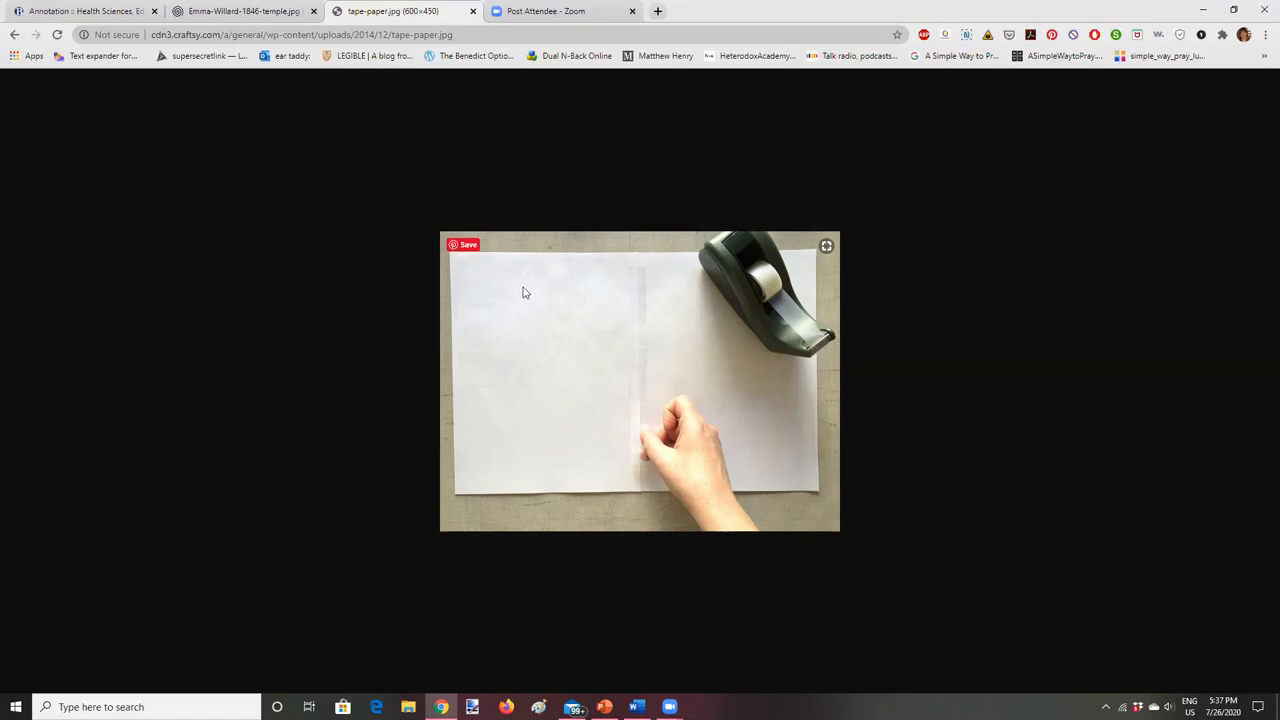
{"action": "mouse_move", "coordinate": [548, 324]}
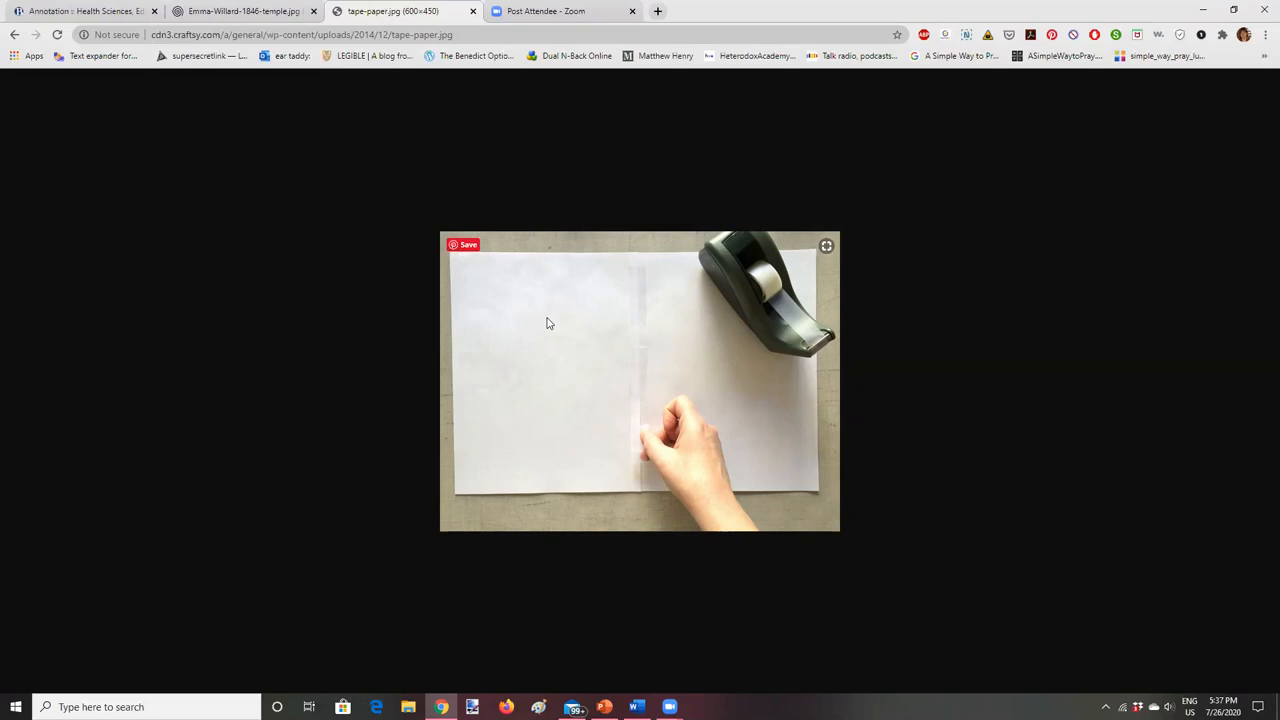
{"action": "mouse_move", "coordinate": [570, 298]}
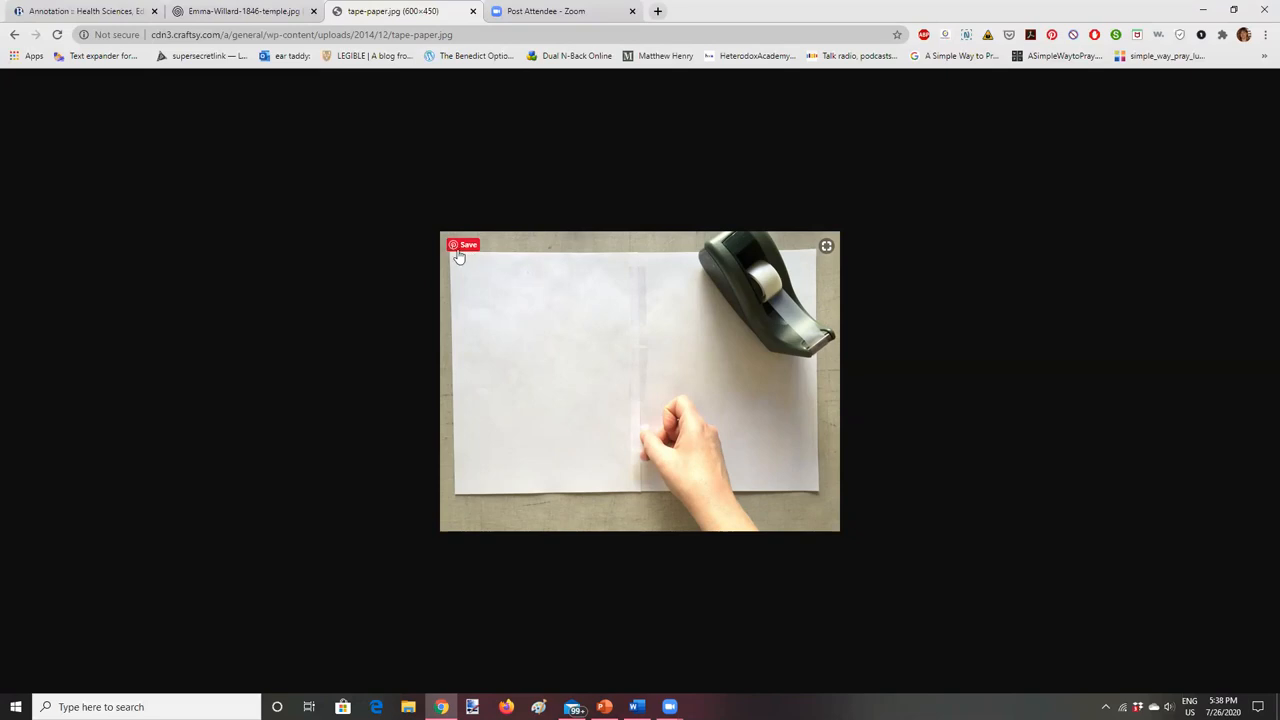
{"action": "mouse_move", "coordinate": [448, 256]}
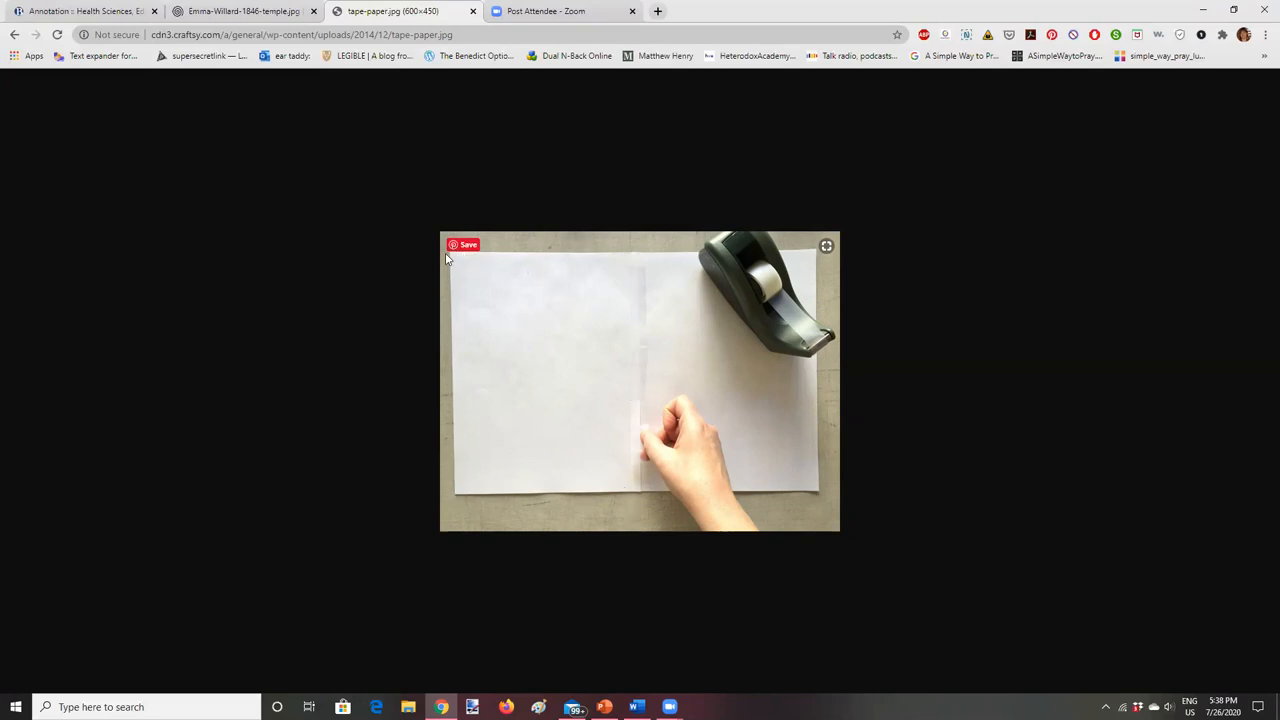
{"action": "mouse_move", "coordinate": [808, 502]}
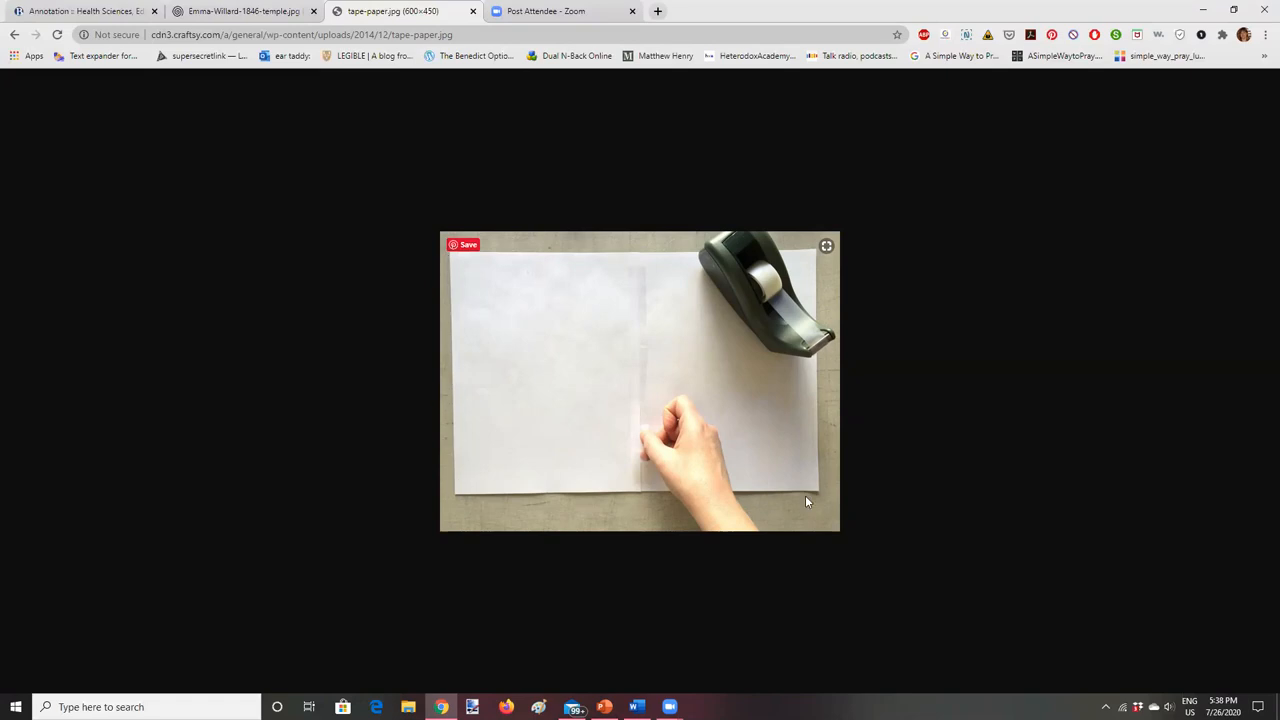
{"action": "mouse_move", "coordinate": [484, 414]}
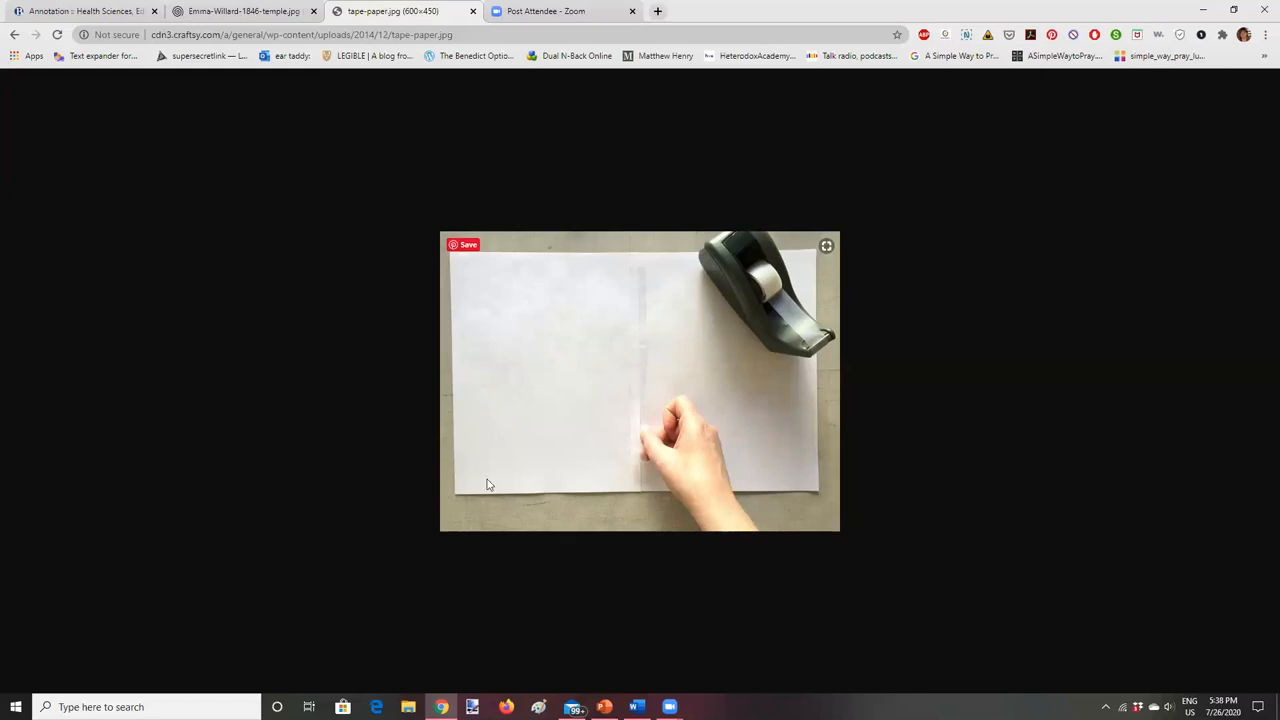
{"action": "mouse_move", "coordinate": [640, 496]}
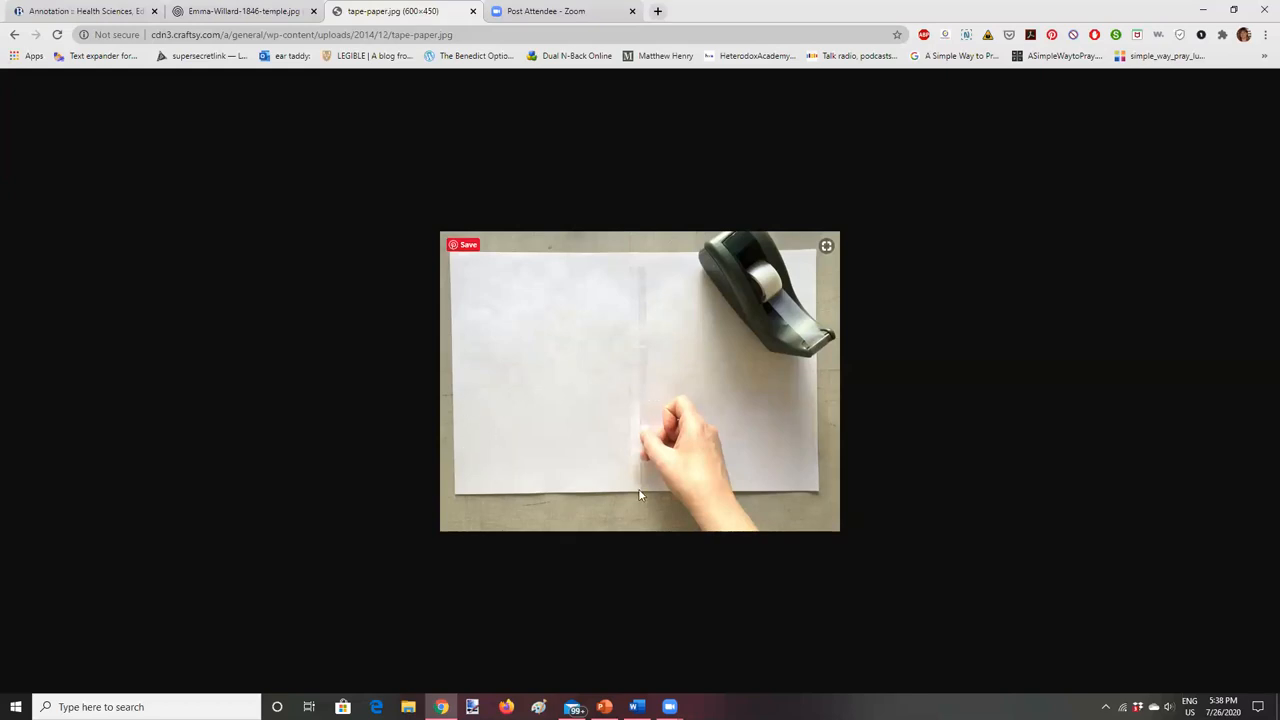
{"action": "mouse_move", "coordinate": [788, 394]}
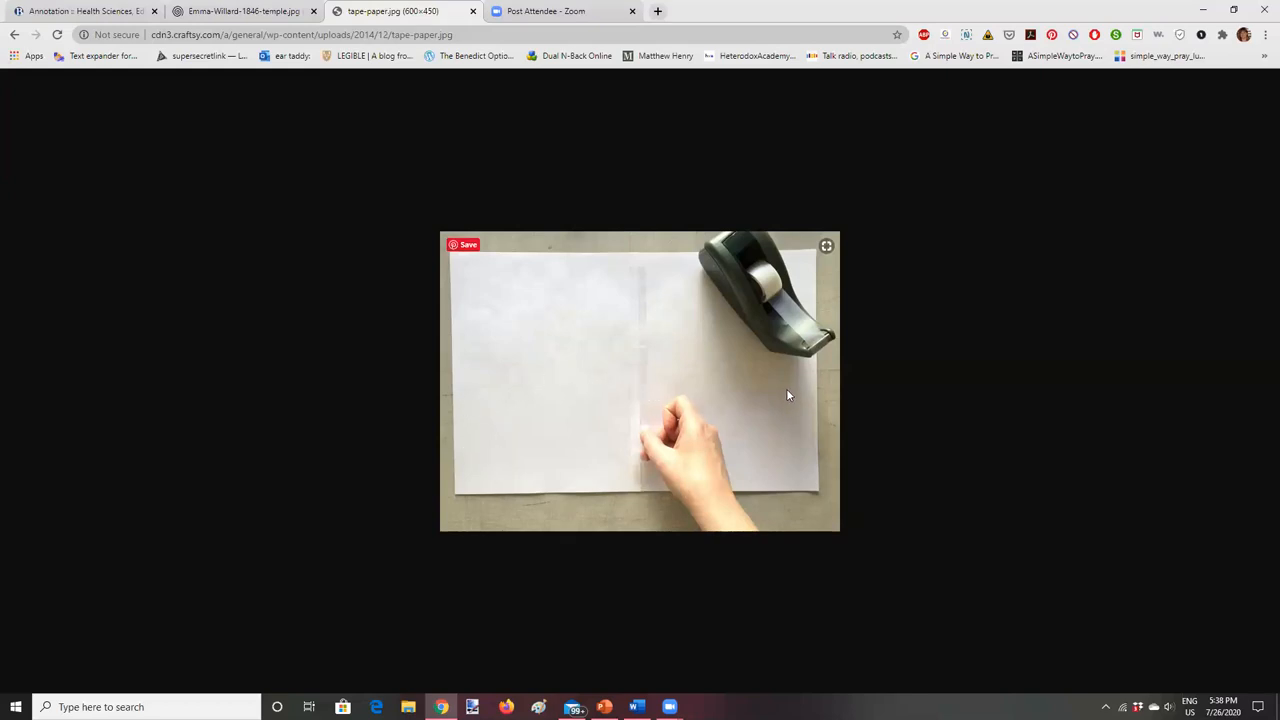
{"action": "mouse_move", "coordinate": [640, 424]}
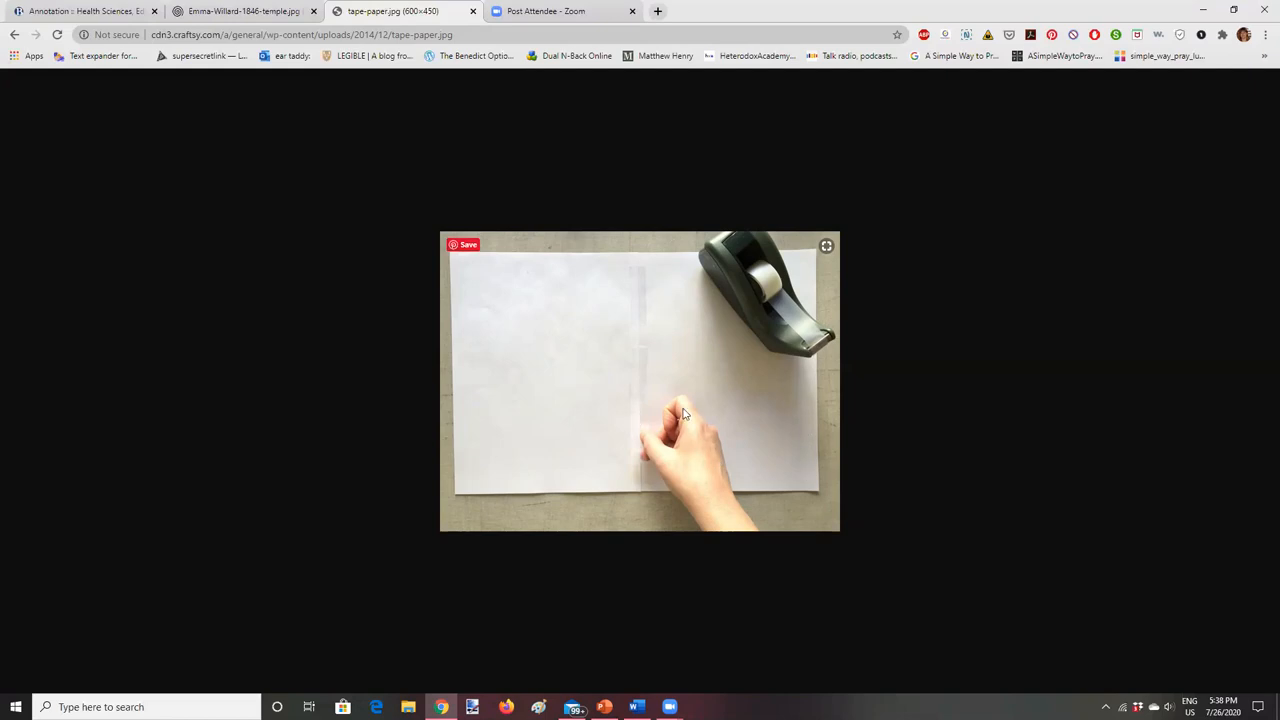
{"action": "mouse_move", "coordinate": [812, 444]}
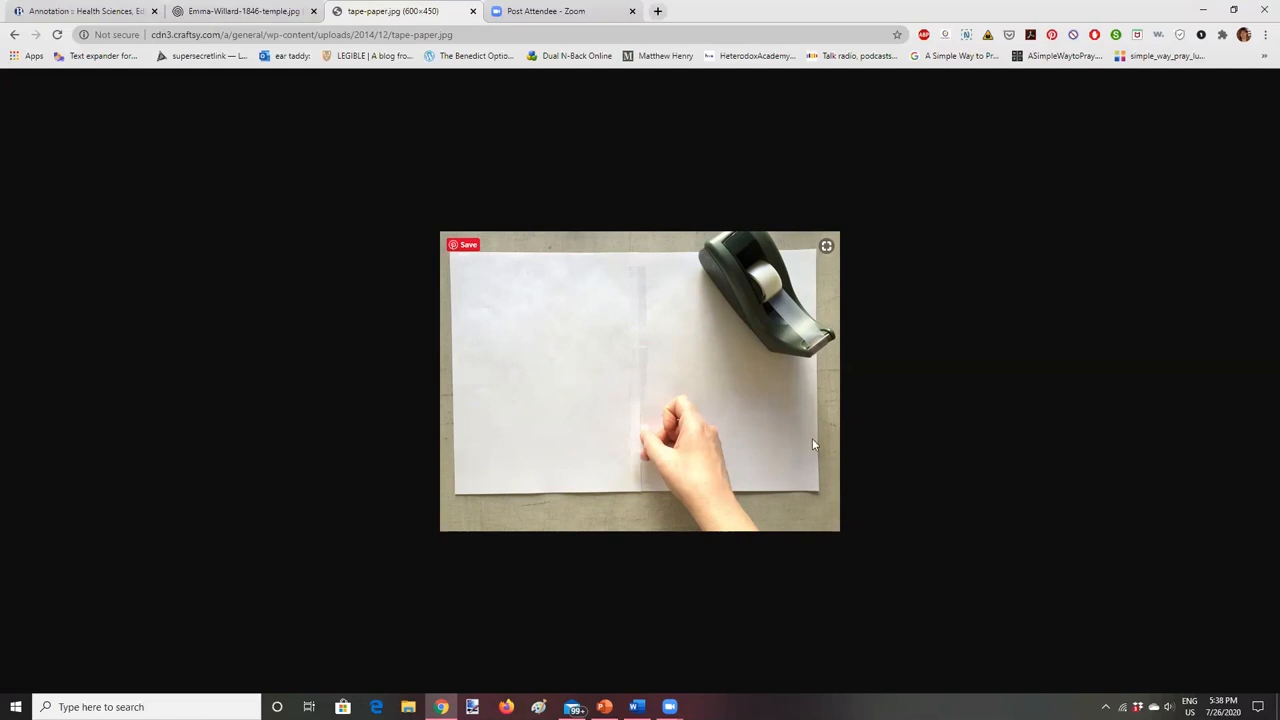
Return to the Annotation – Health Sciences article's Ways to Take Notes sticky-note examples.
{"action": "left_click", "coordinate": [80, 12]}
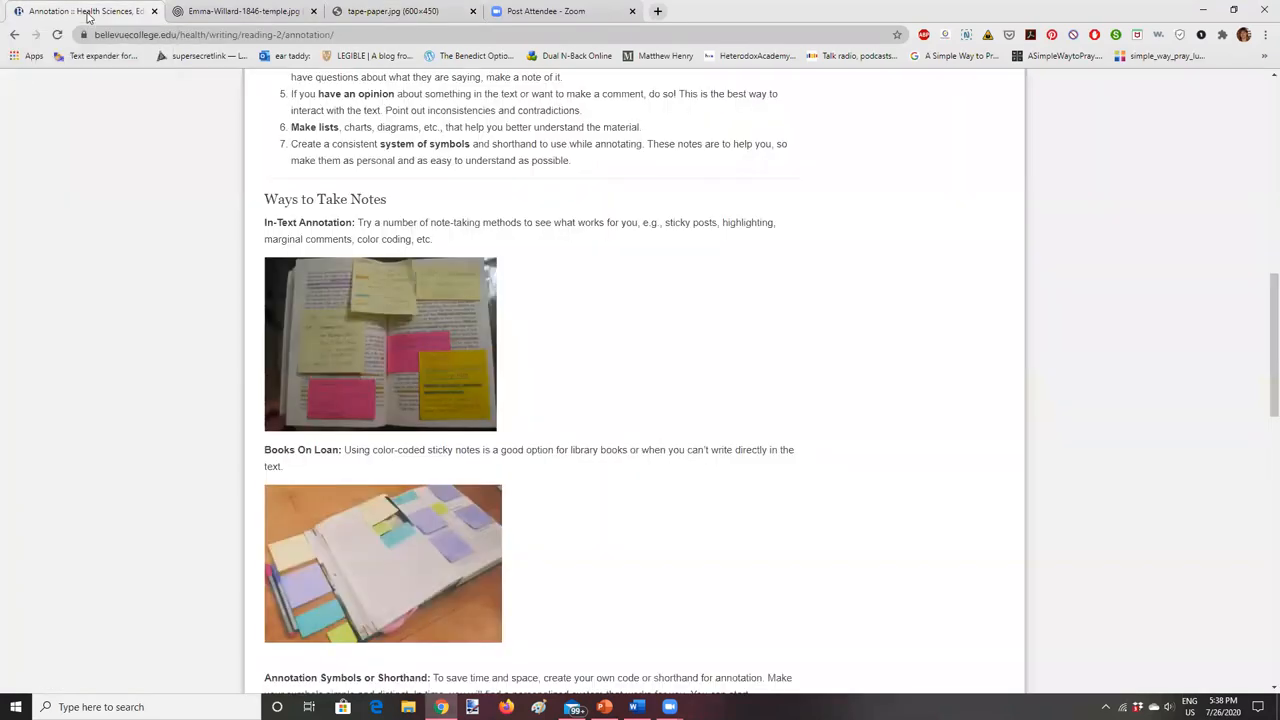
{"action": "mouse_move", "coordinate": [238, 386]}
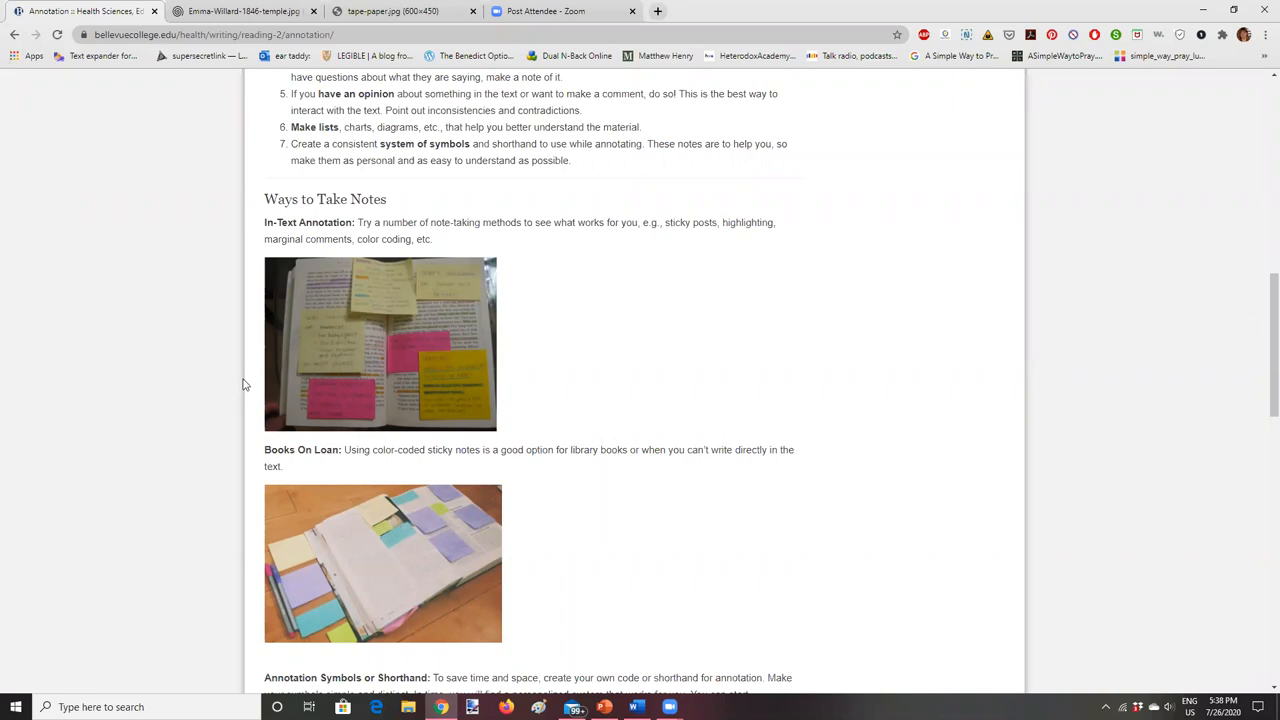
{"action": "mouse_move", "coordinate": [240, 374]}
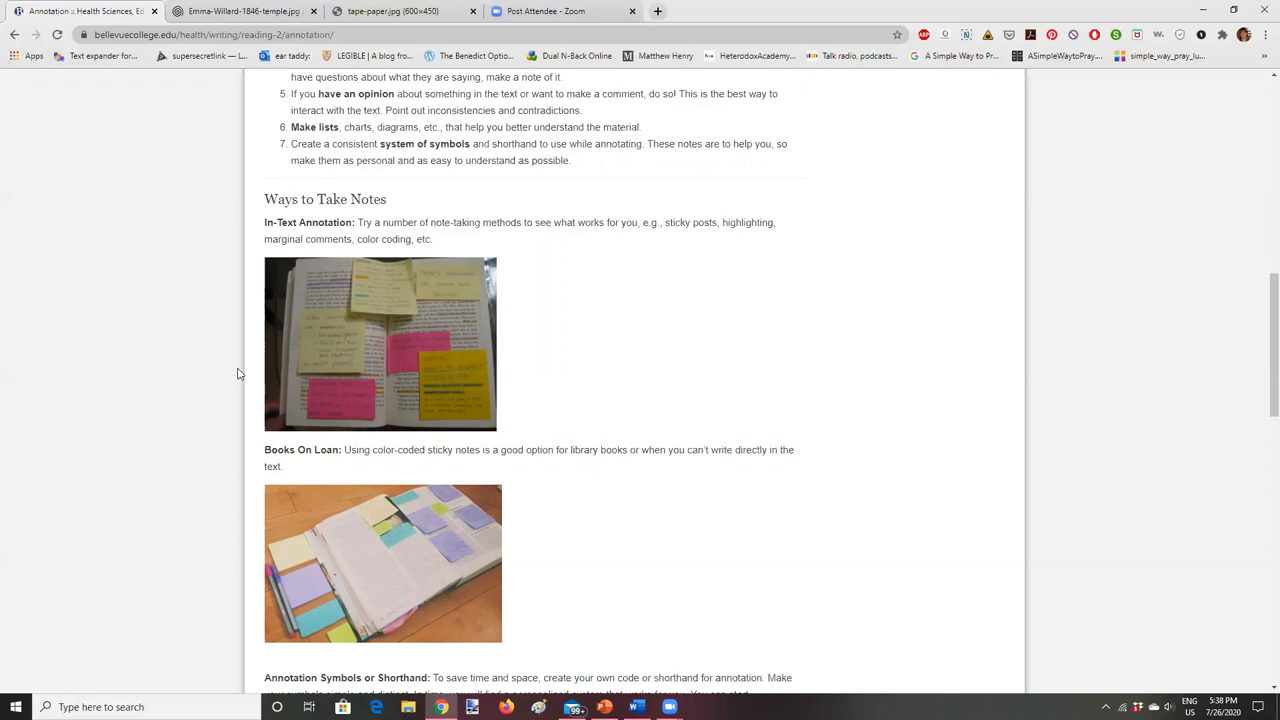
{"action": "mouse_move", "coordinate": [316, 302]}
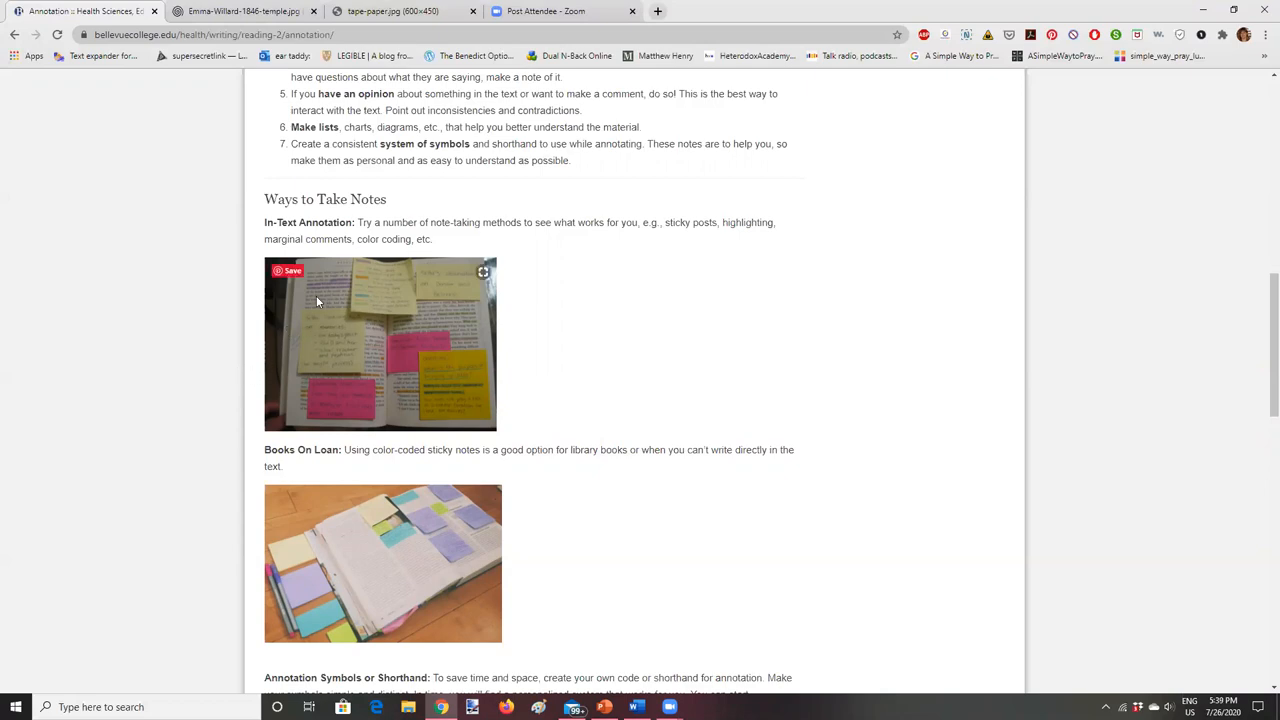
{"action": "mouse_move", "coordinate": [306, 328]}
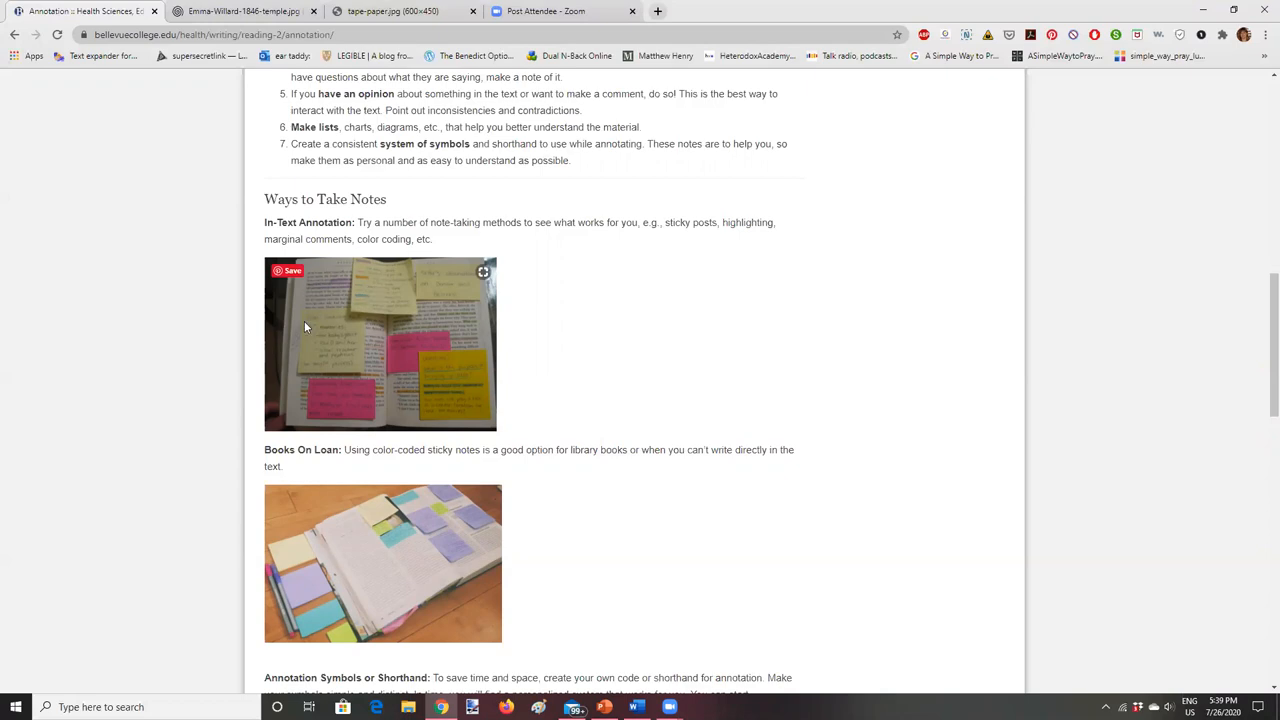
{"action": "mouse_move", "coordinate": [290, 268]}
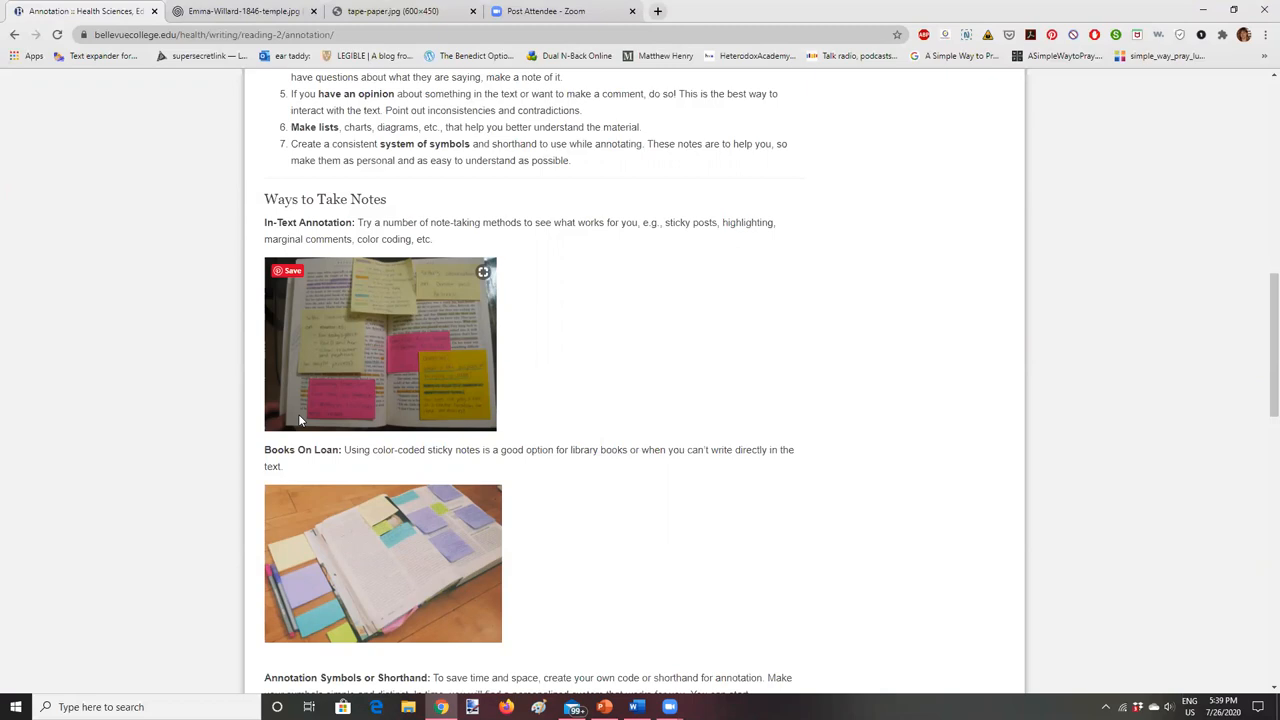
{"action": "mouse_move", "coordinate": [294, 436]}
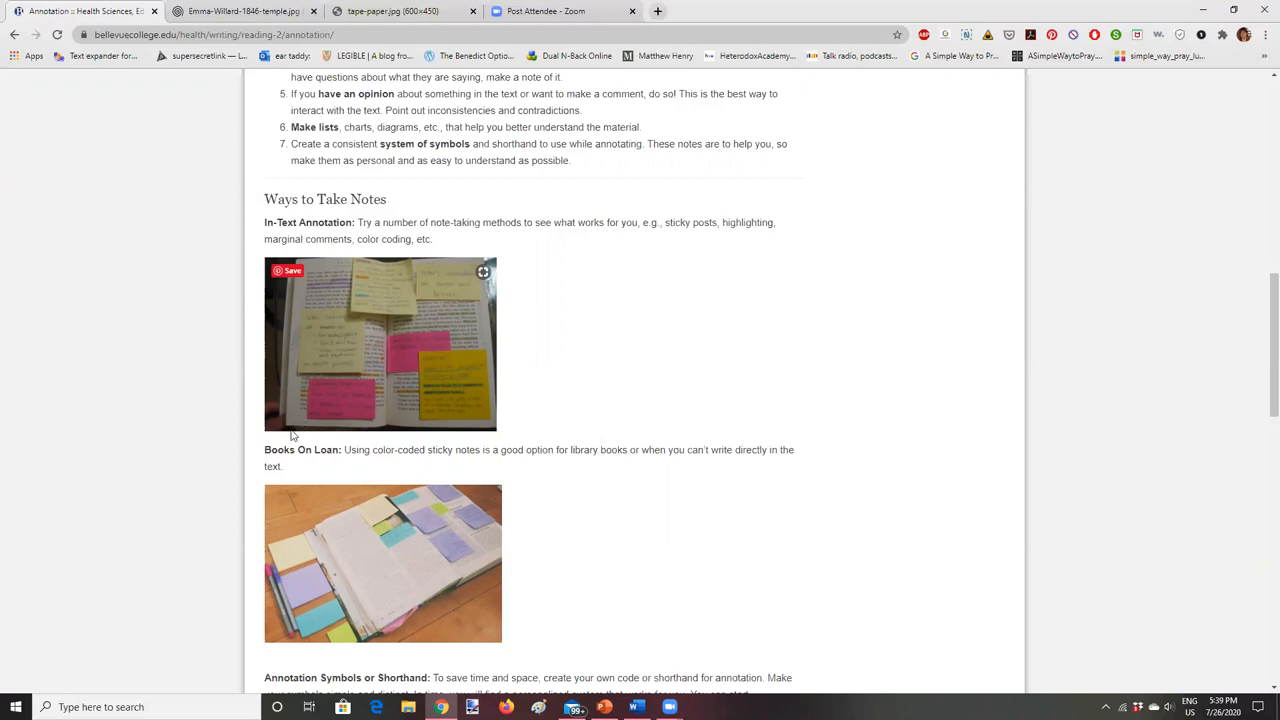
{"action": "mouse_move", "coordinate": [468, 684]}
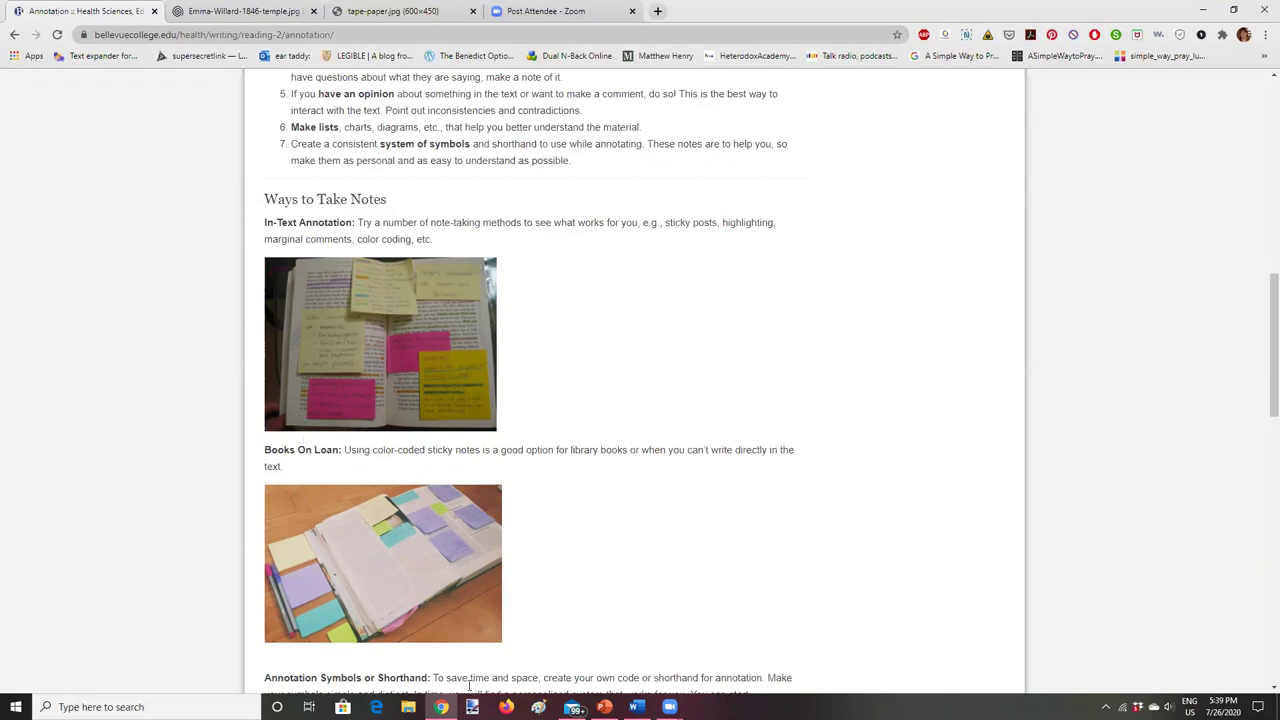
{"action": "mouse_move", "coordinate": [440, 708]}
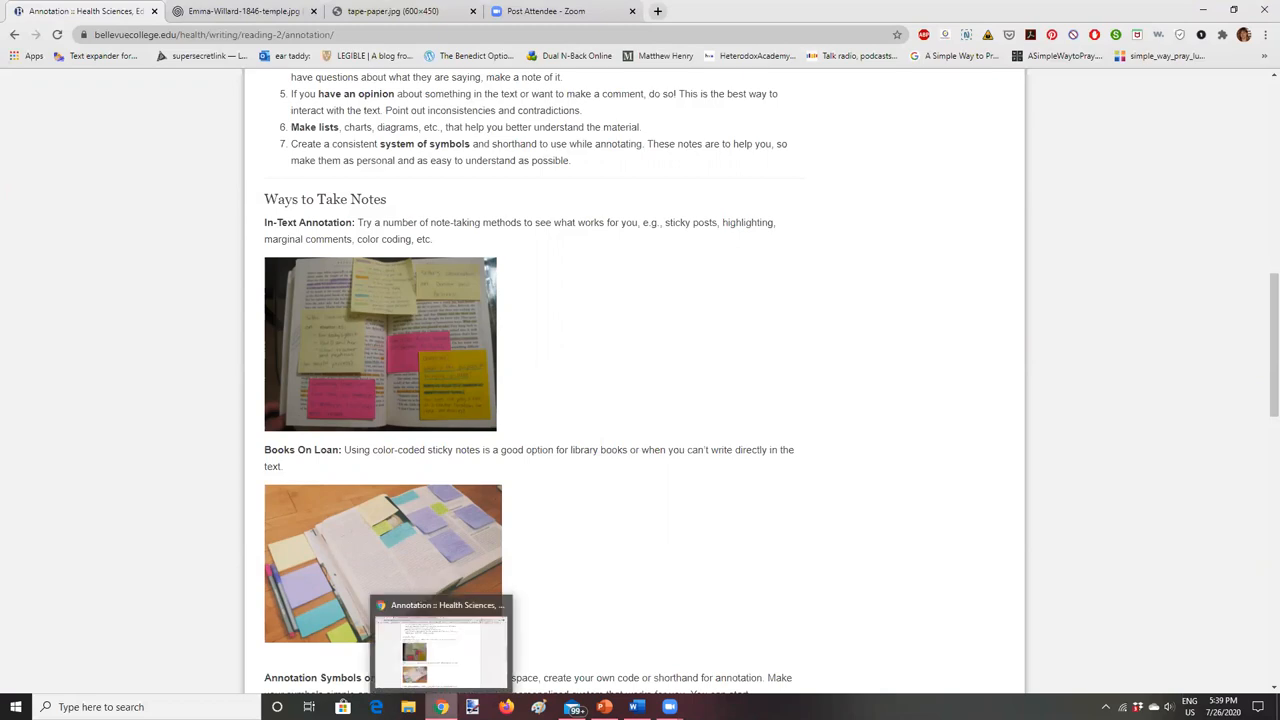
Bring the How to Listen to the Lectures study guide to the front in Word.
{"action": "left_click", "coordinate": [636, 708]}
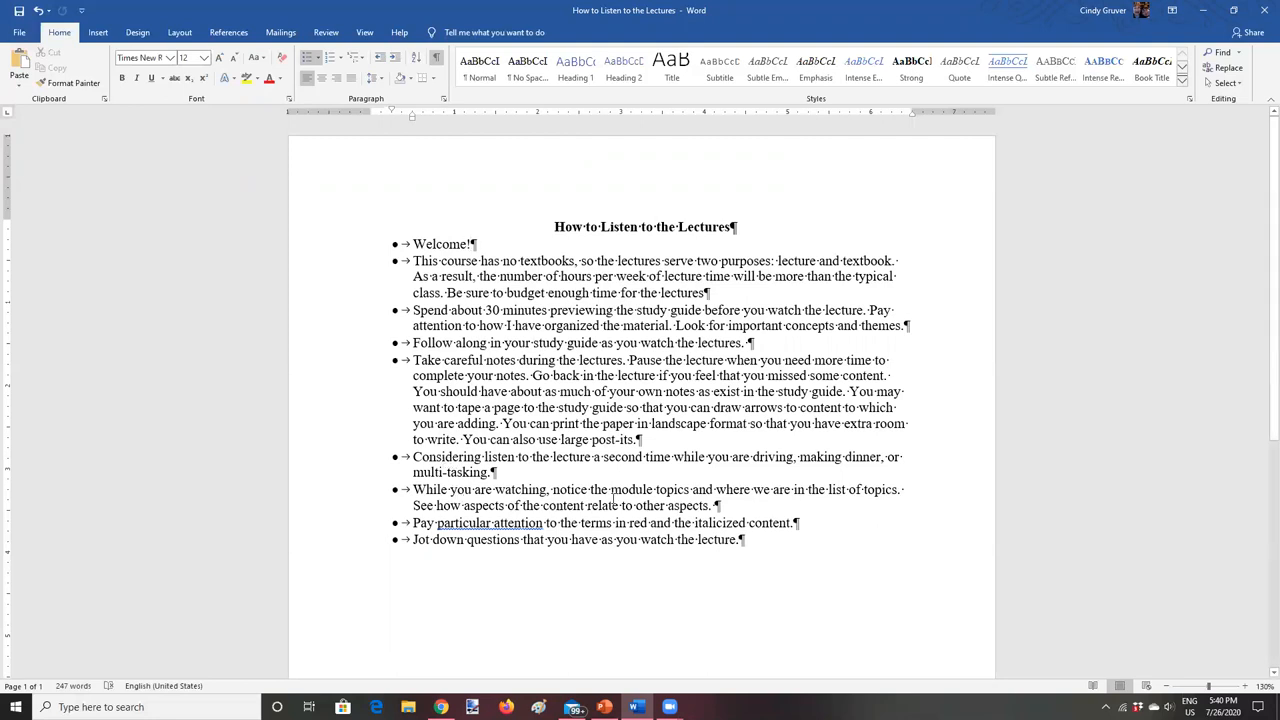
{"action": "mouse_move", "coordinate": [656, 492]}
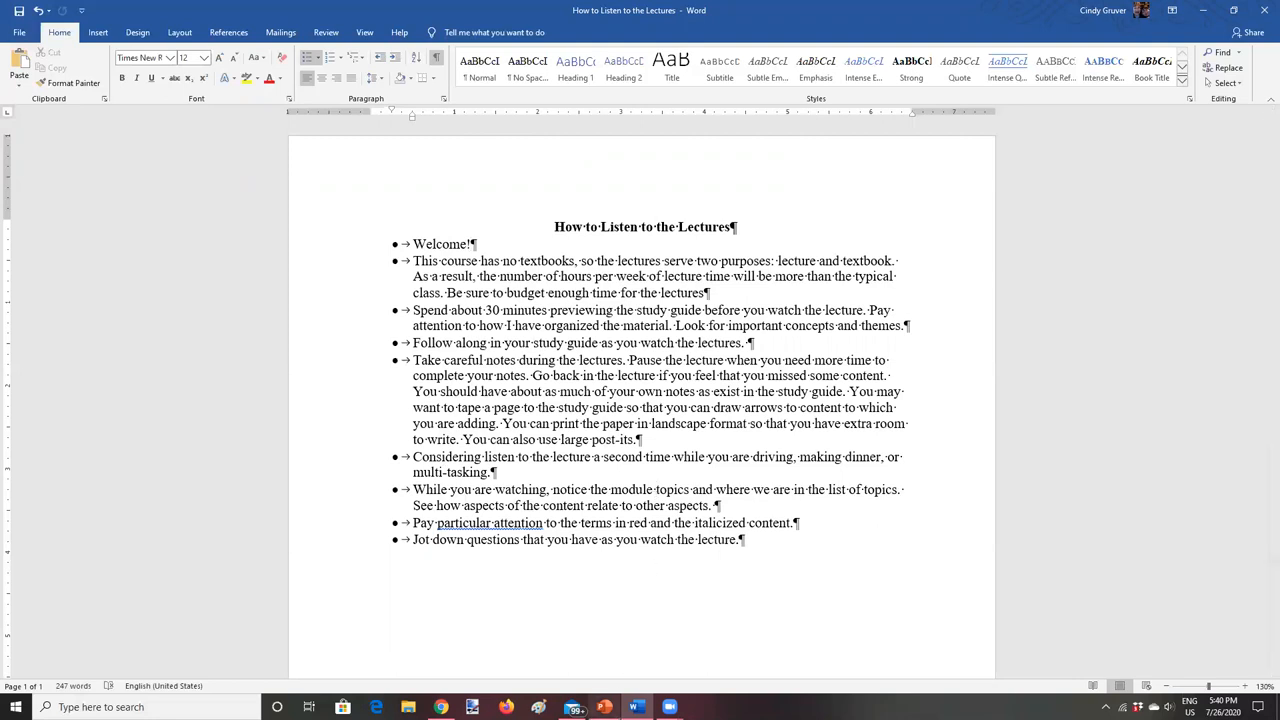
{"action": "left_click", "coordinate": [604, 708]}
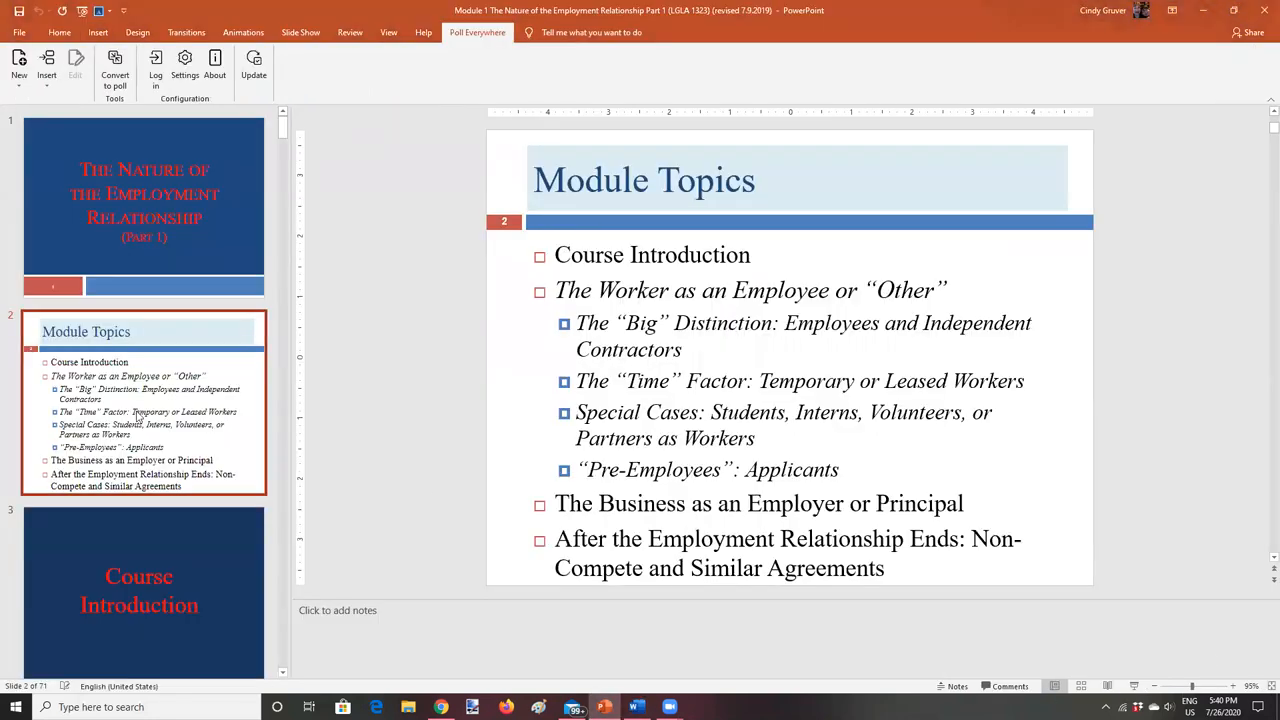
{"action": "left_click", "coordinate": [144, 204]}
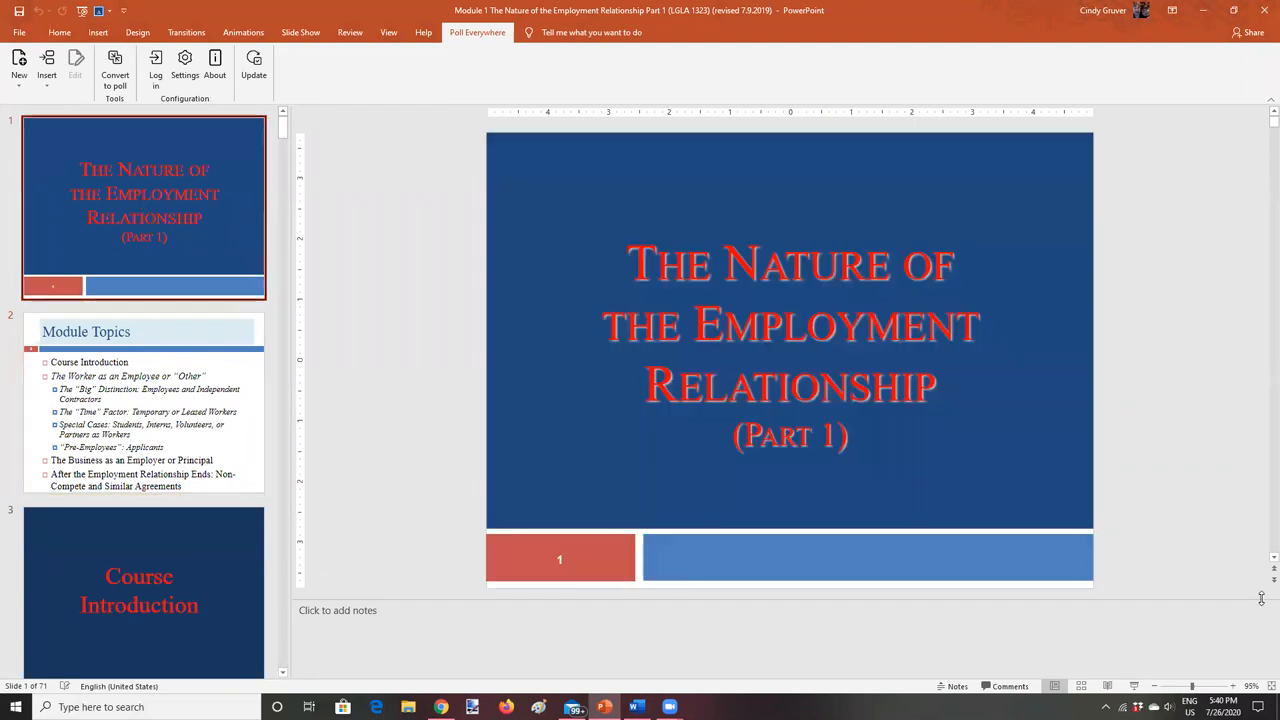
{"action": "left_click", "coordinate": [144, 400]}
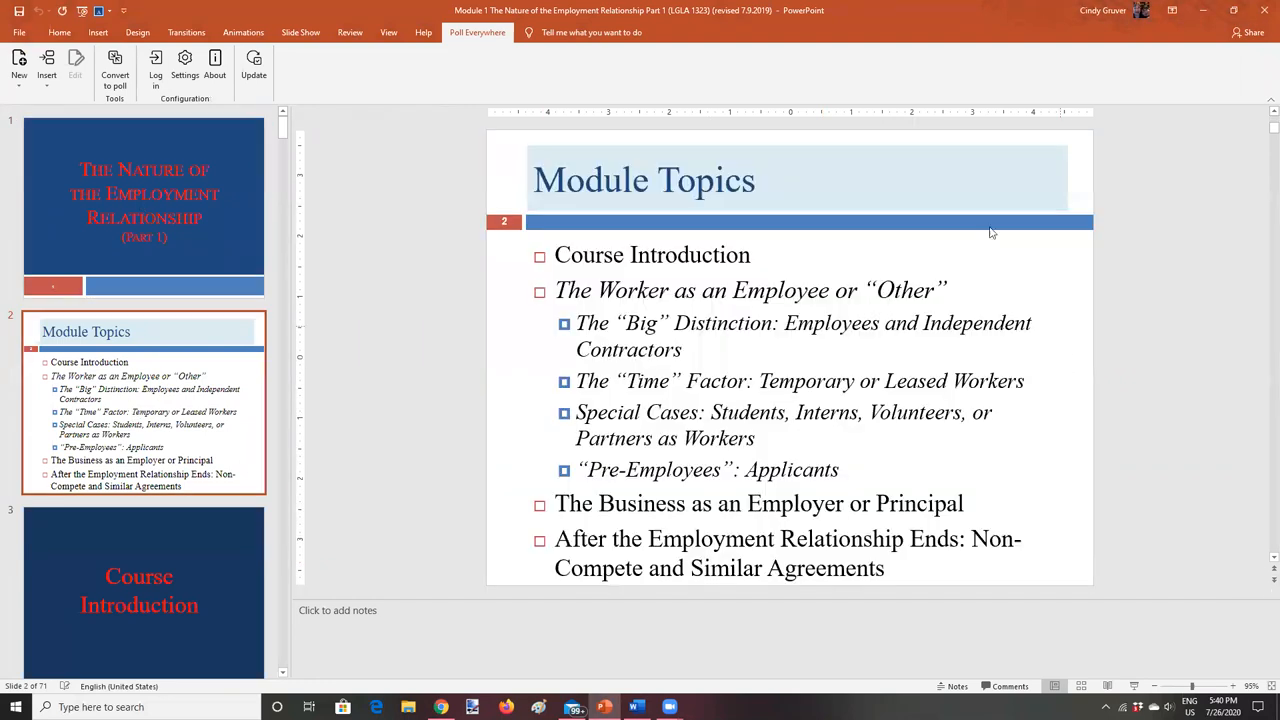
{"action": "mouse_move", "coordinate": [962, 150]}
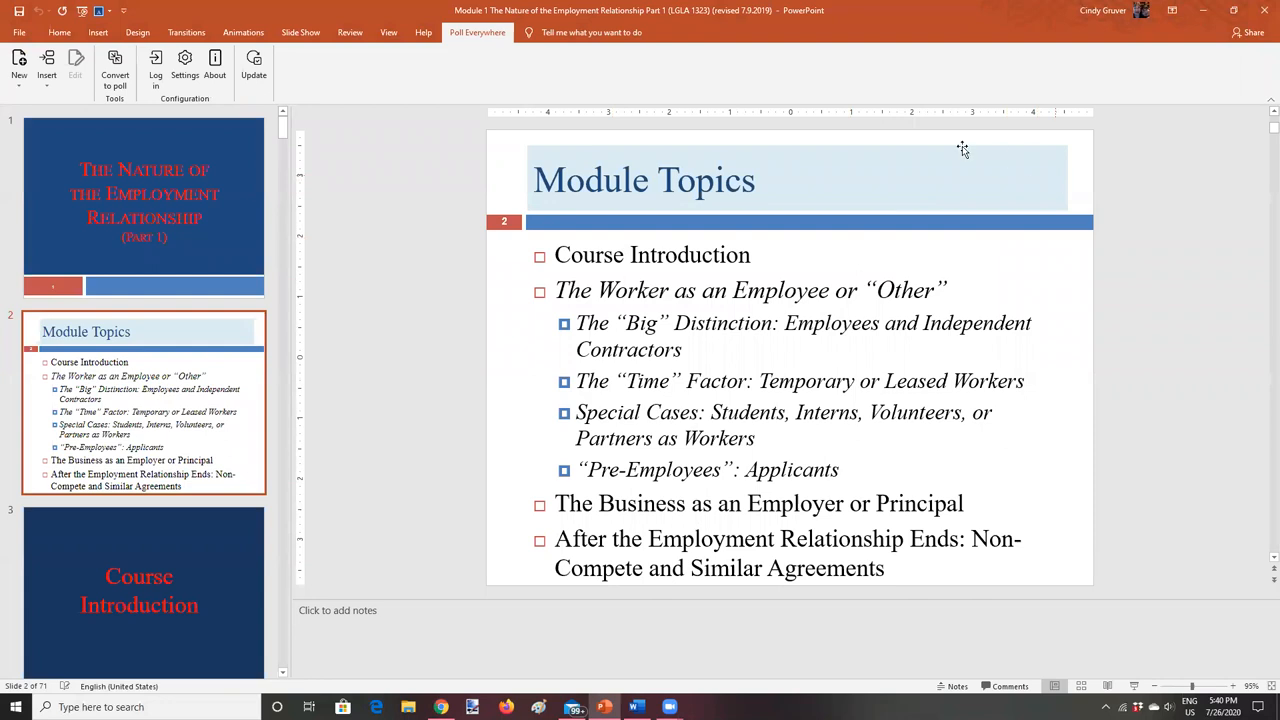
{"action": "mouse_move", "coordinate": [588, 264]}
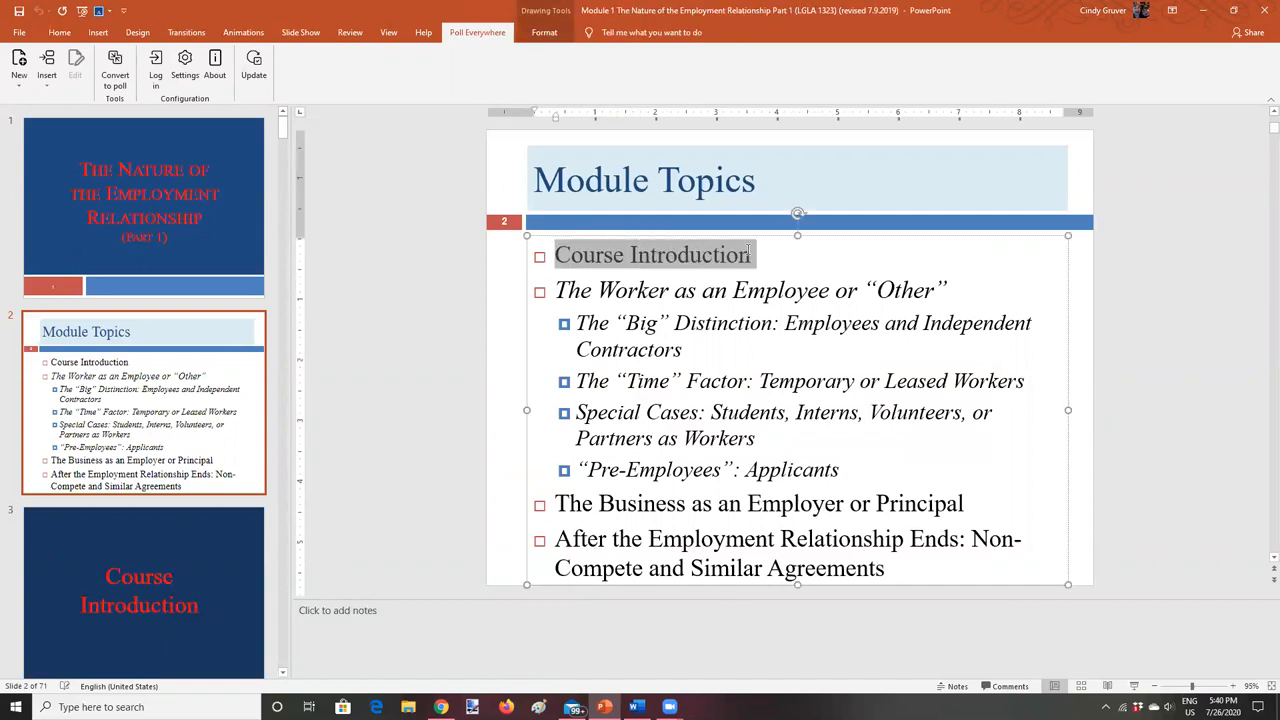
{"action": "mouse_move", "coordinate": [1136, 576]}
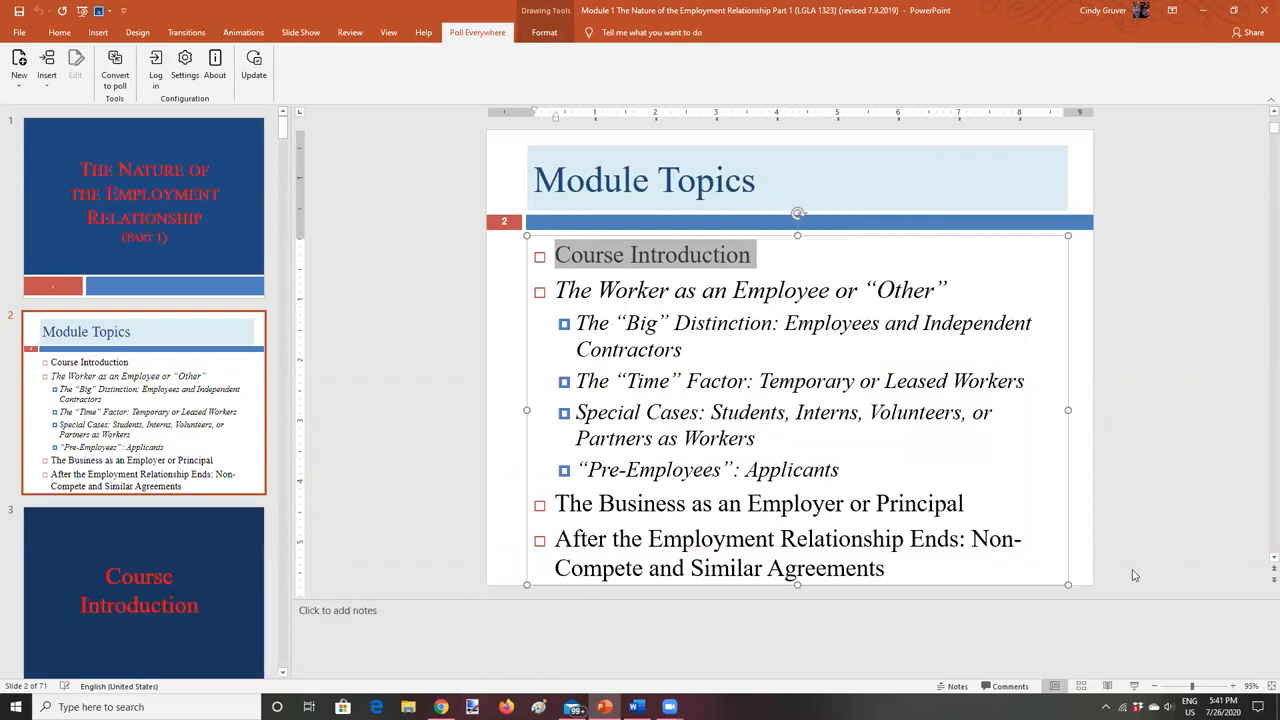
{"action": "left_click", "coordinate": [144, 590]}
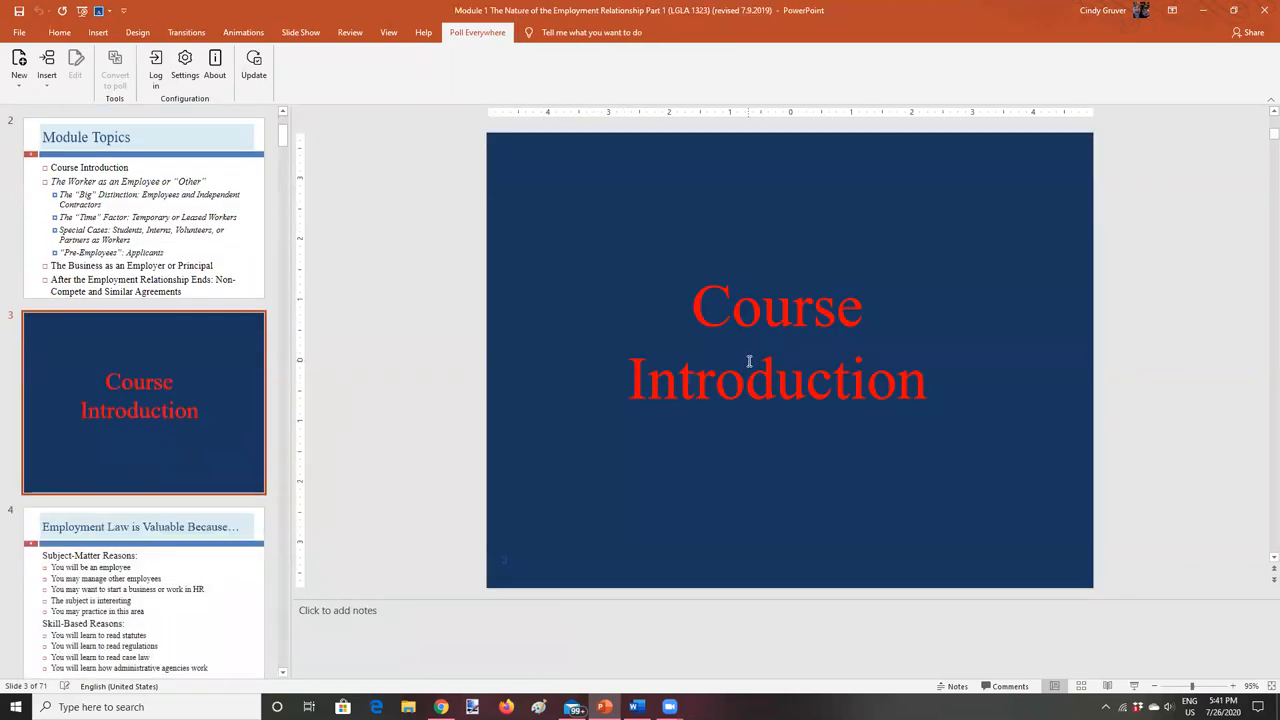
{"action": "mouse_move", "coordinate": [144, 444]}
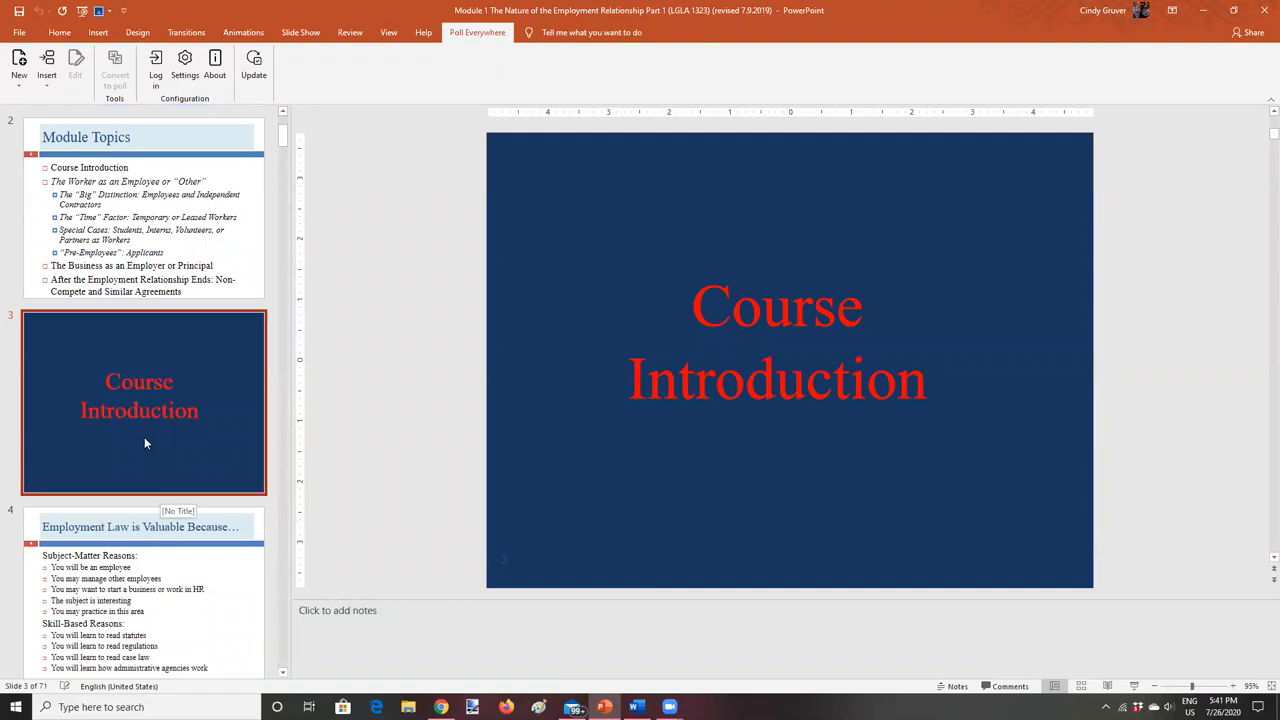
{"action": "left_click", "coordinate": [144, 206]}
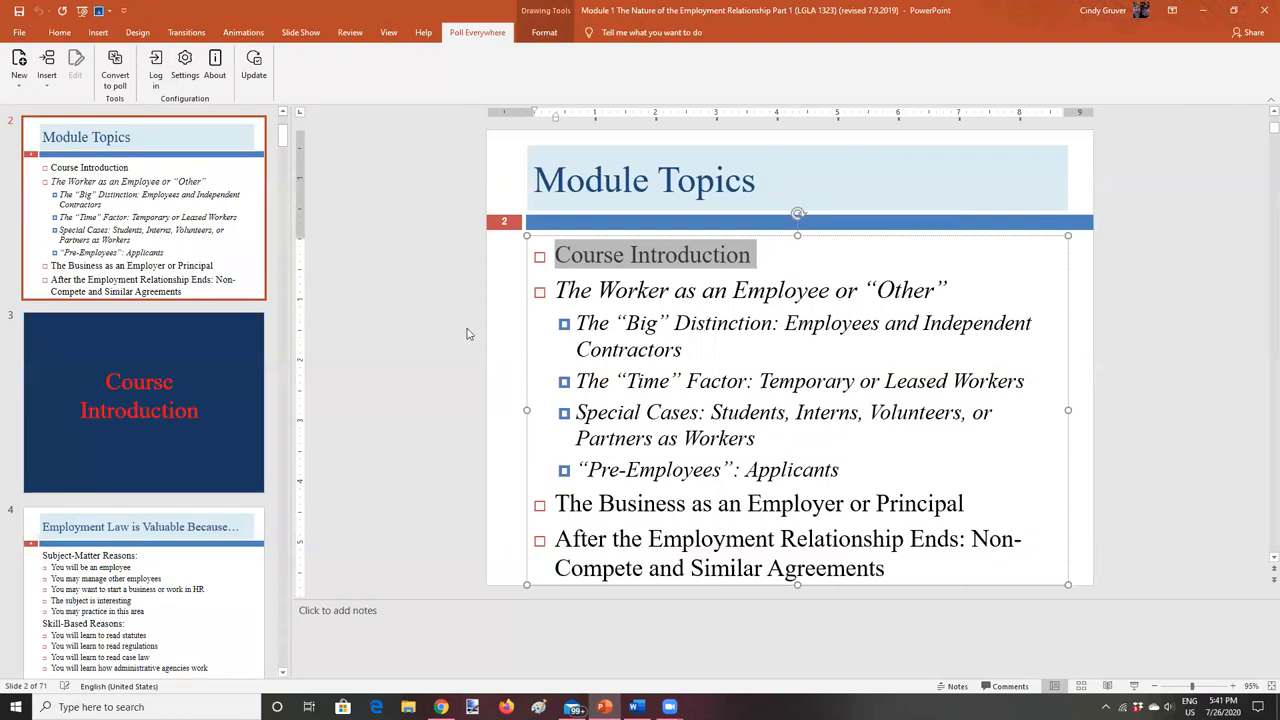
{"action": "mouse_move", "coordinate": [1256, 570]}
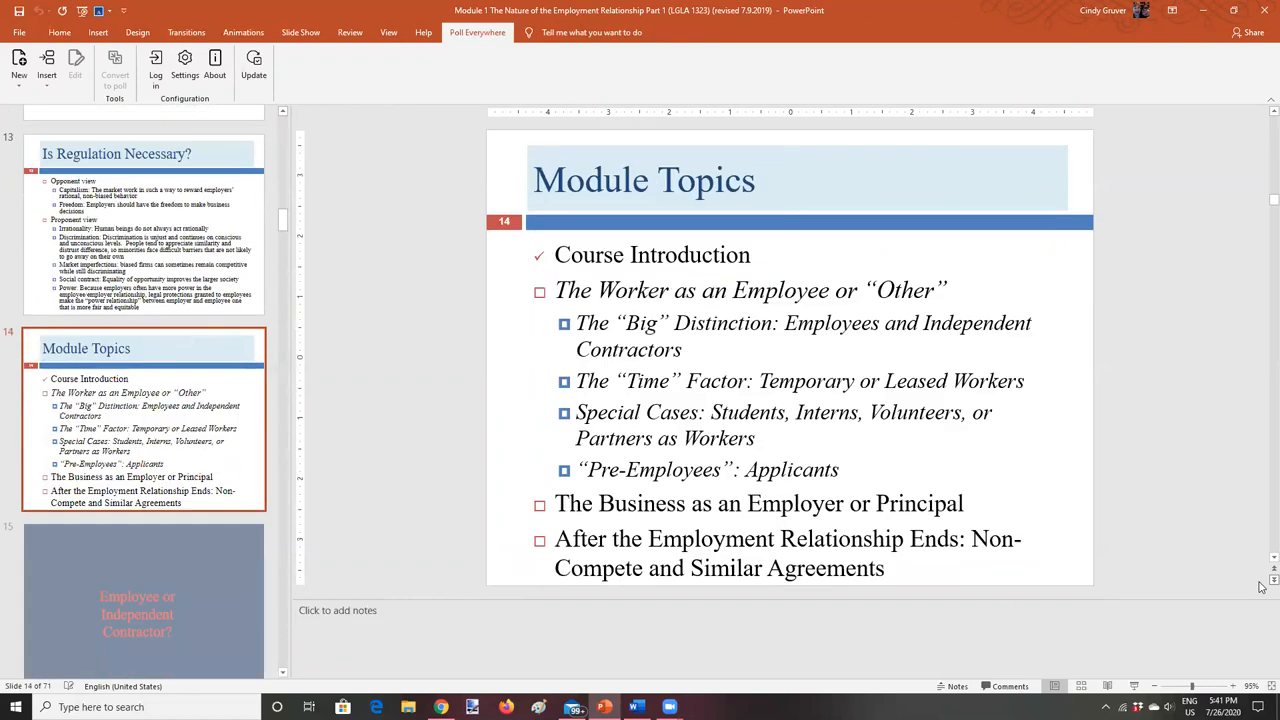
{"action": "scroll", "scroll_direction": "up", "scroll_amount": 3}
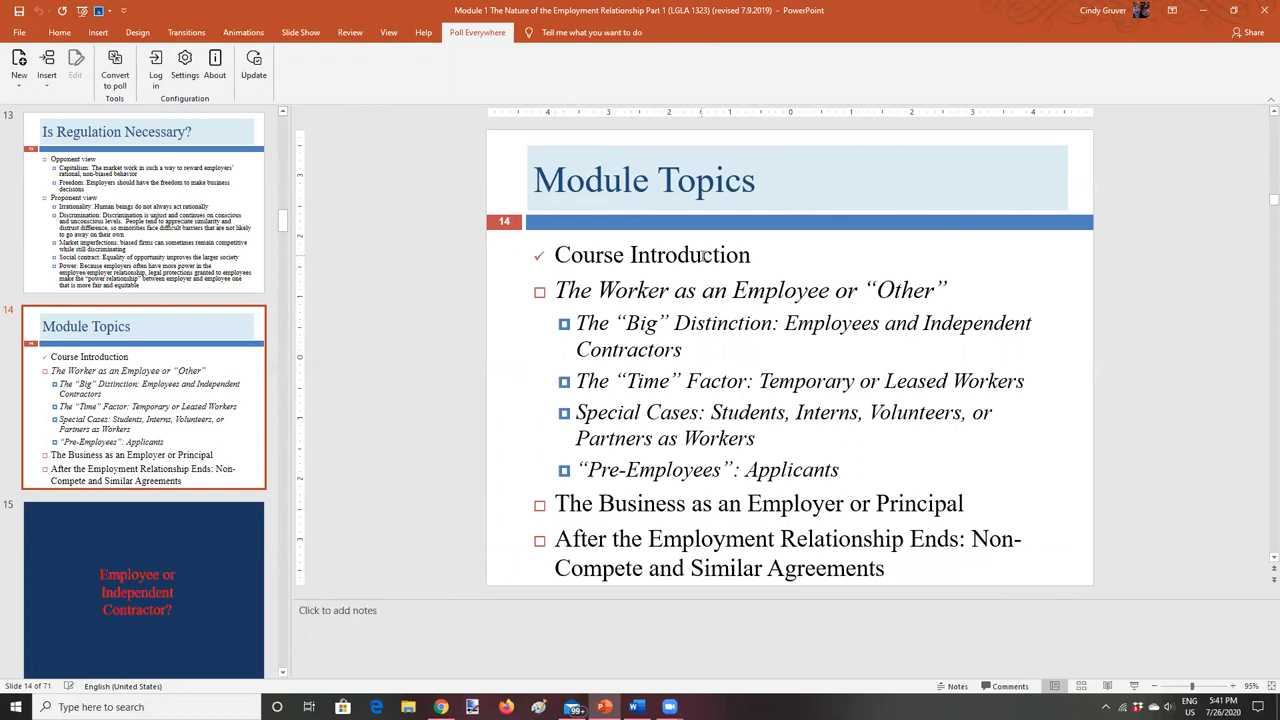
{"action": "mouse_move", "coordinate": [668, 290]}
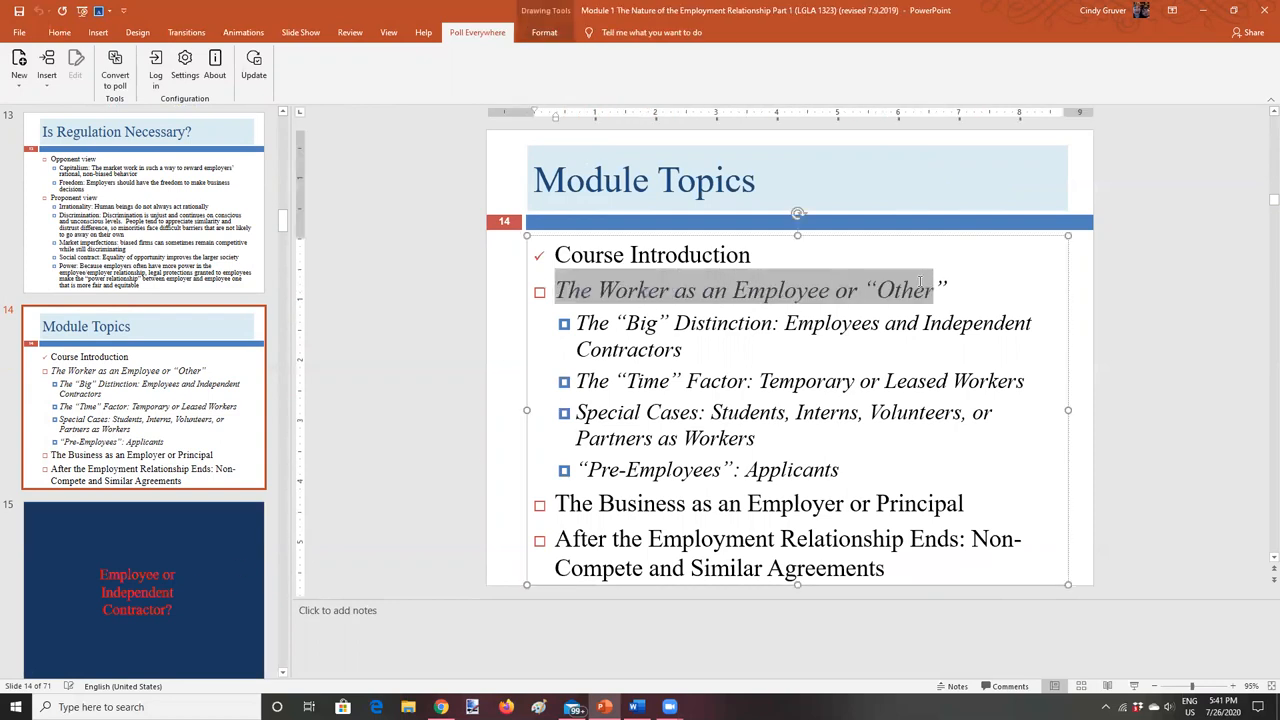
{"action": "left_click", "coordinate": [140, 590]}
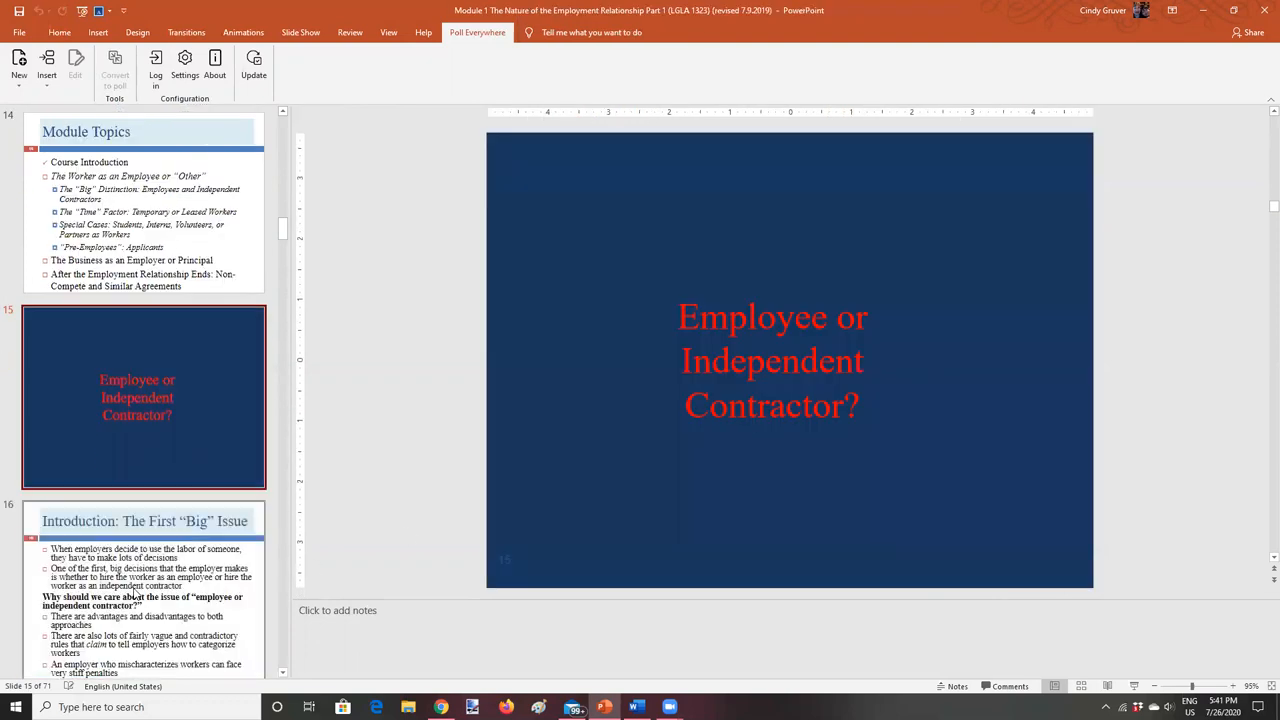
{"action": "mouse_move", "coordinate": [780, 366]}
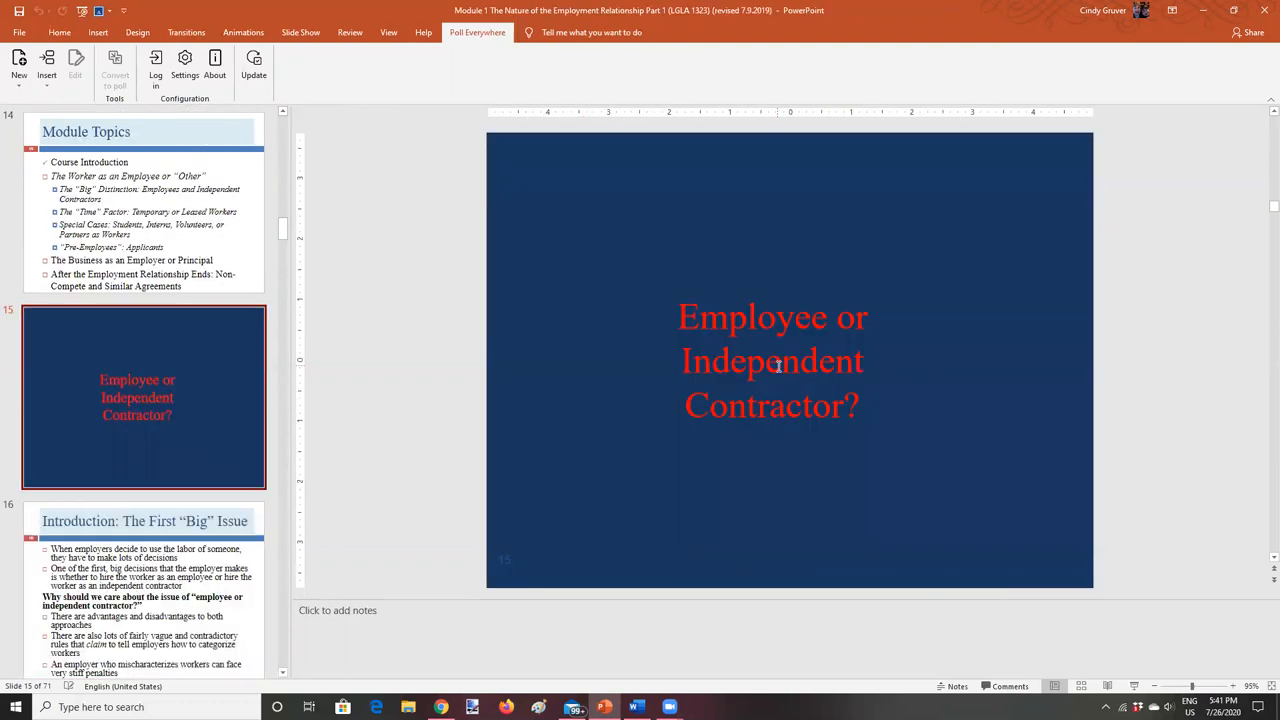
{"action": "left_click", "coordinate": [144, 200]}
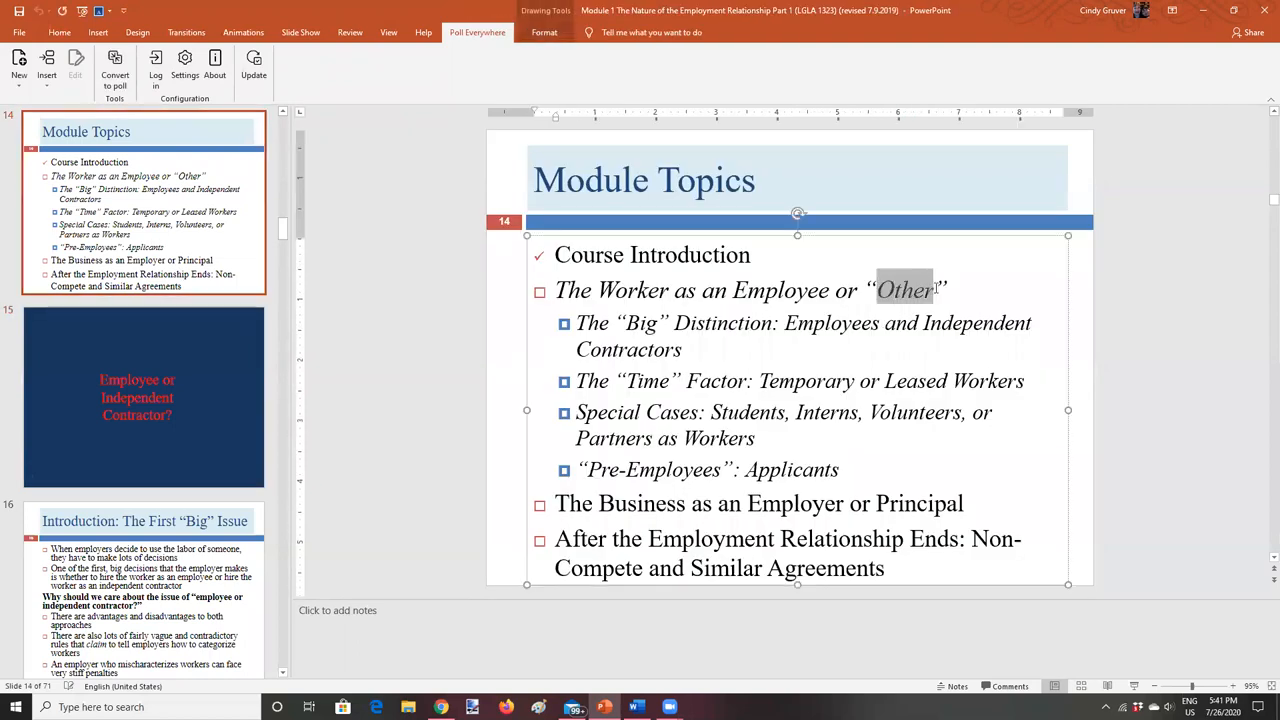
{"action": "left_click", "coordinate": [144, 396]}
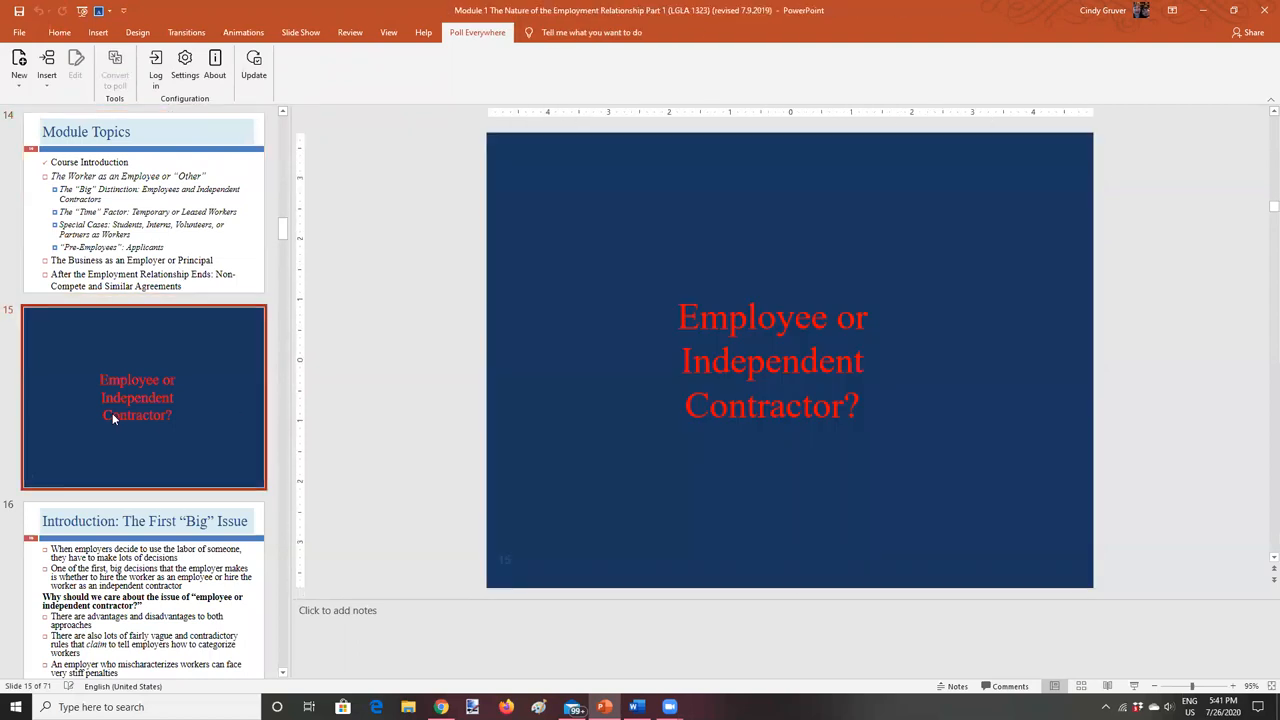
{"action": "mouse_move", "coordinate": [200, 322]}
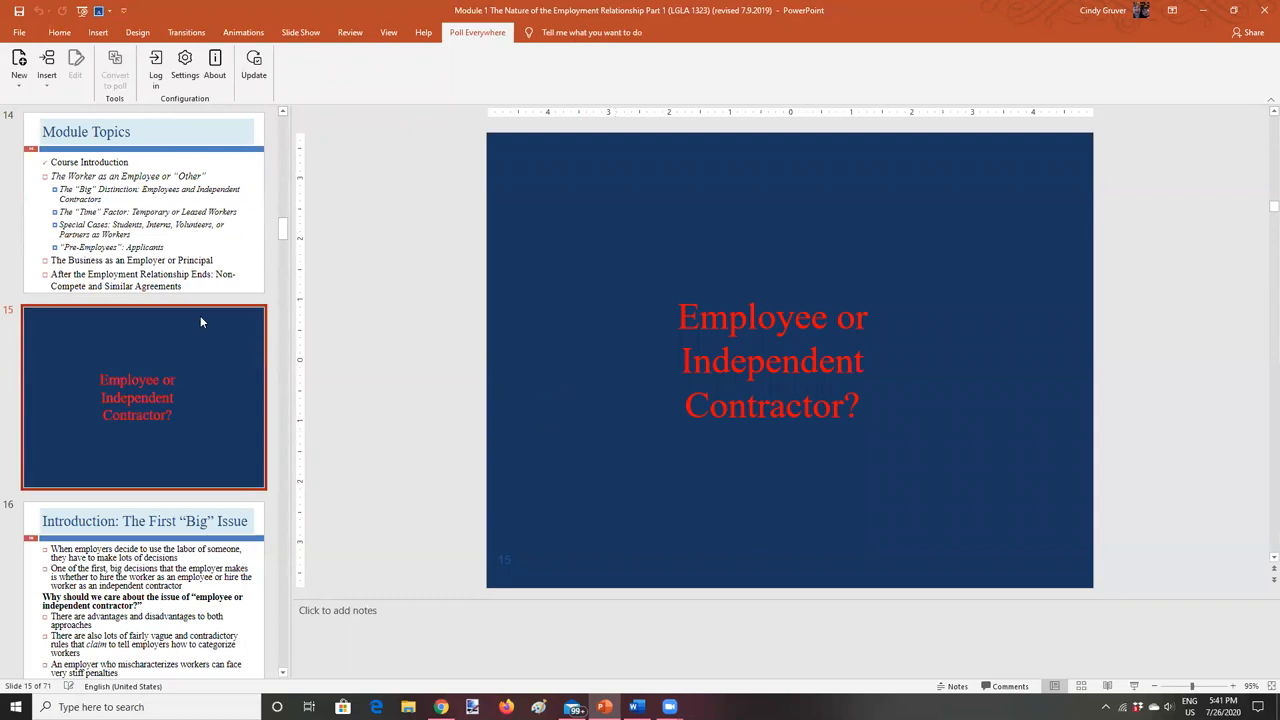
{"action": "left_click", "coordinate": [144, 200]}
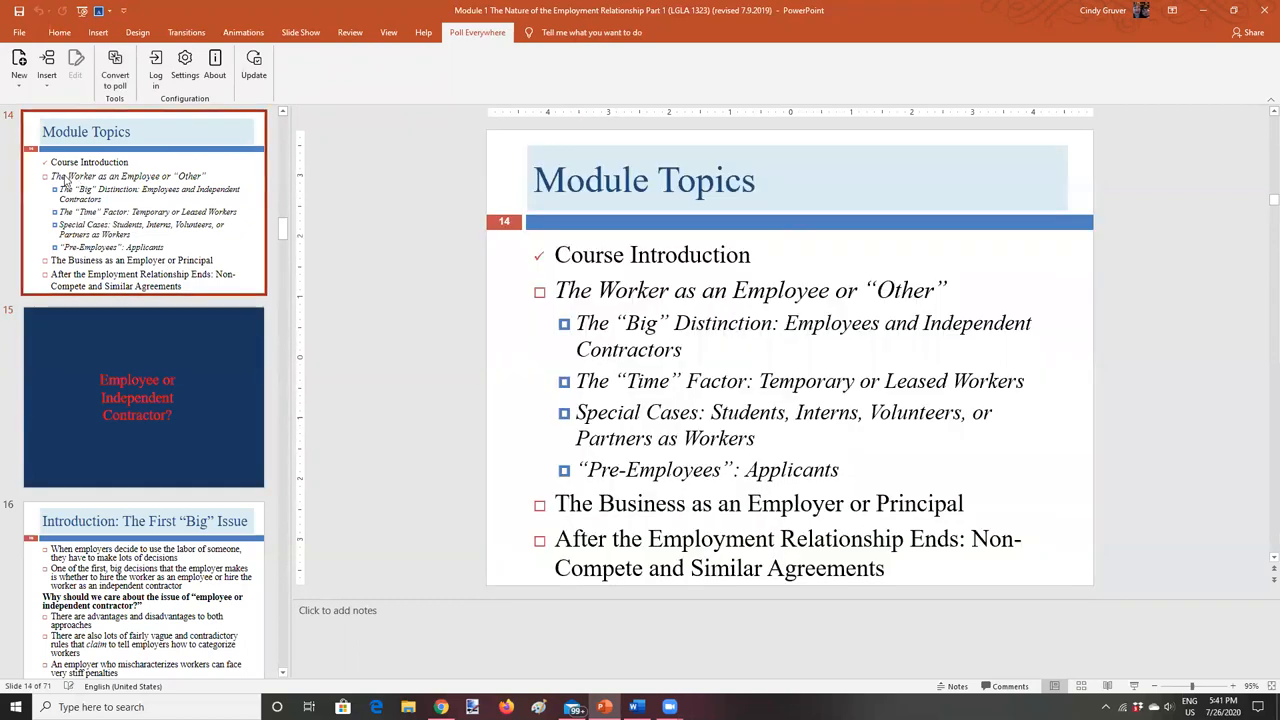
{"action": "mouse_move", "coordinate": [490, 332]}
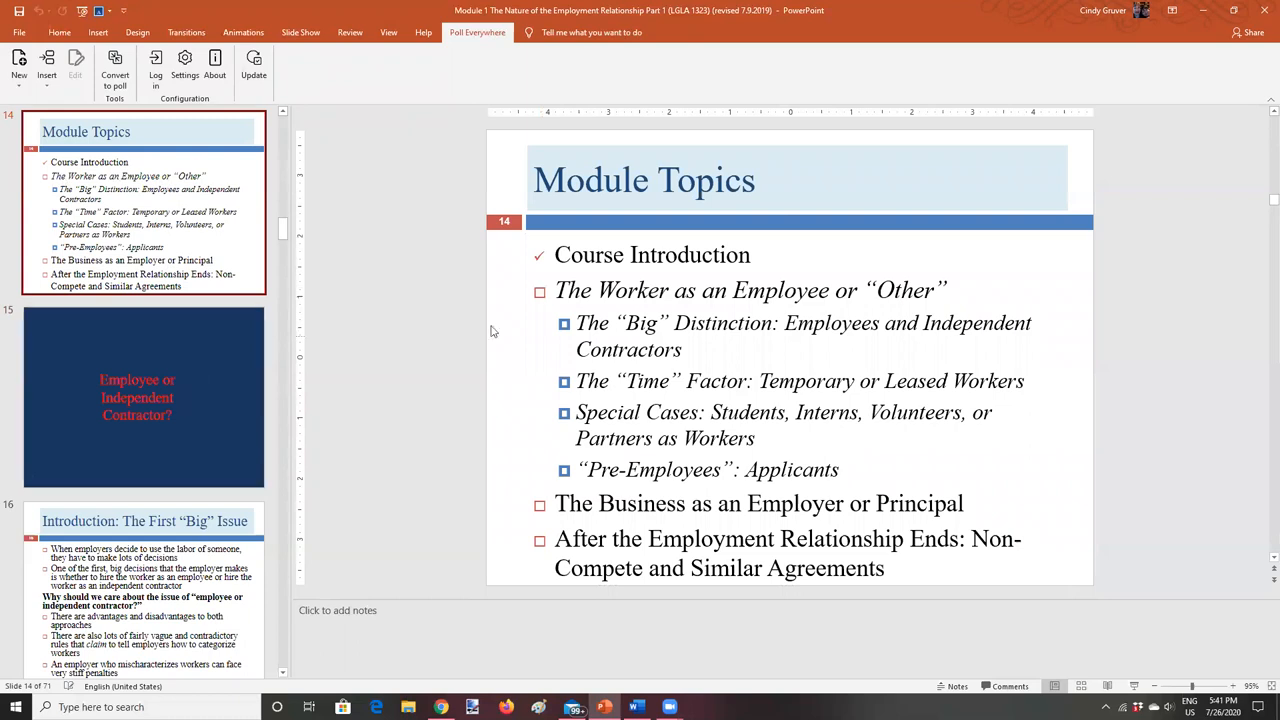
{"action": "mouse_move", "coordinate": [448, 284]}
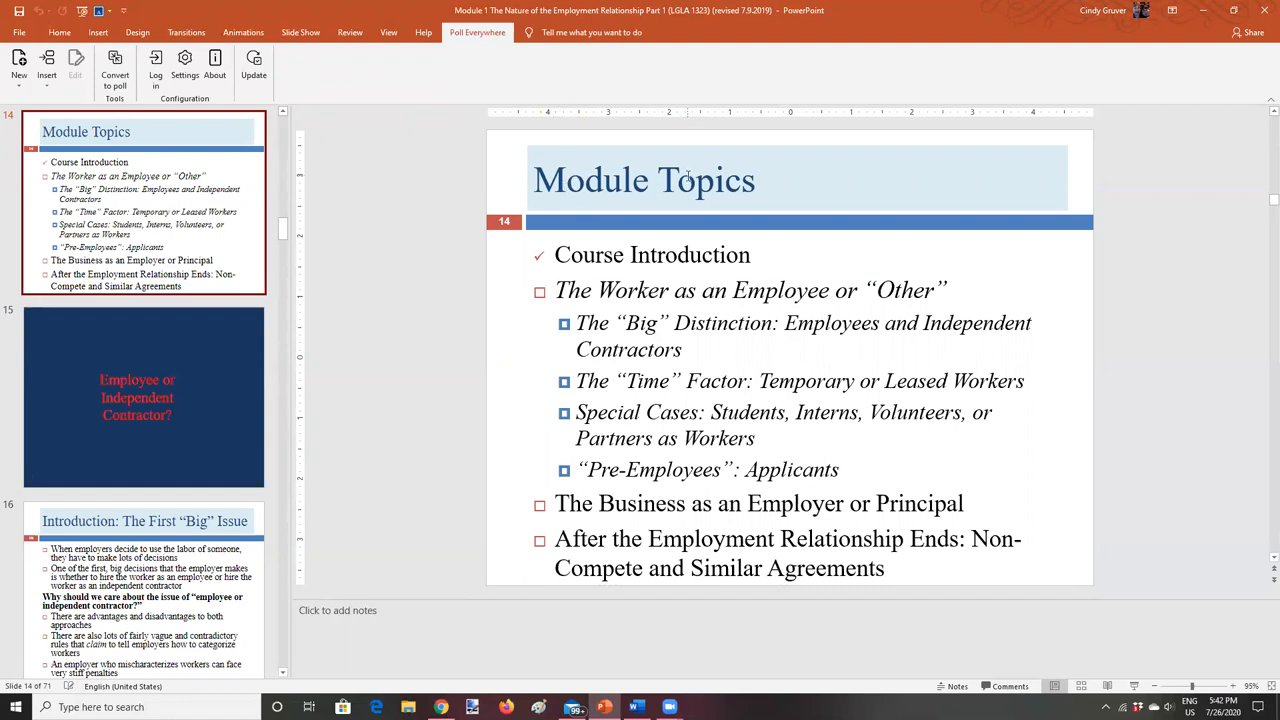
{"action": "mouse_move", "coordinate": [532, 304]}
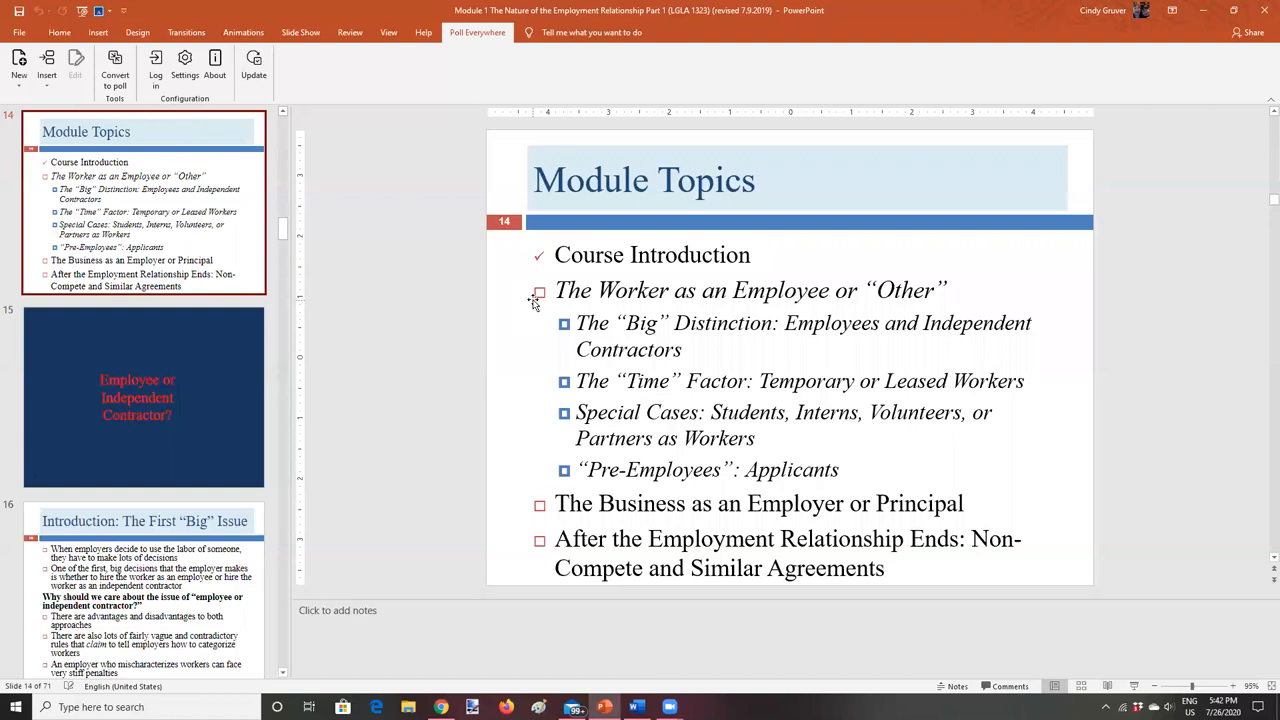
{"action": "mouse_move", "coordinate": [1260, 238]}
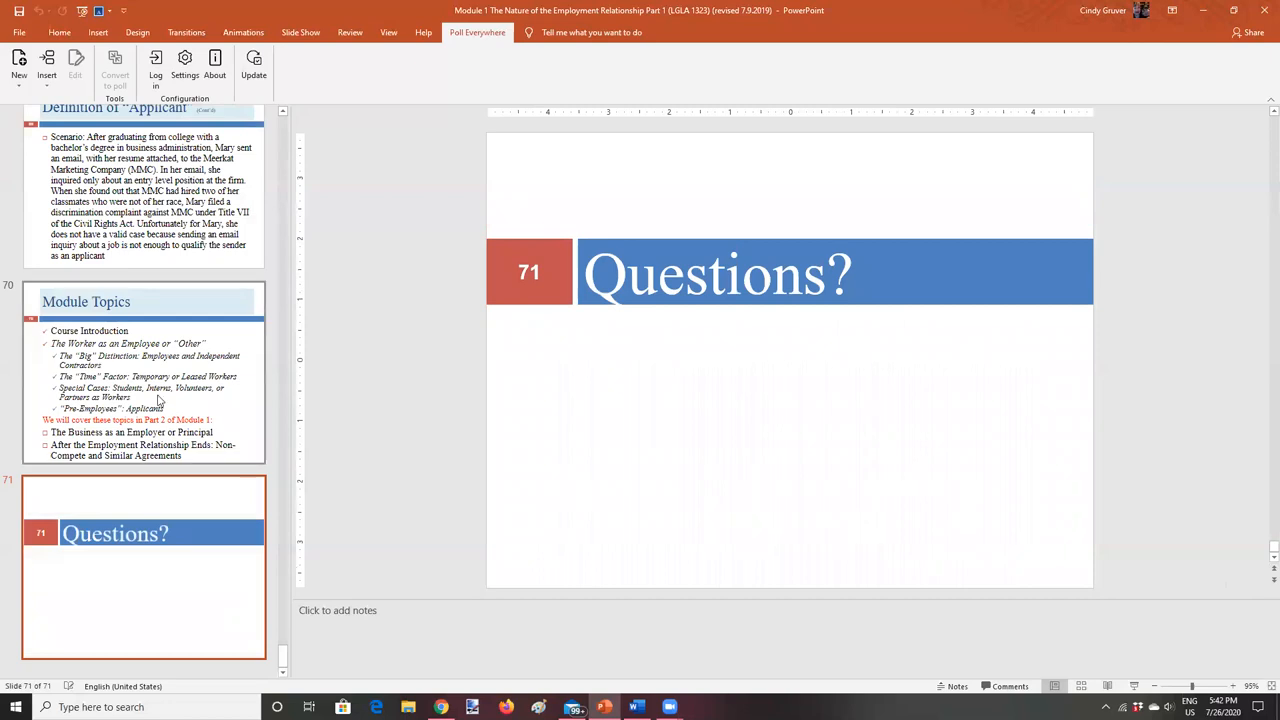
Go to slide 70, the closing Module Topics recap of completed and Part 2 topics.
{"action": "left_click", "coordinate": [144, 370]}
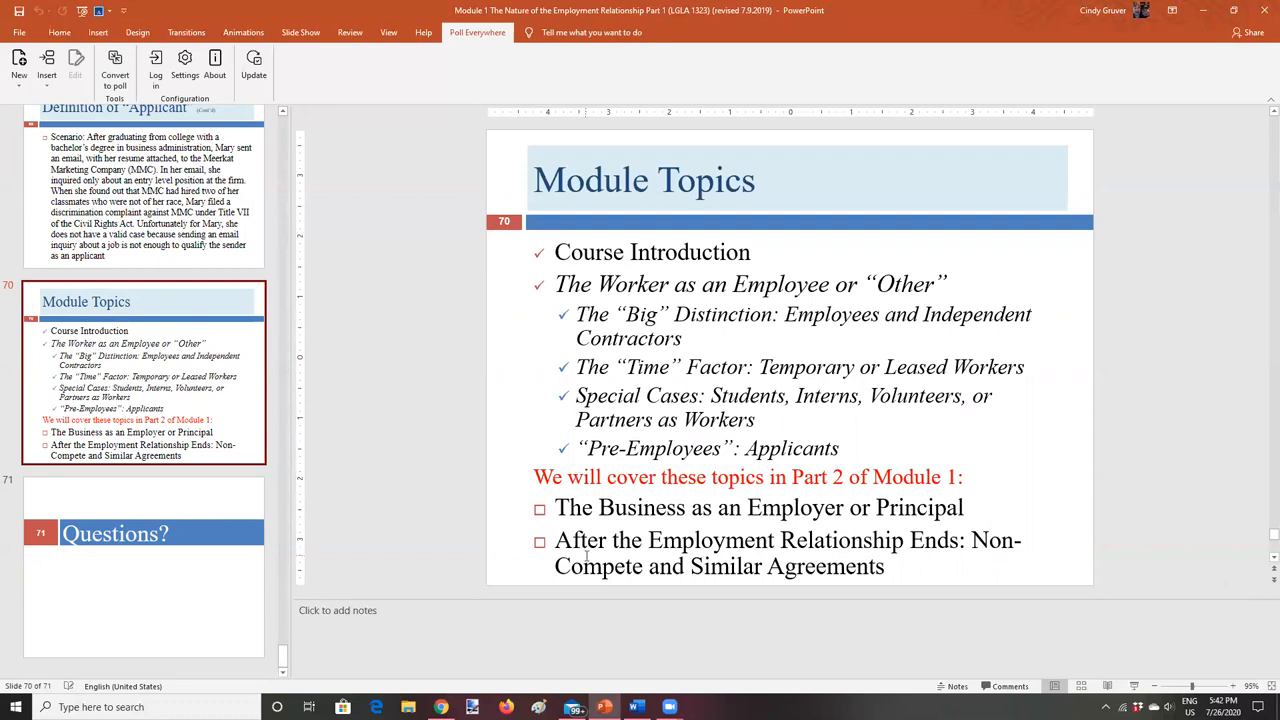
{"action": "mouse_move", "coordinate": [612, 618]}
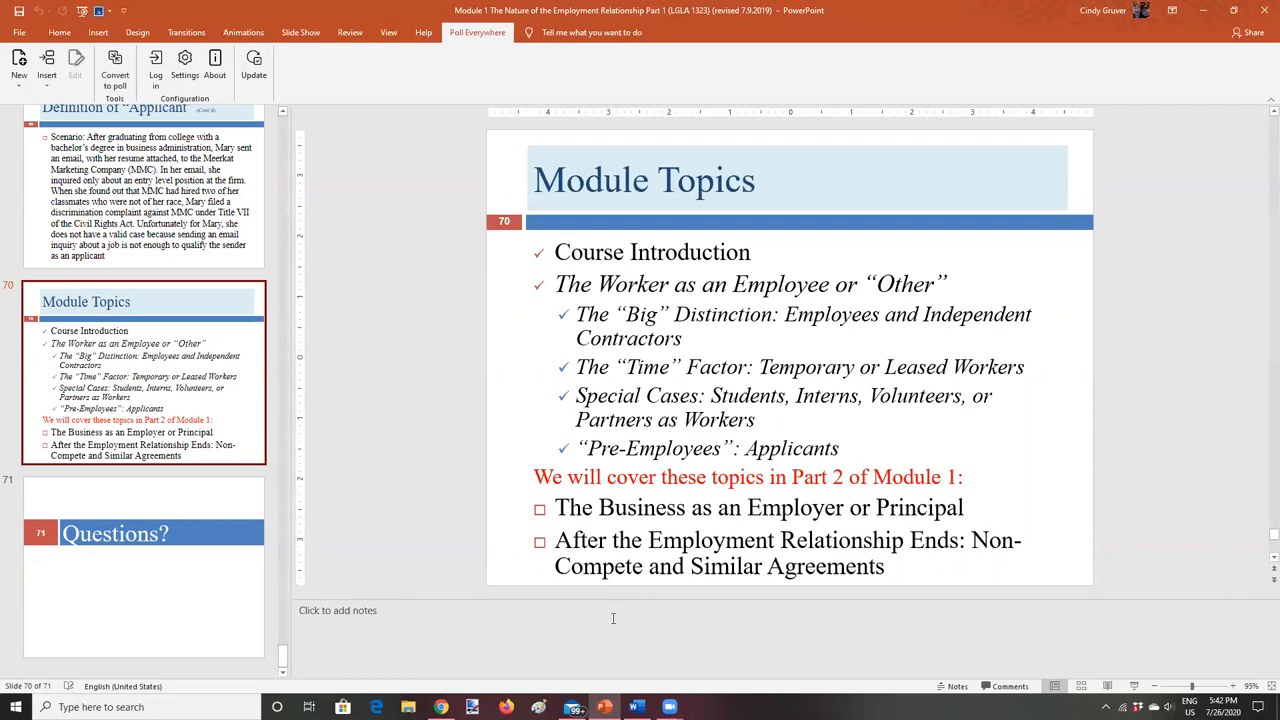
{"action": "mouse_move", "coordinate": [656, 420]}
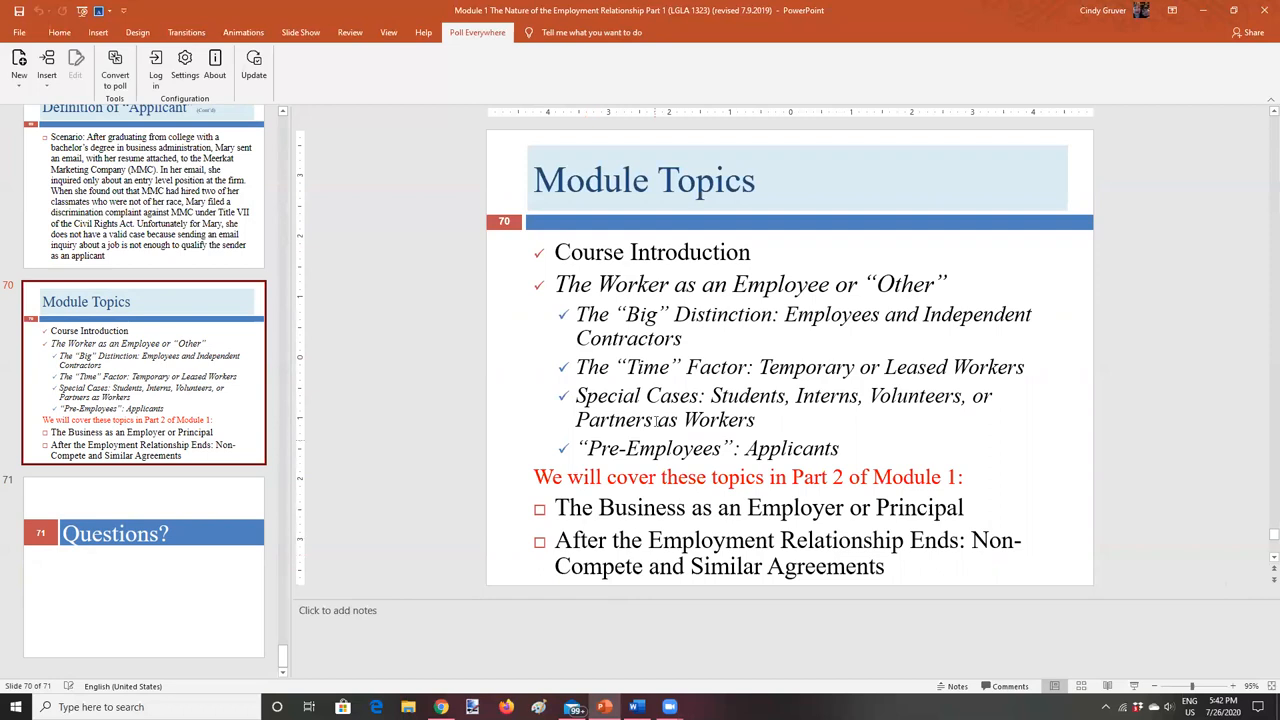
{"action": "mouse_move", "coordinate": [708, 312]}
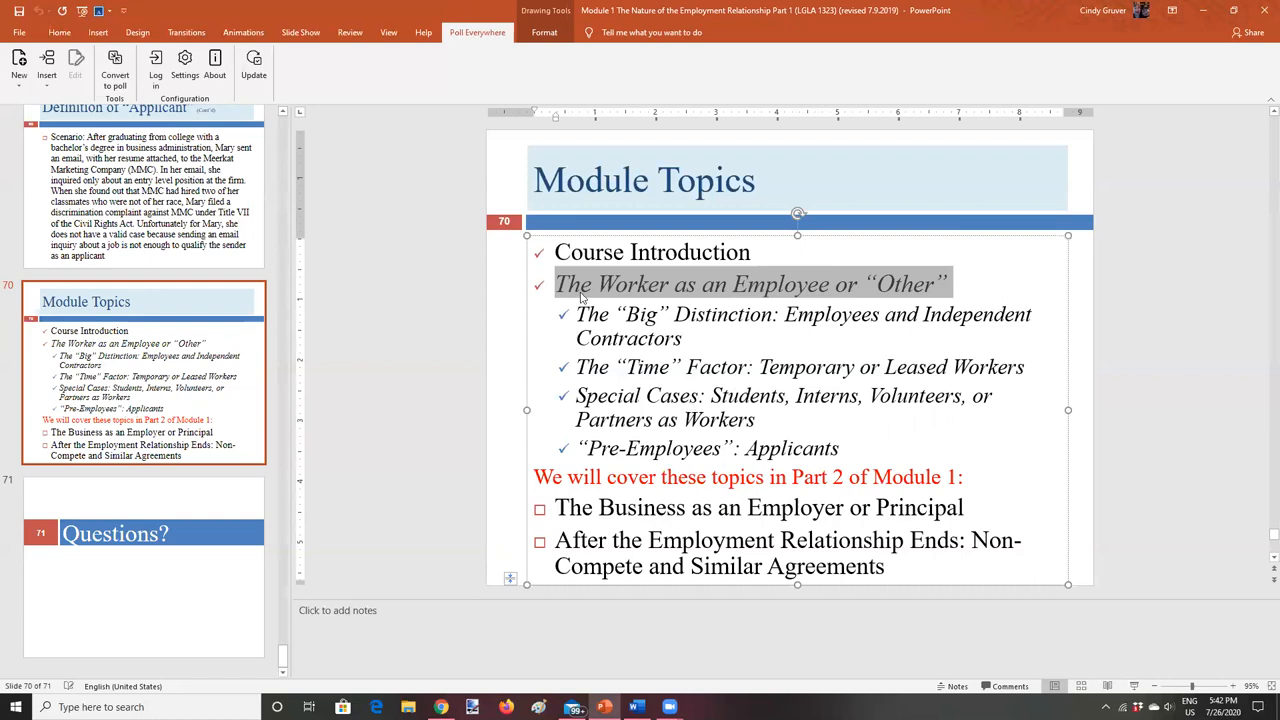
{"action": "mouse_move", "coordinate": [578, 250]}
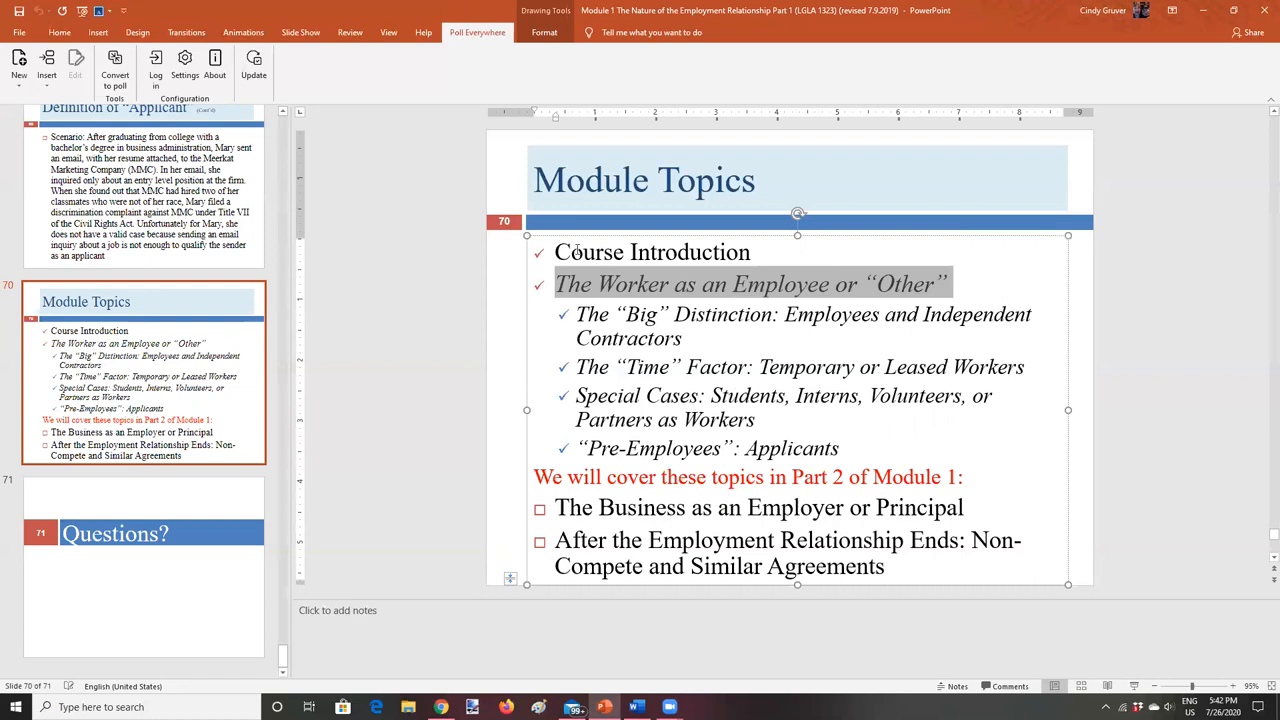
{"action": "mouse_move", "coordinate": [596, 290]}
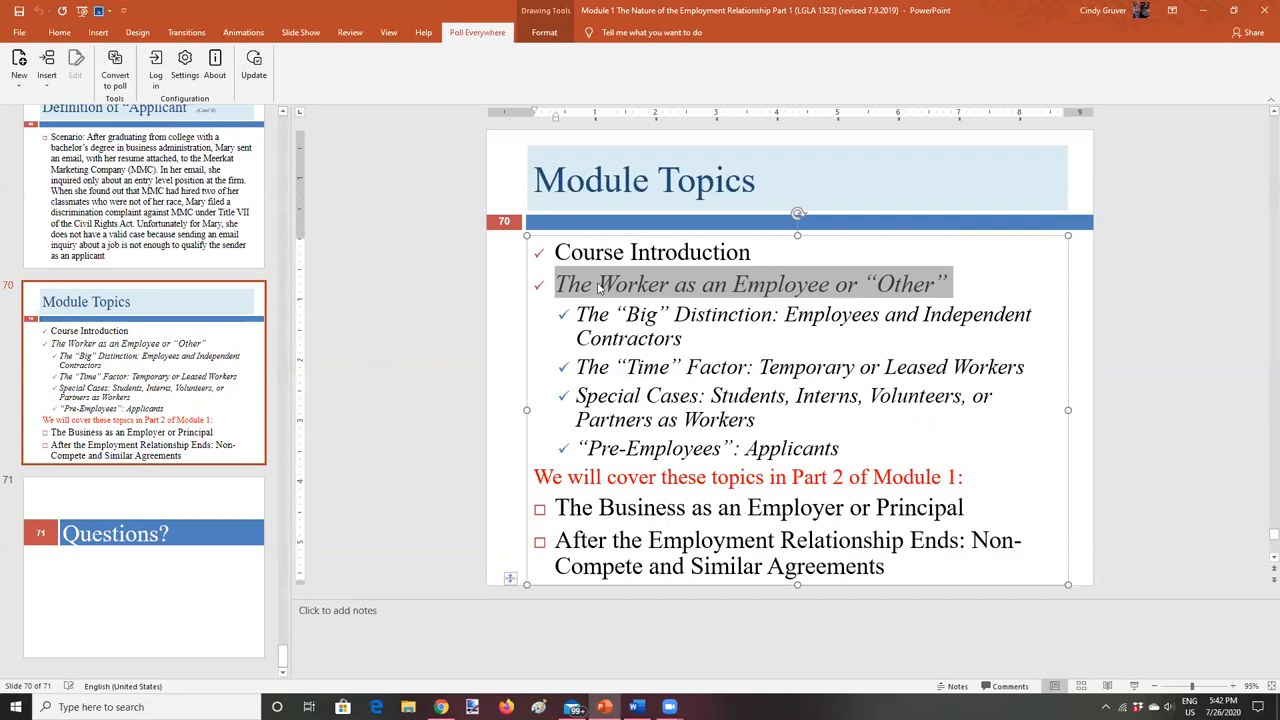
{"action": "mouse_move", "coordinate": [912, 280]}
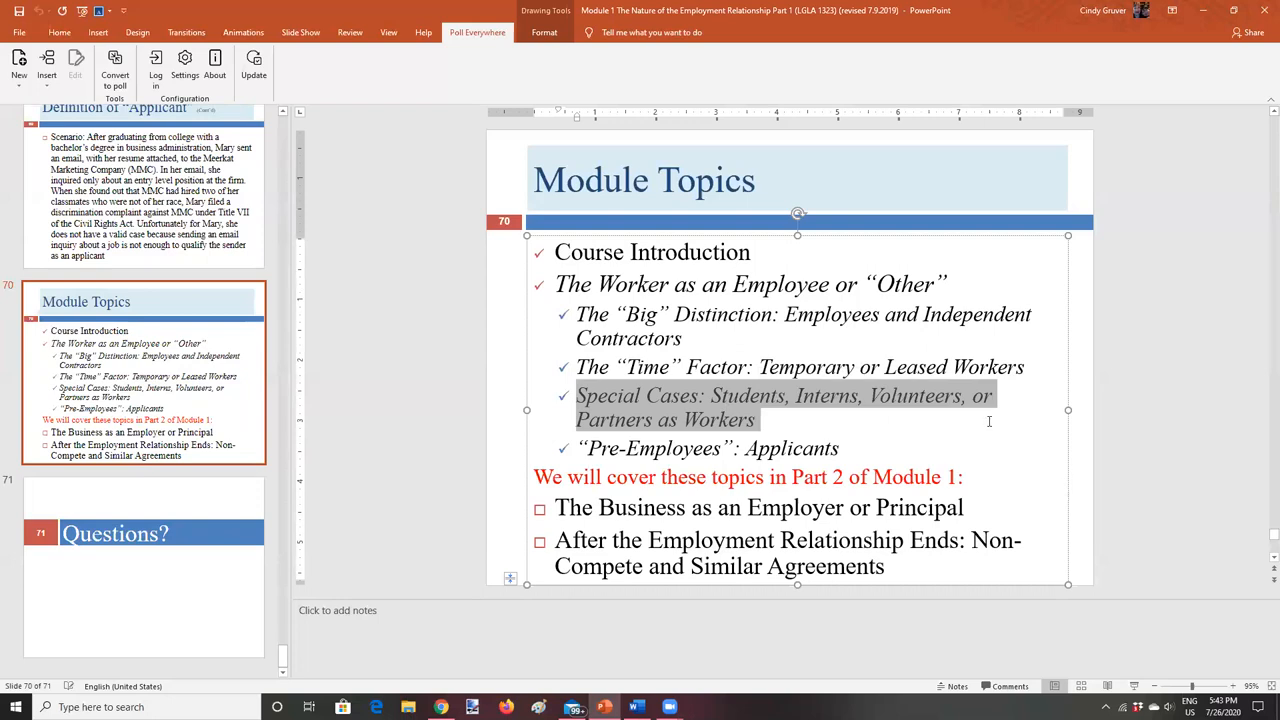
{"action": "mouse_move", "coordinate": [728, 440]}
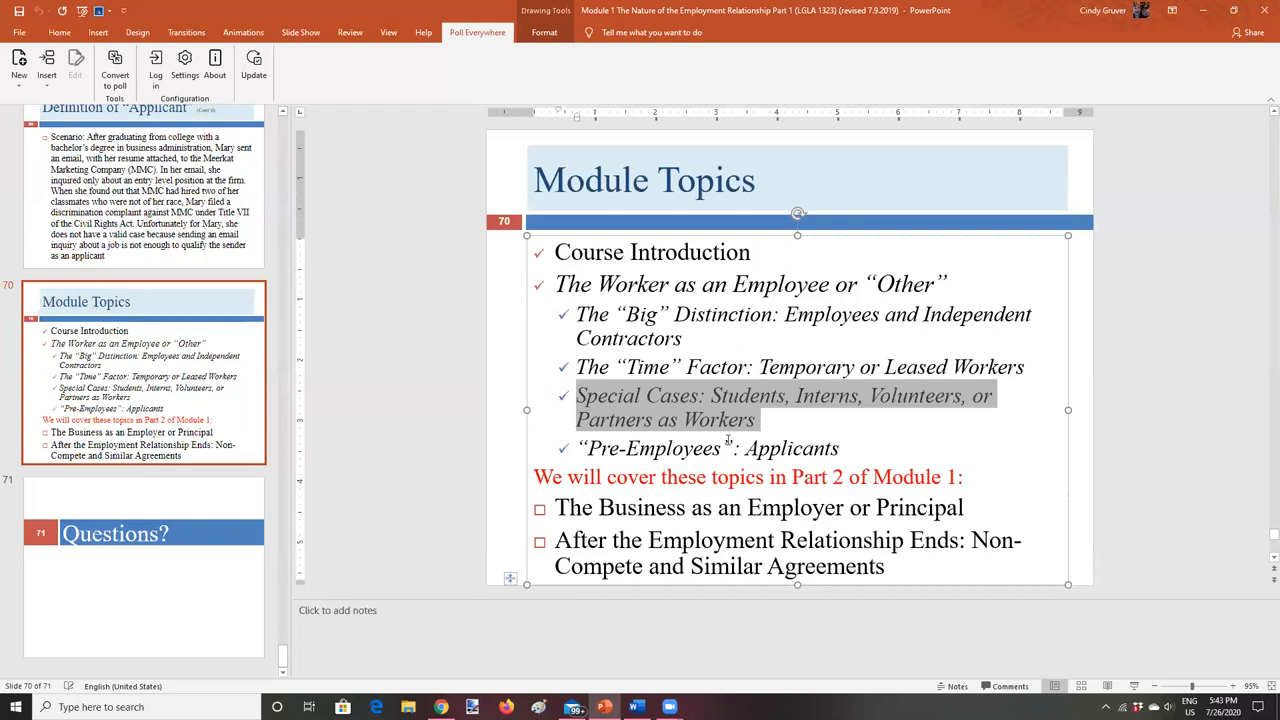
{"action": "mouse_move", "coordinate": [752, 414]}
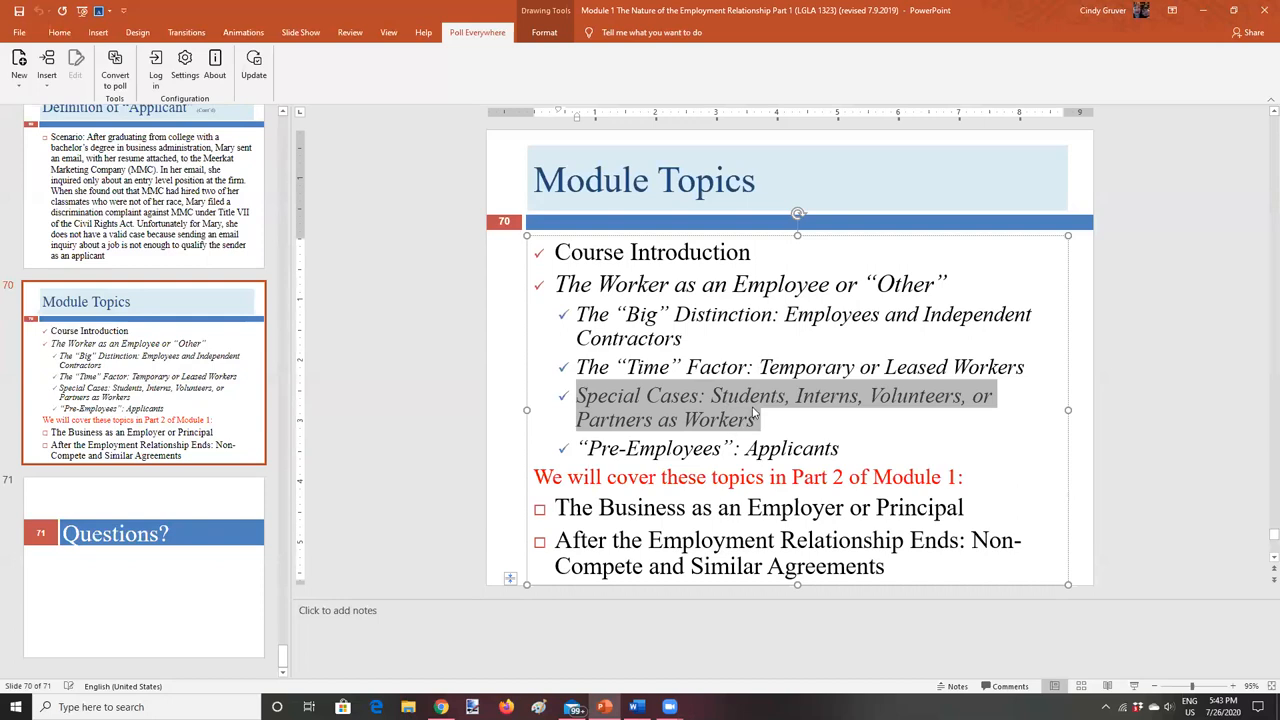
{"action": "mouse_move", "coordinate": [752, 408]}
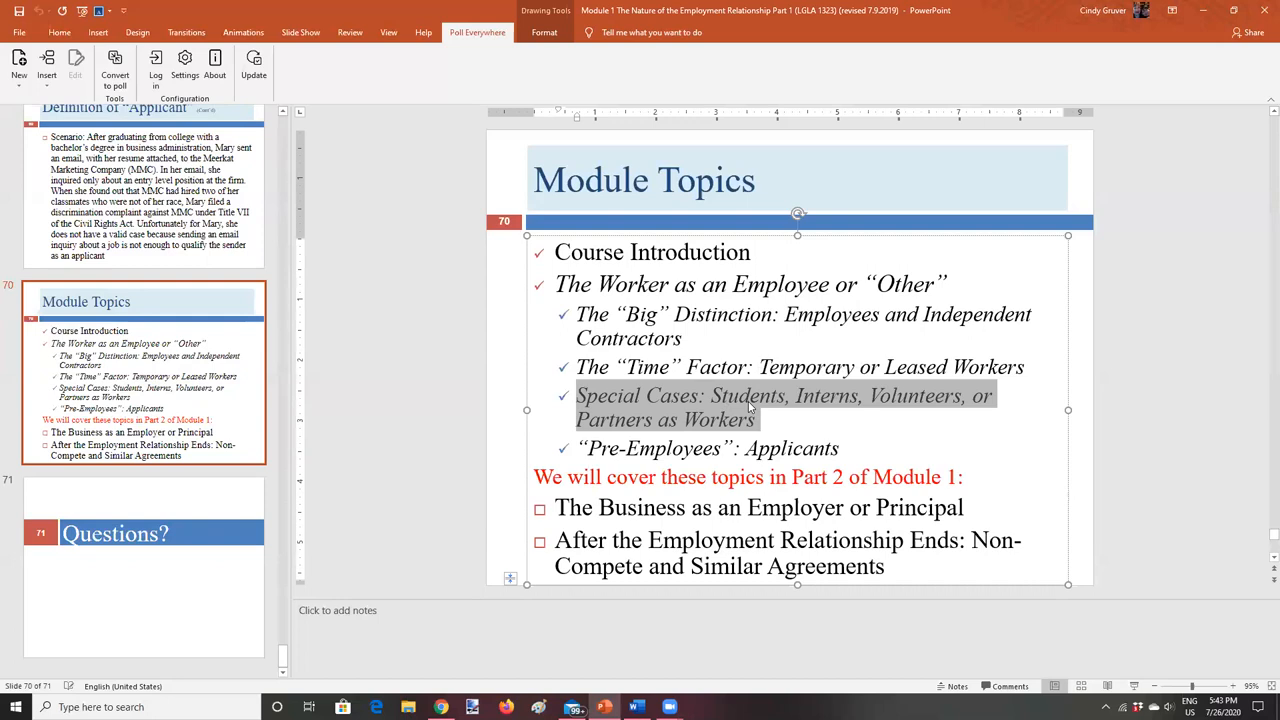
{"action": "mouse_move", "coordinate": [686, 304]}
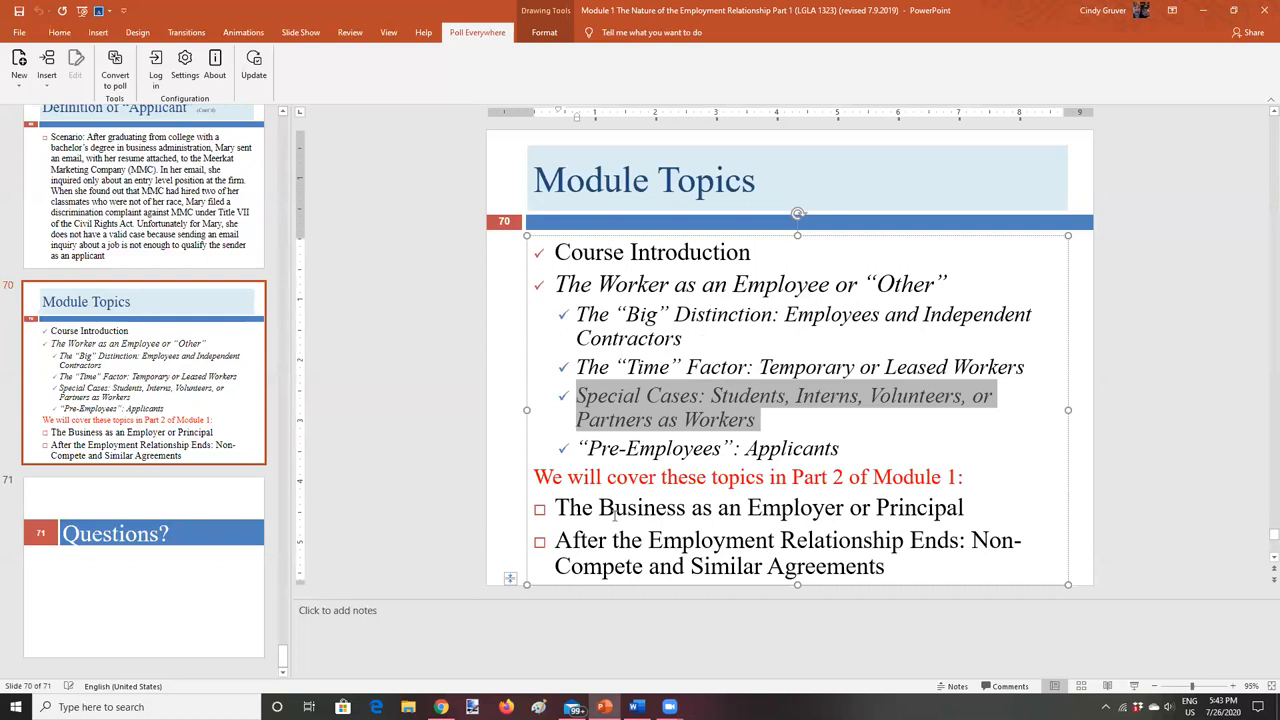
{"action": "mouse_move", "coordinate": [608, 422]}
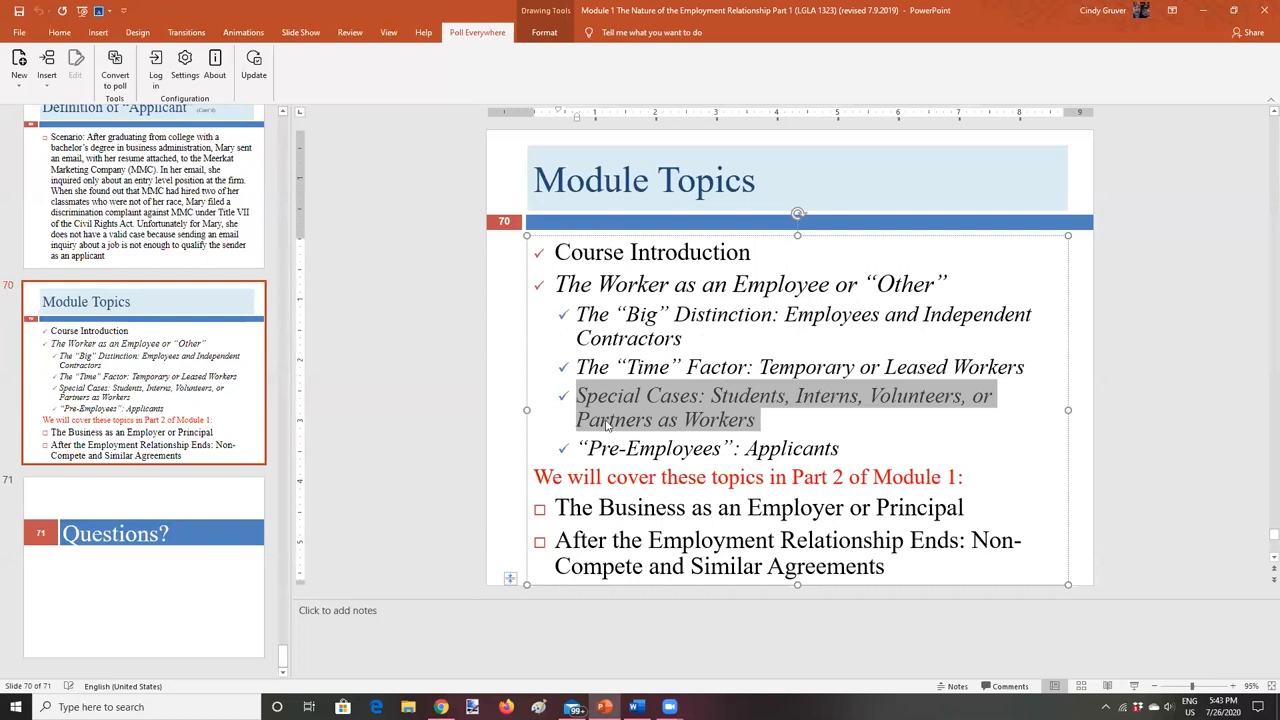
{"action": "mouse_move", "coordinate": [588, 528]}
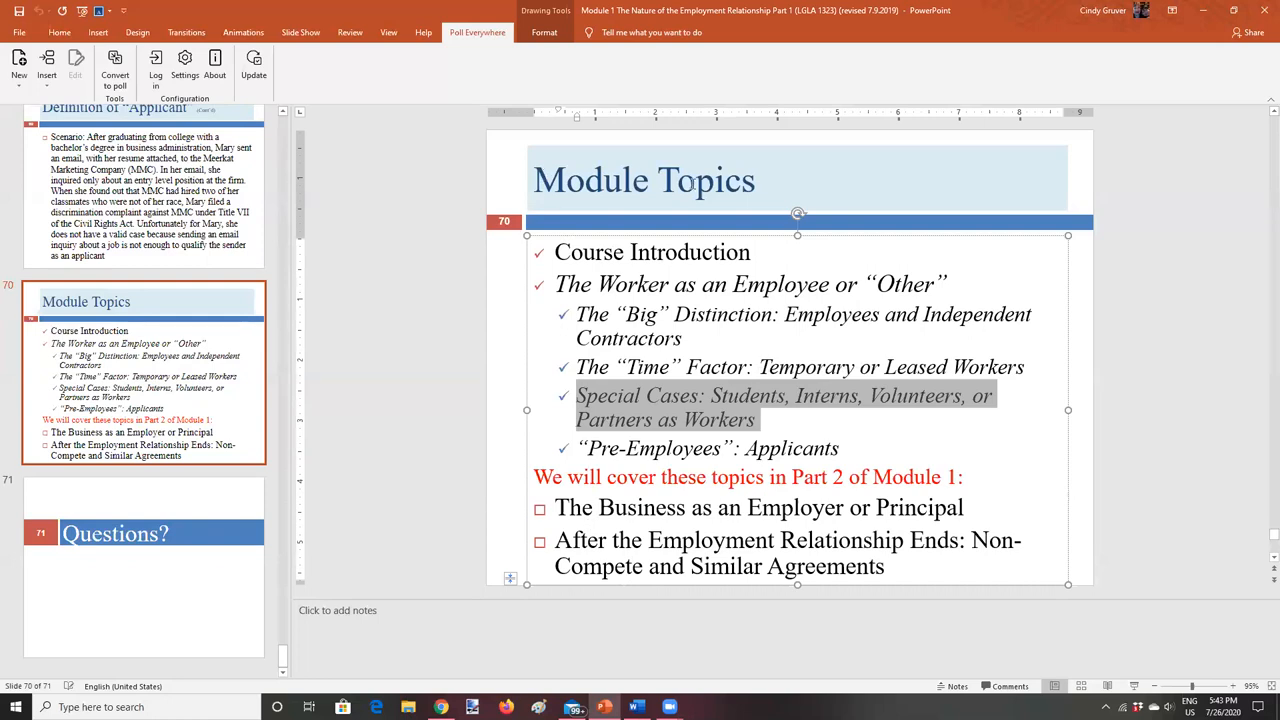
{"action": "mouse_move", "coordinate": [216, 418]}
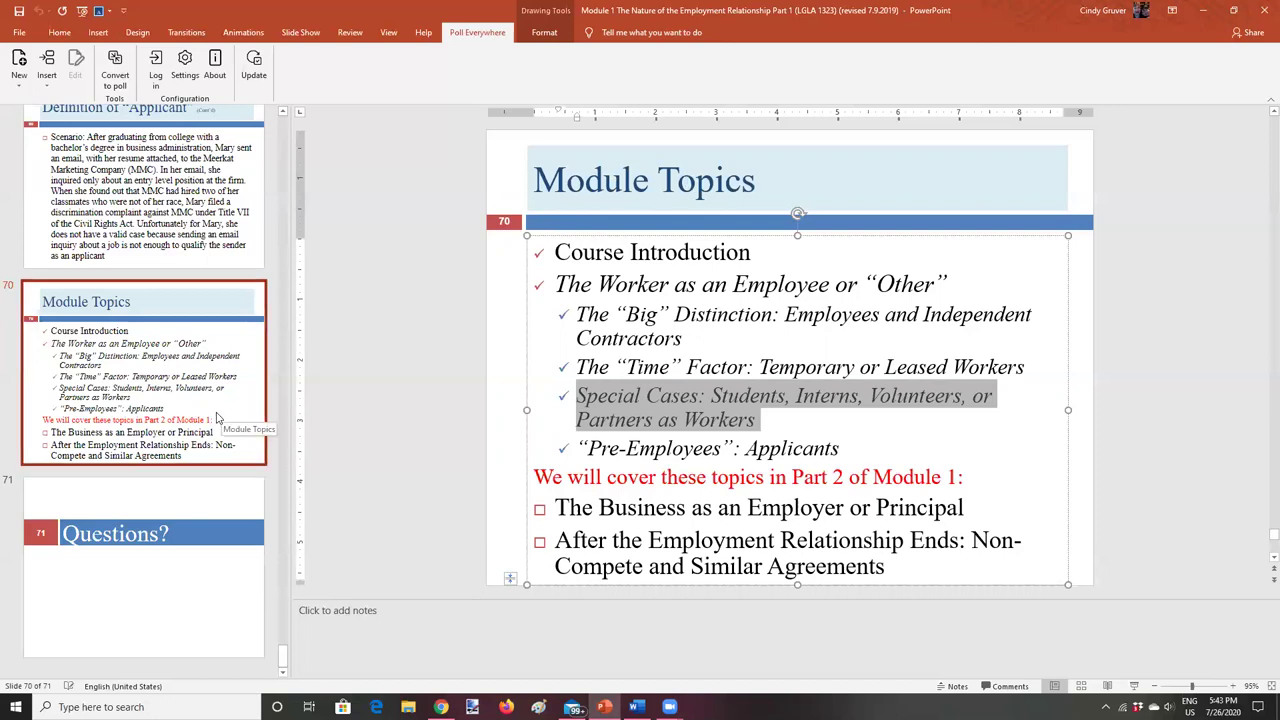
{"action": "mouse_move", "coordinate": [552, 264]}
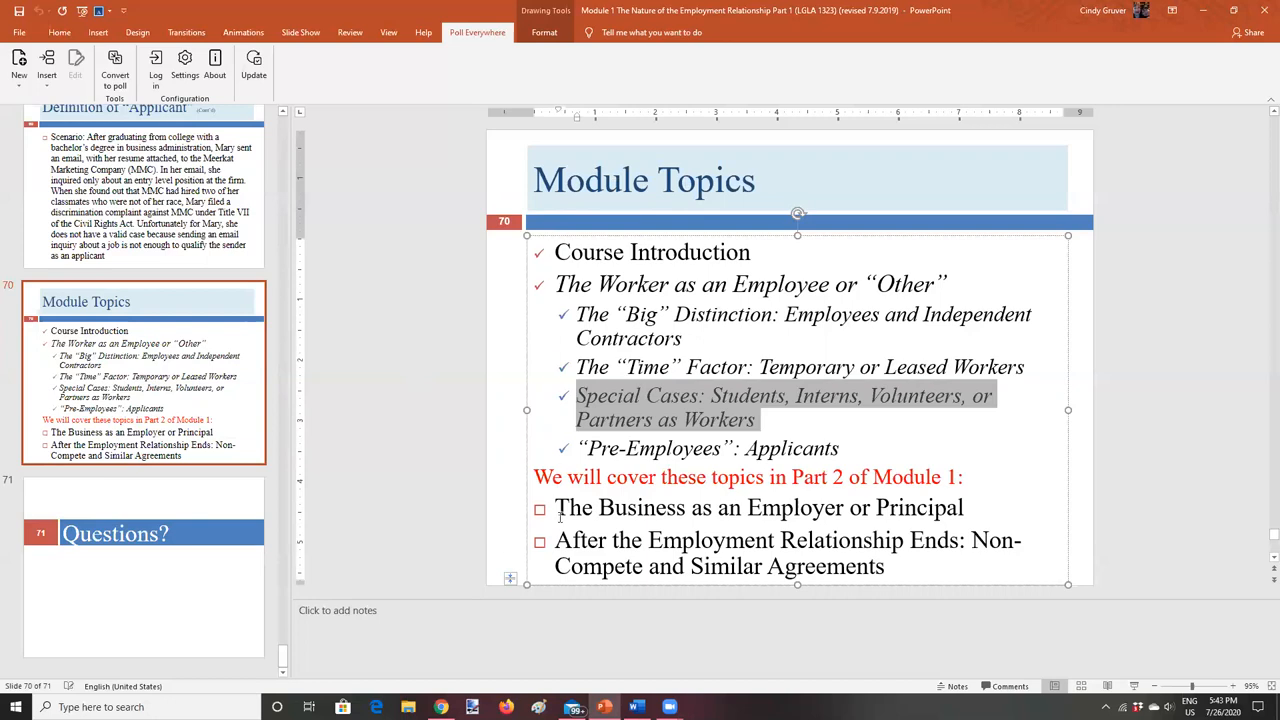
{"action": "mouse_move", "coordinate": [590, 592]}
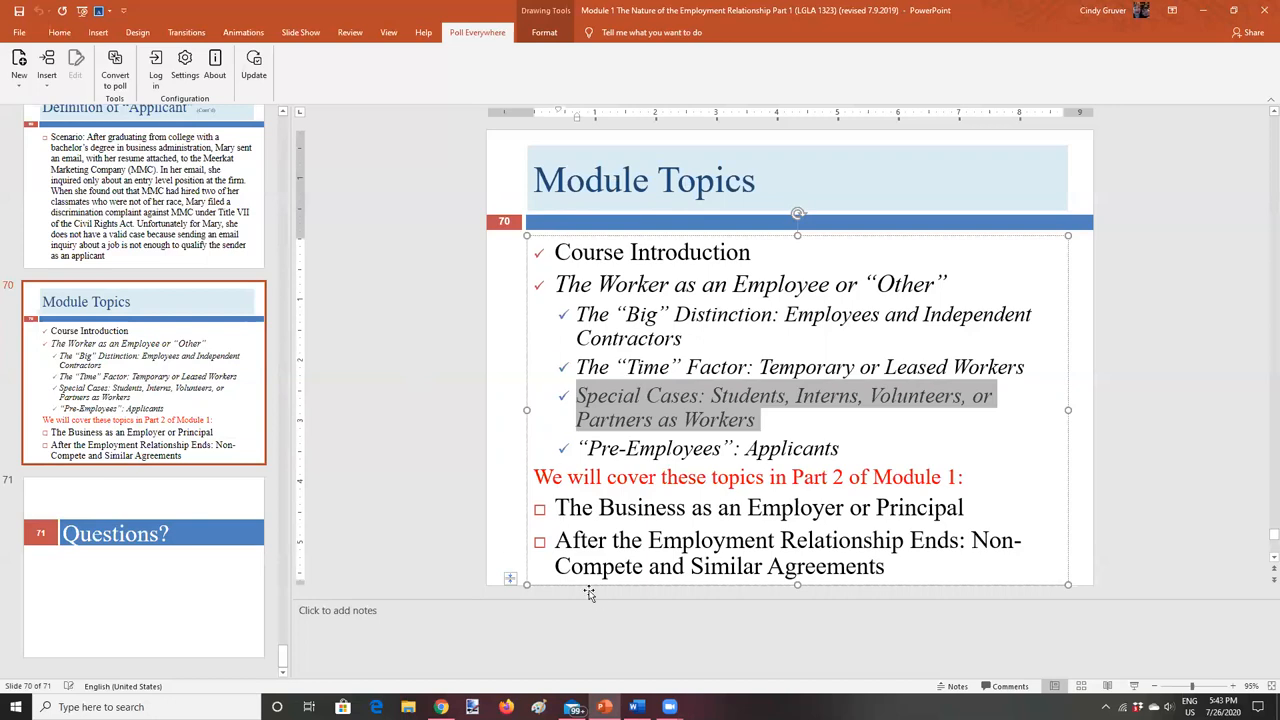
{"action": "mouse_move", "coordinate": [636, 708]}
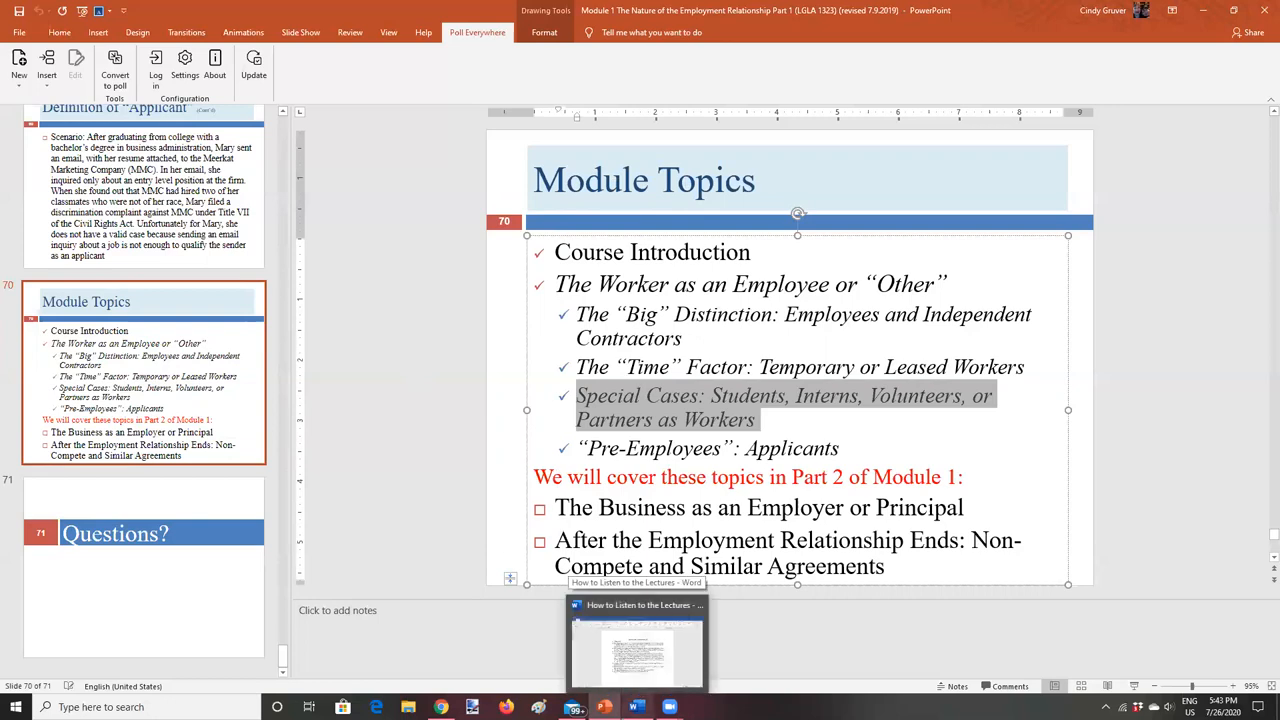
Bring the study guide's bulleted tips back on screen in Word.
{"action": "left_click", "coordinate": [636, 640]}
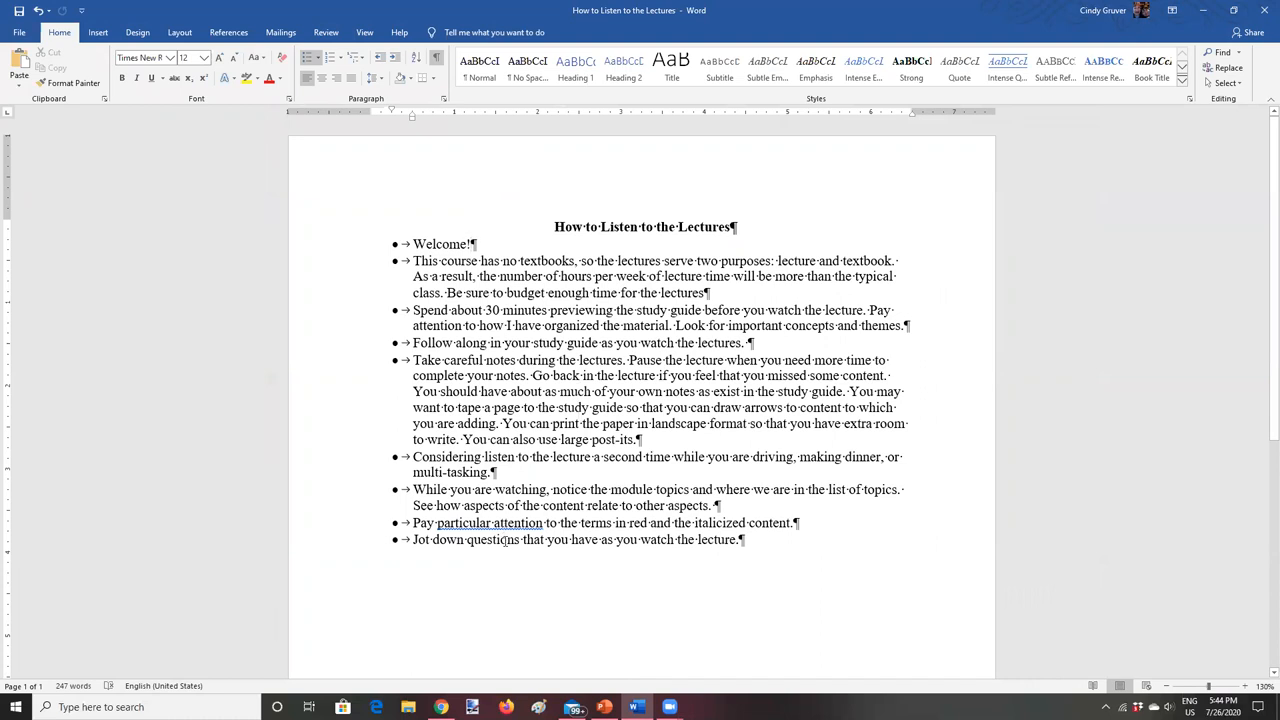
{"action": "mouse_move", "coordinate": [574, 708]}
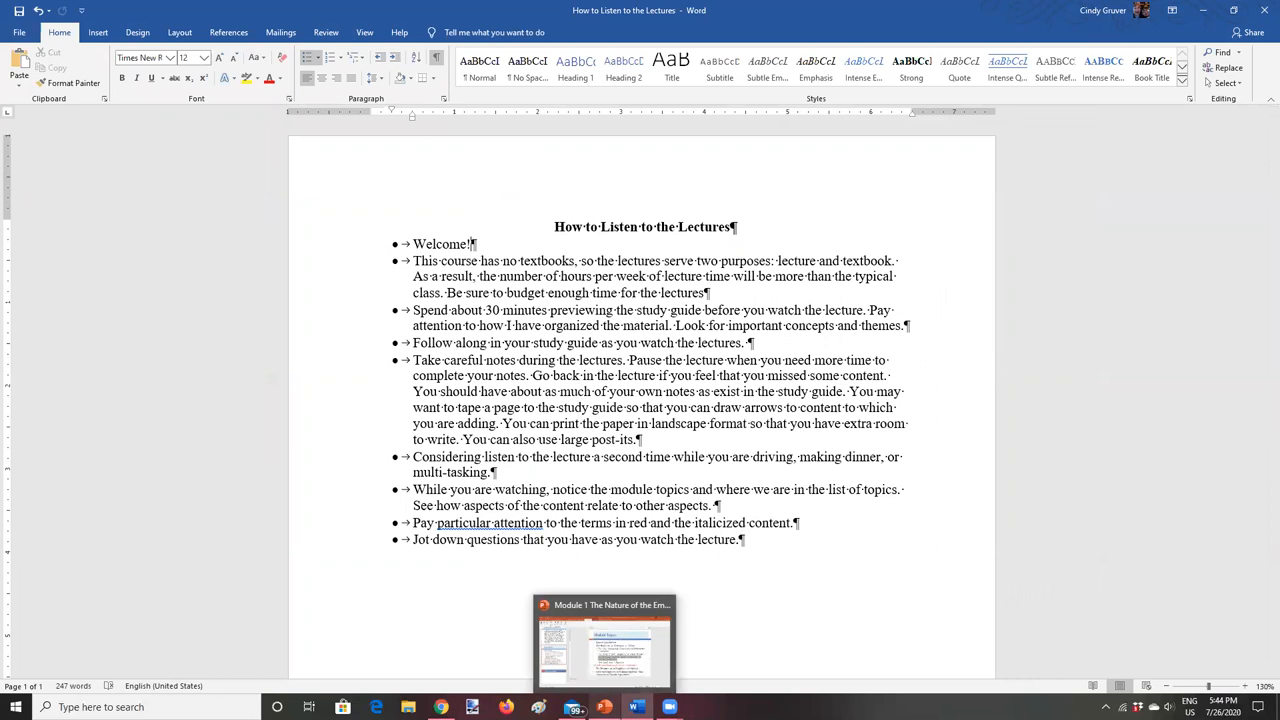
Review the lecture deck from the title slide through Stare decisis on slide 8 to Respondeat Superior on slide 20.
{"action": "left_click", "coordinate": [604, 644]}
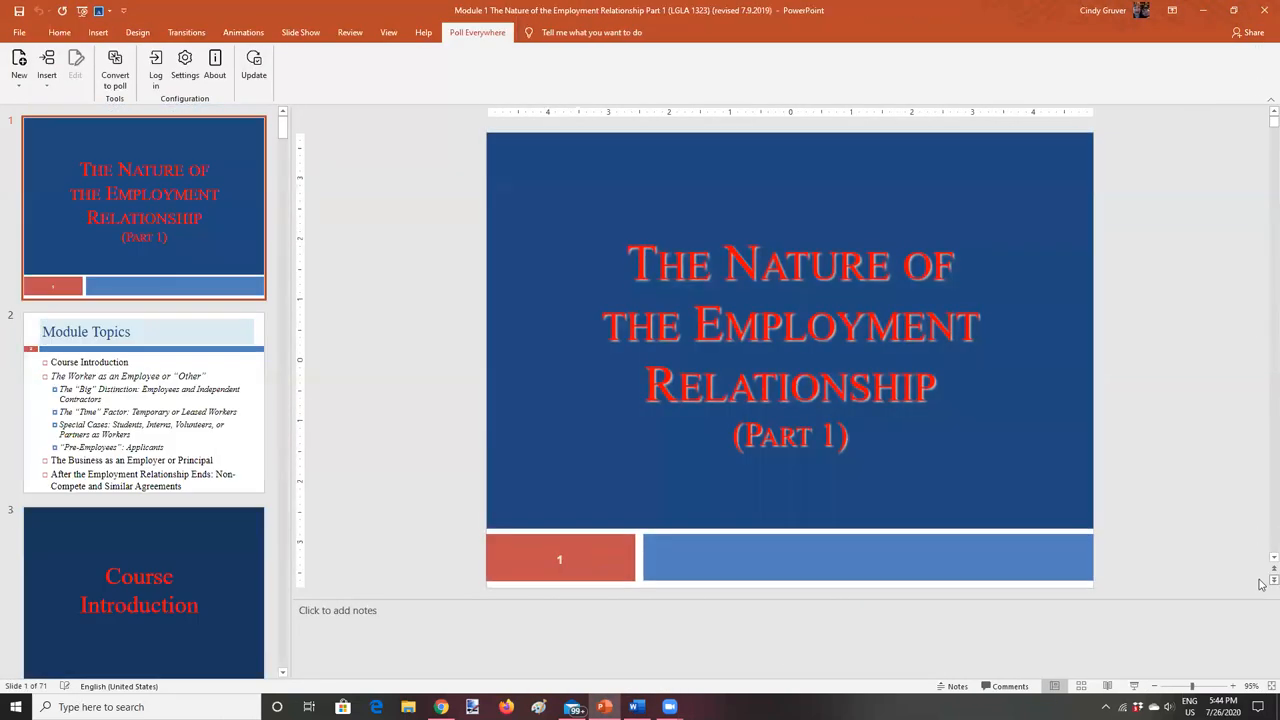
{"action": "scroll", "scroll_direction": "down", "scroll_amount": 3}
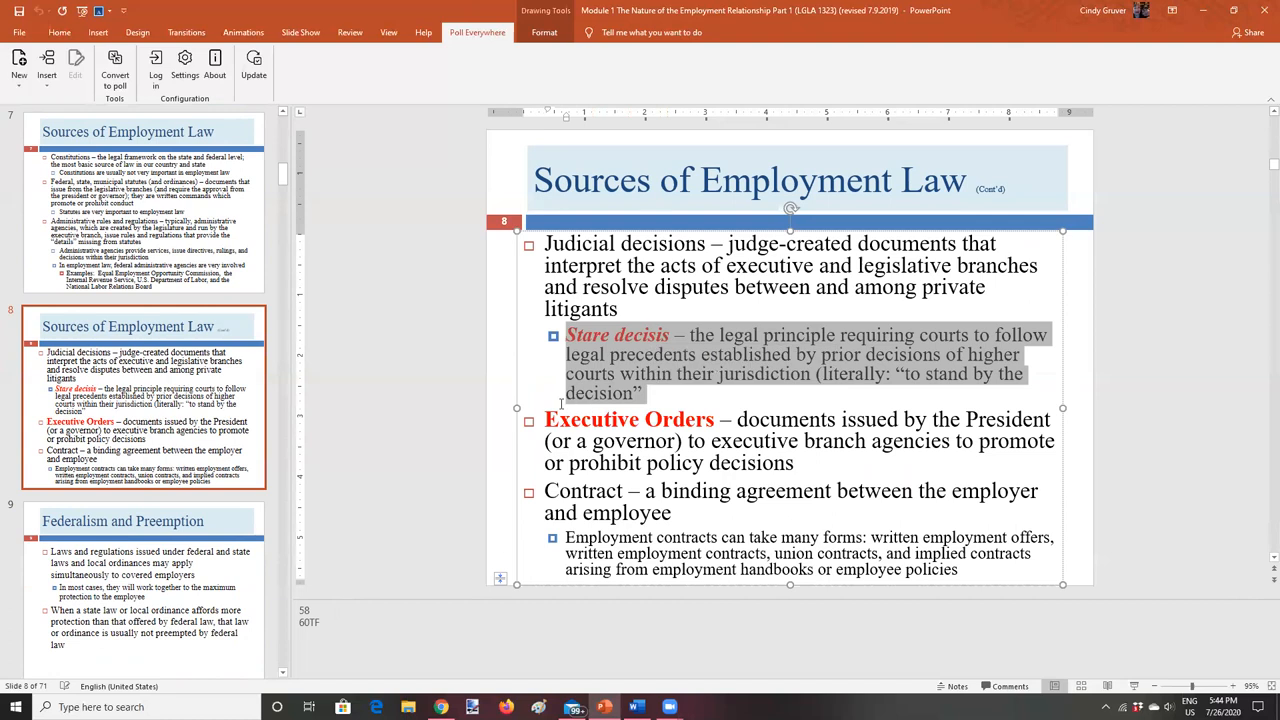
{"action": "mouse_move", "coordinate": [580, 396]}
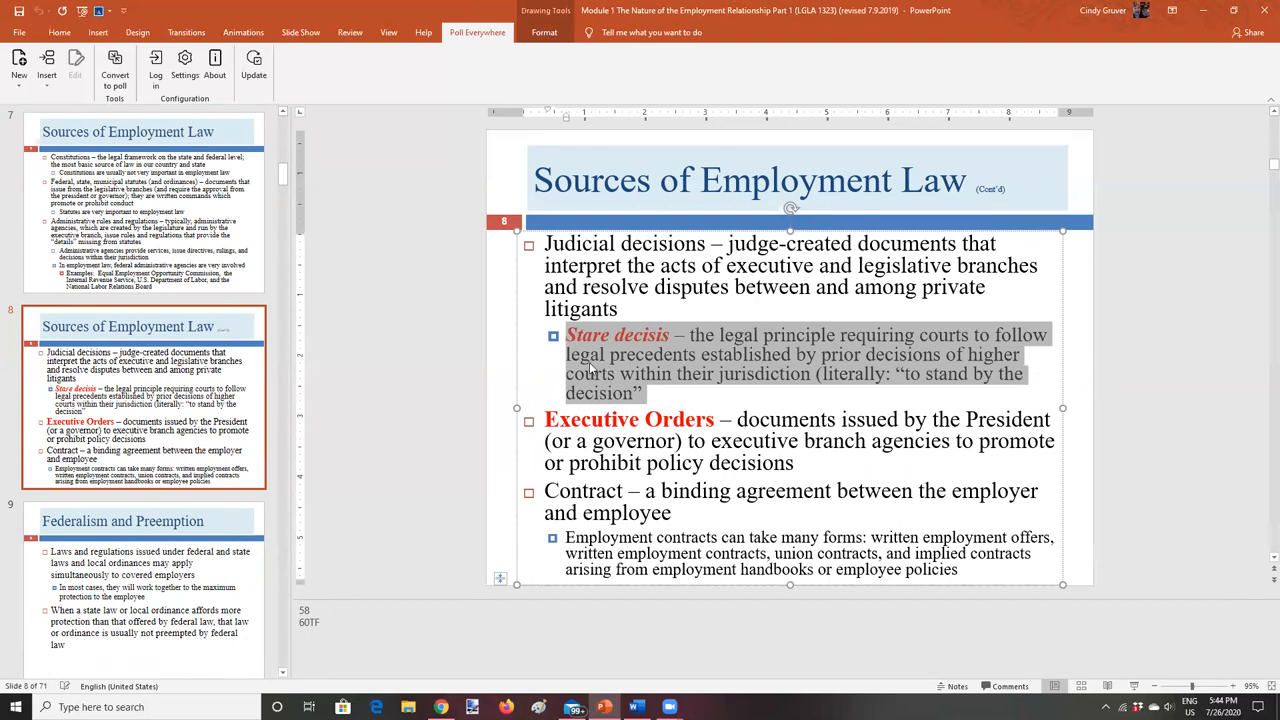
{"action": "right_click", "coordinate": [600, 376]}
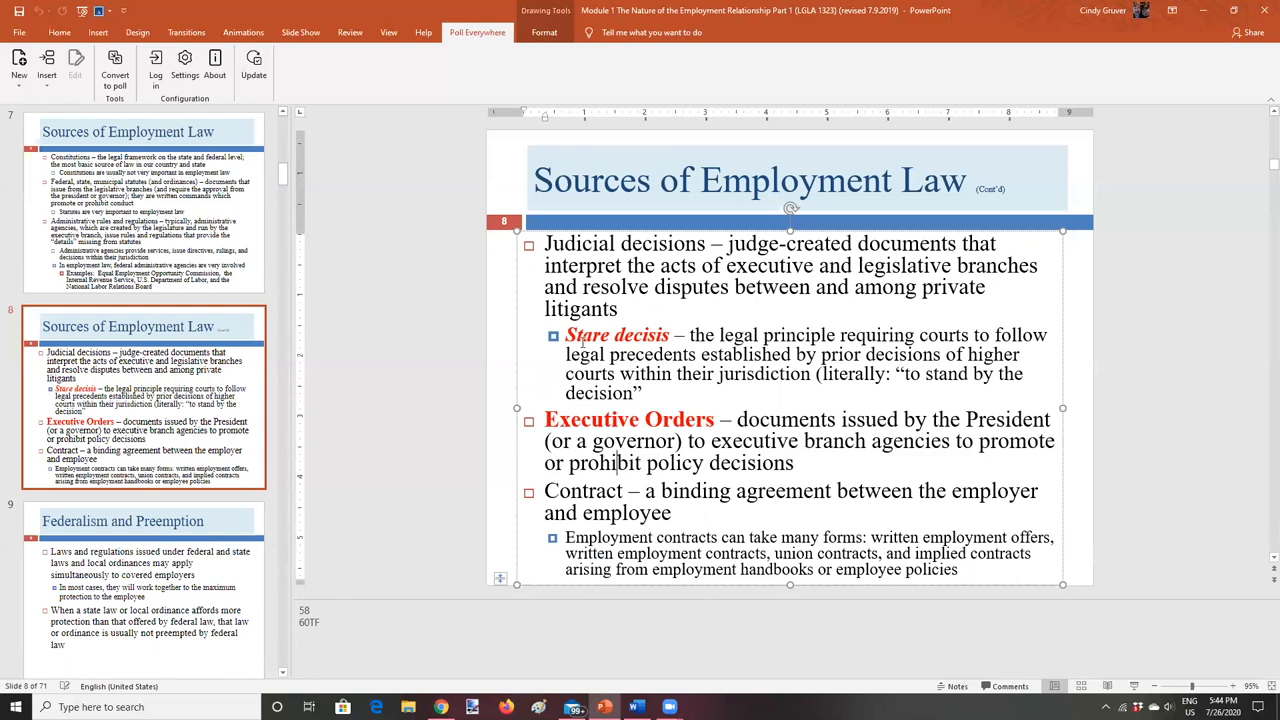
{"action": "left_click", "coordinate": [616, 462]}
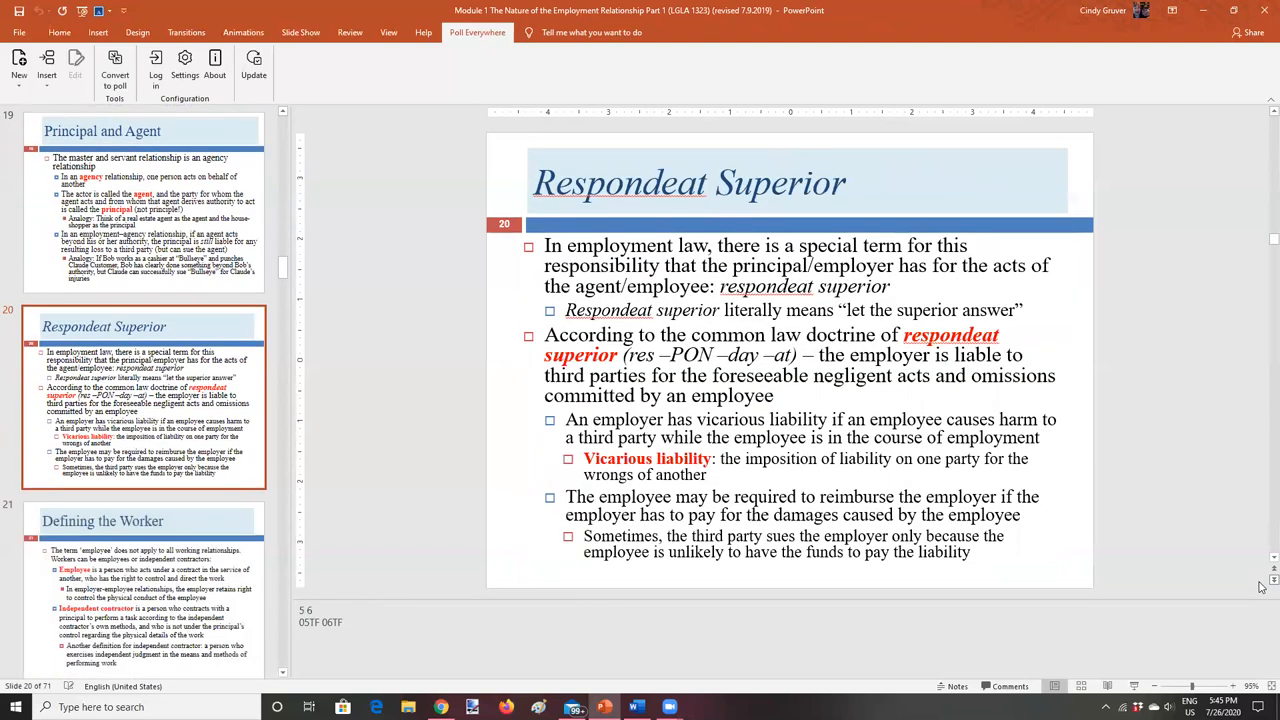
Advance through slides 26 and 33 to Let's Apply this Analysis, then return to the Word study guide.
{"action": "scroll", "scroll_direction": "down", "scroll_amount": 3}
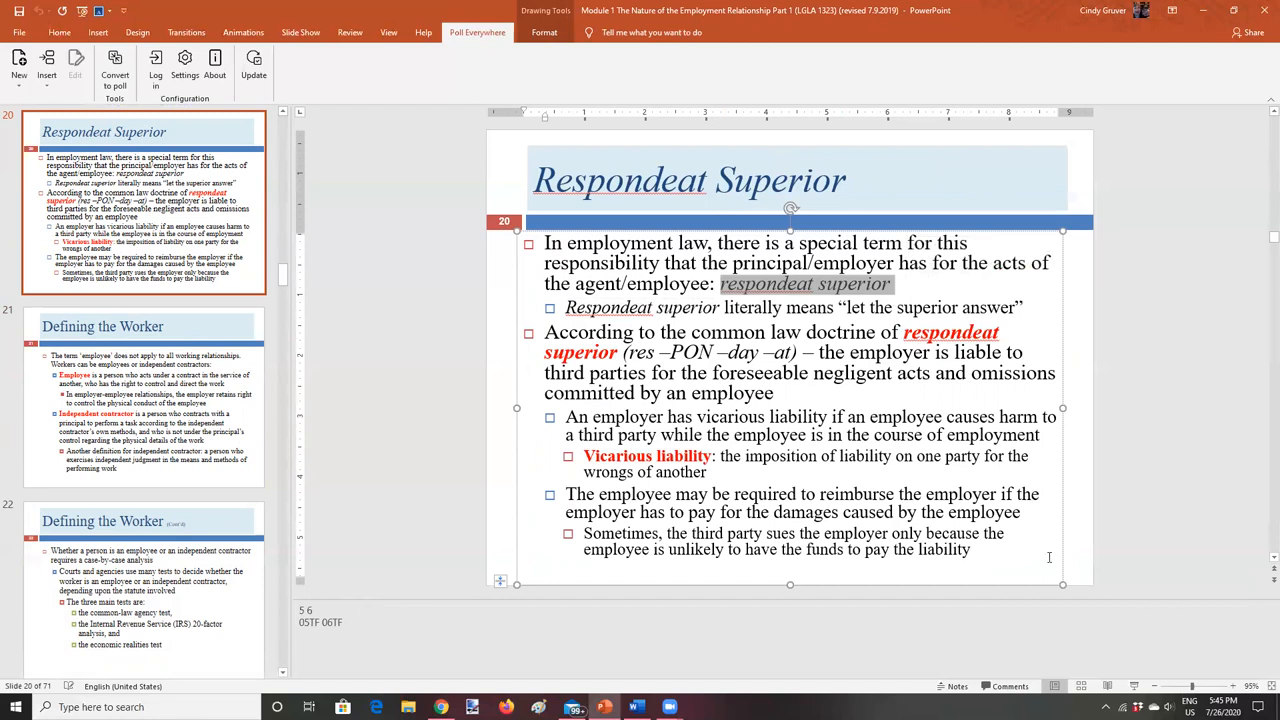
{"action": "left_click", "coordinate": [144, 396]}
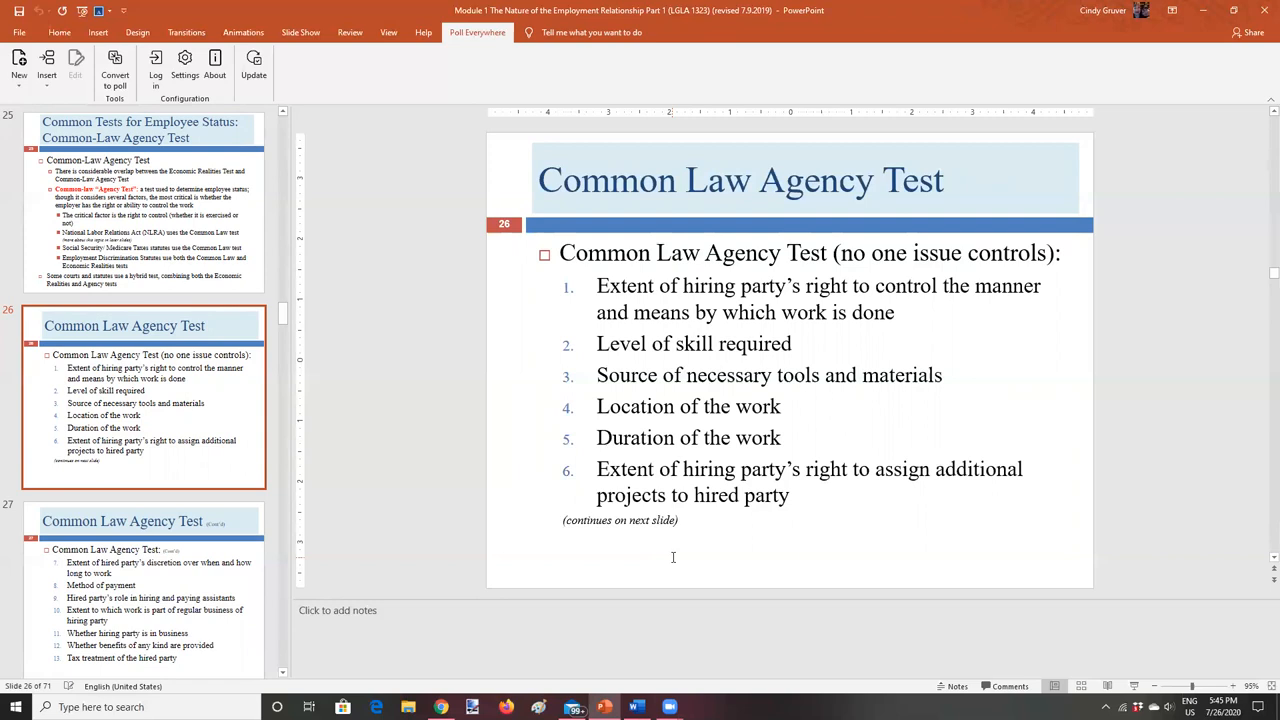
{"action": "mouse_move", "coordinate": [770, 552]}
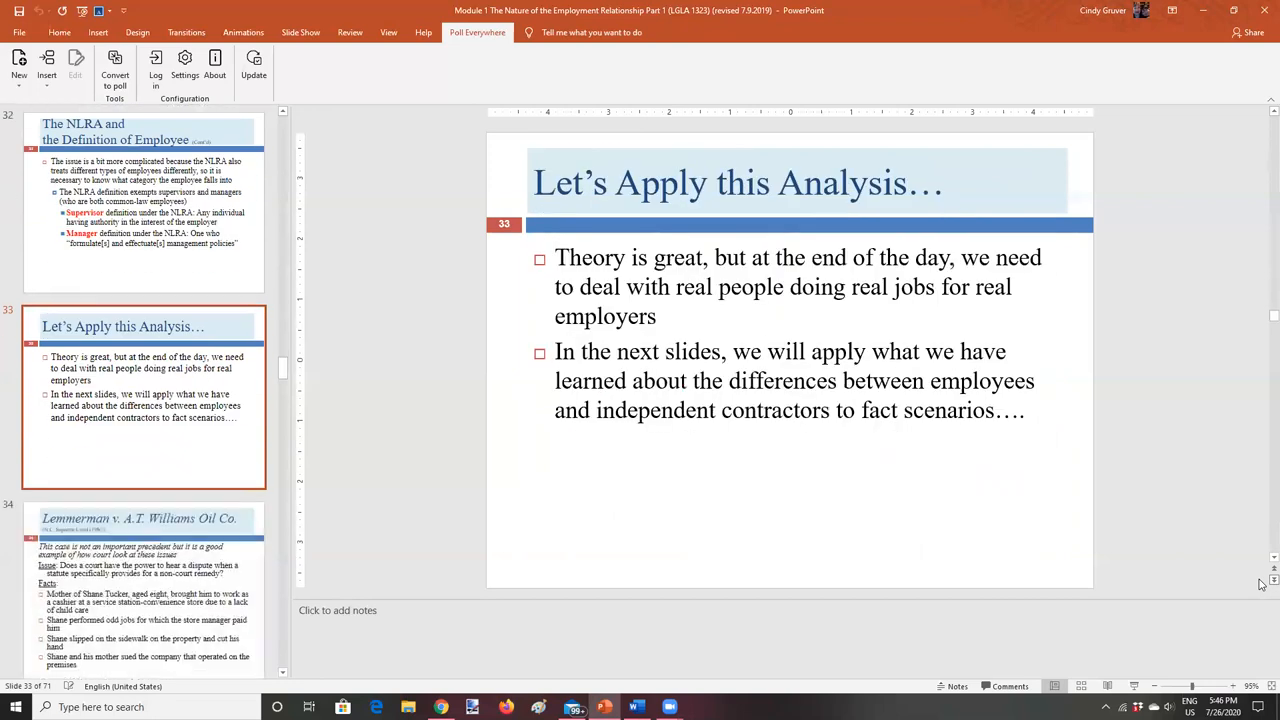
{"action": "left_click", "coordinate": [636, 708]}
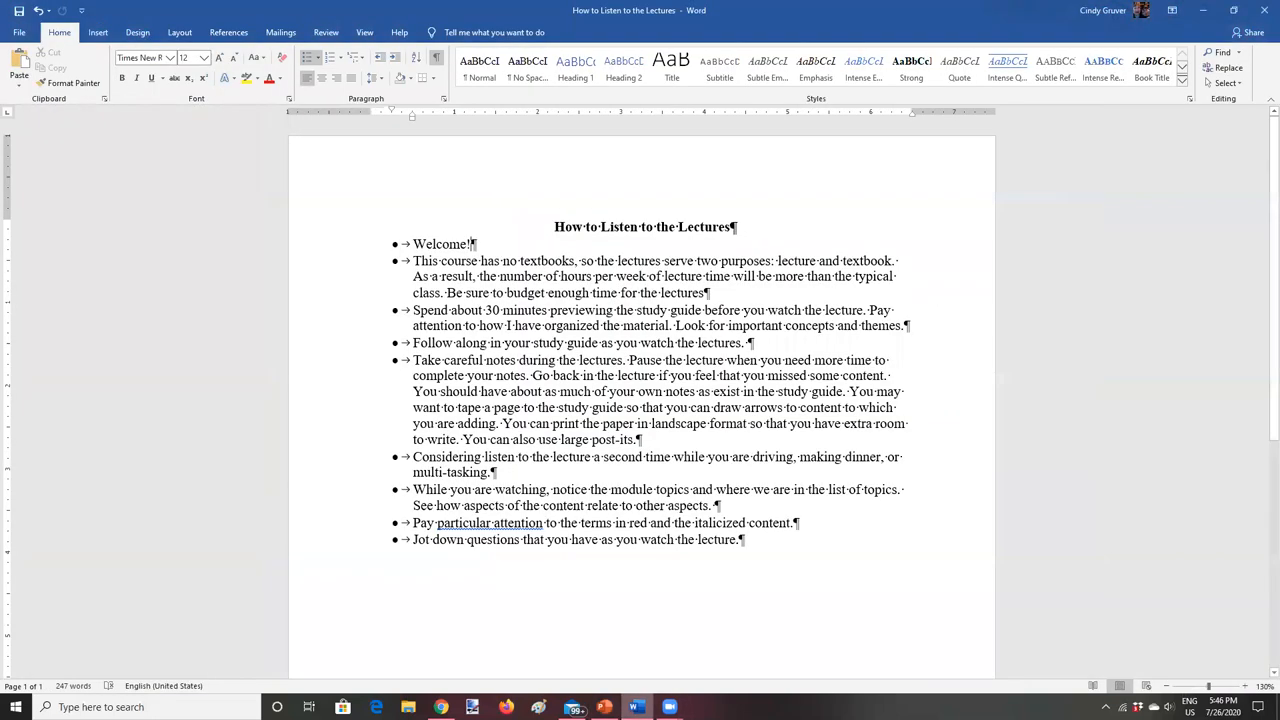